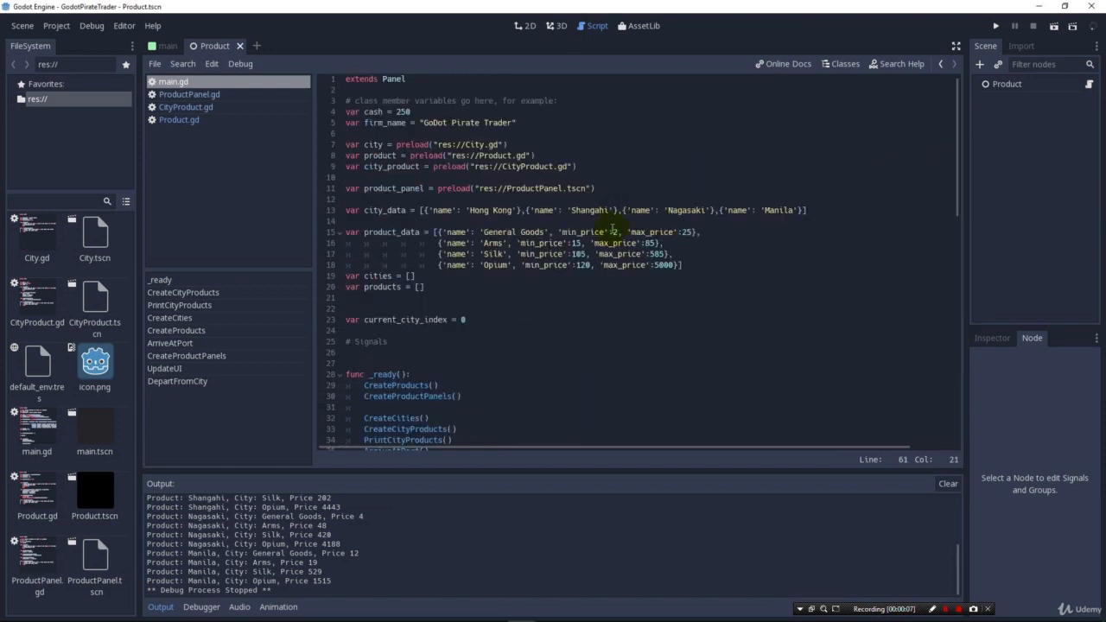
{"action": "mouse_move", "coordinate": [958, 197]}
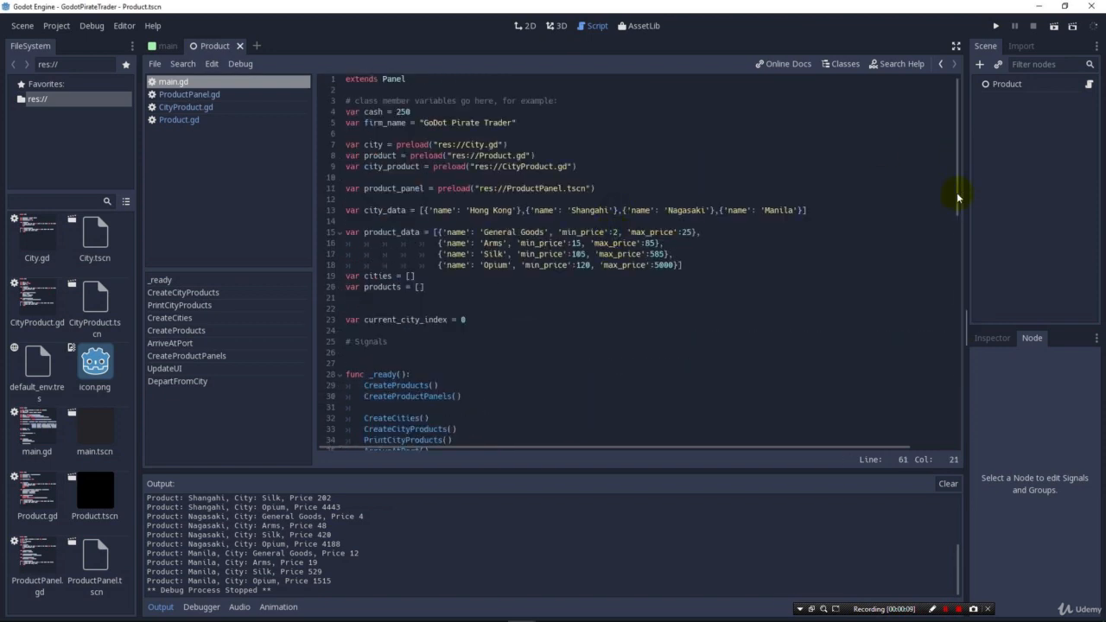
Write 'signal ARRIVE_AT_PORT' on the blank line under the Signals comment in main.gd
{"action": "scroll", "scroll_direction": "down", "scroll_amount": 3}
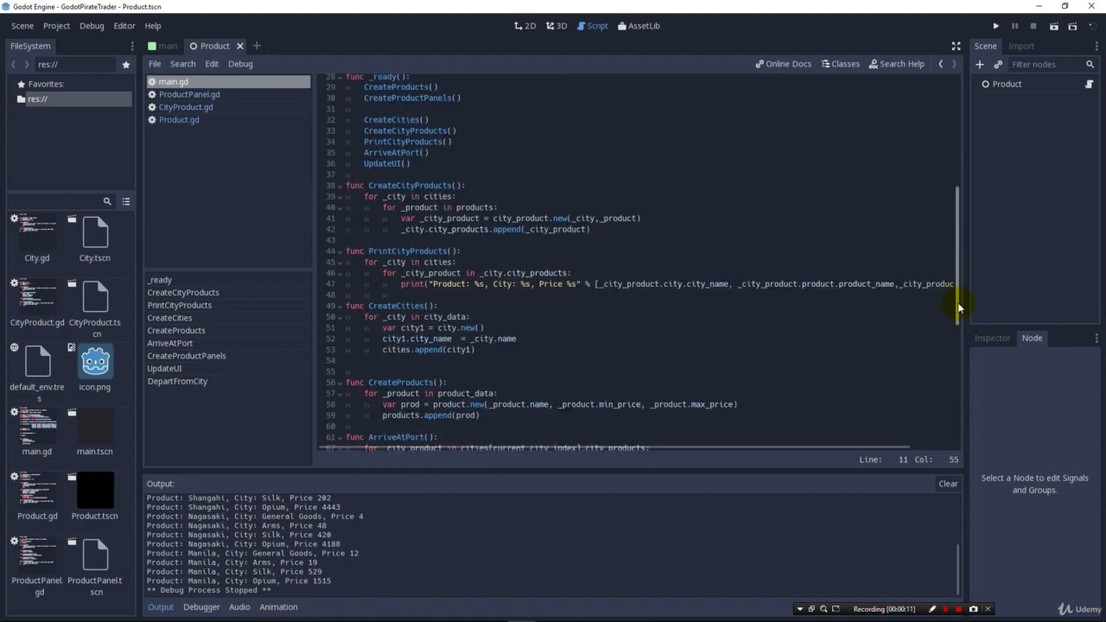
{"action": "scroll", "scroll_direction": "down", "scroll_amount": 3}
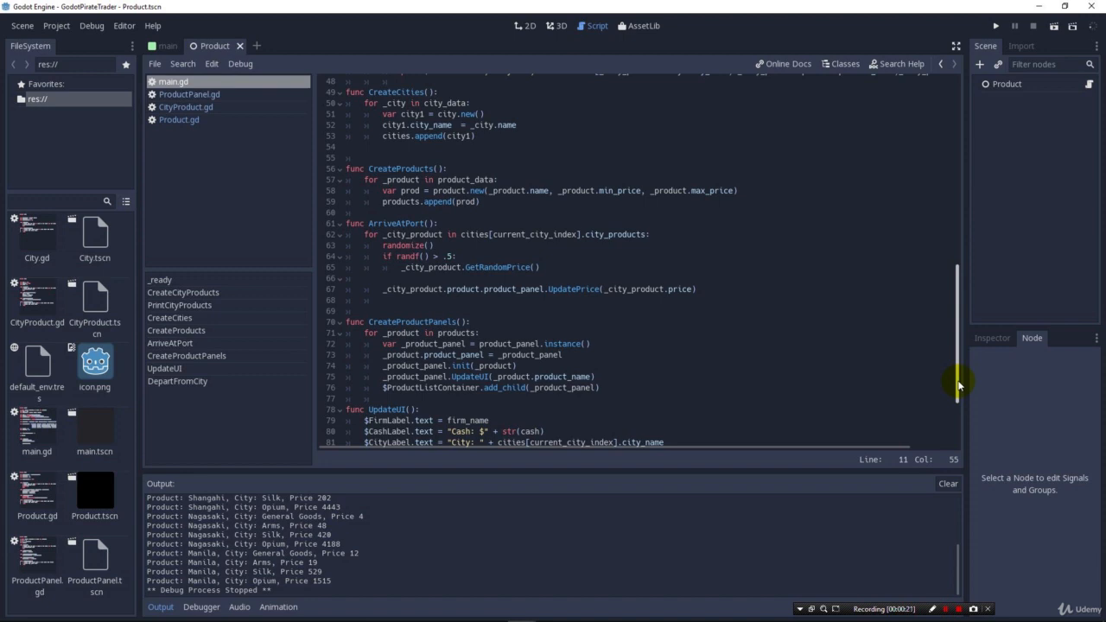
{"action": "scroll", "scroll_direction": "down", "scroll_amount": 3}
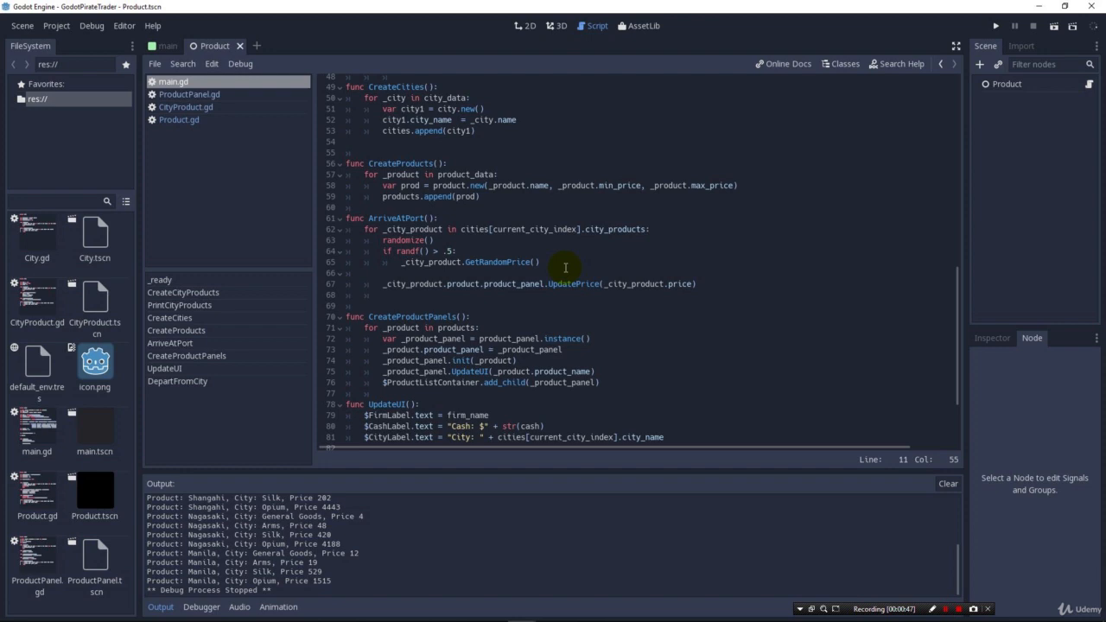
{"action": "mouse_move", "coordinate": [564, 251]}
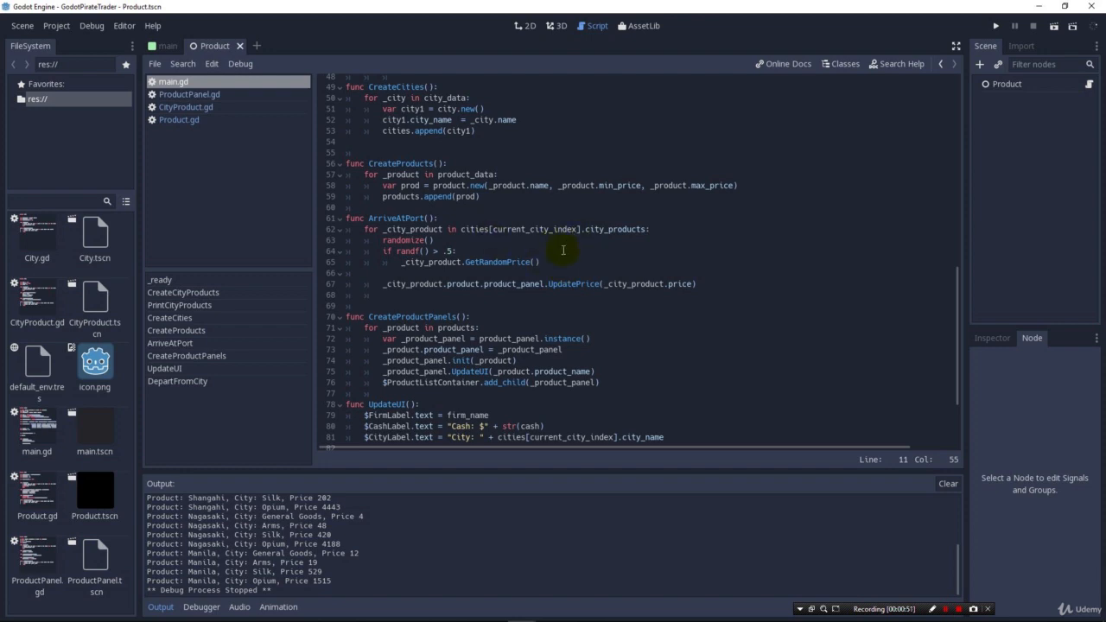
{"action": "mouse_move", "coordinate": [597, 269]}
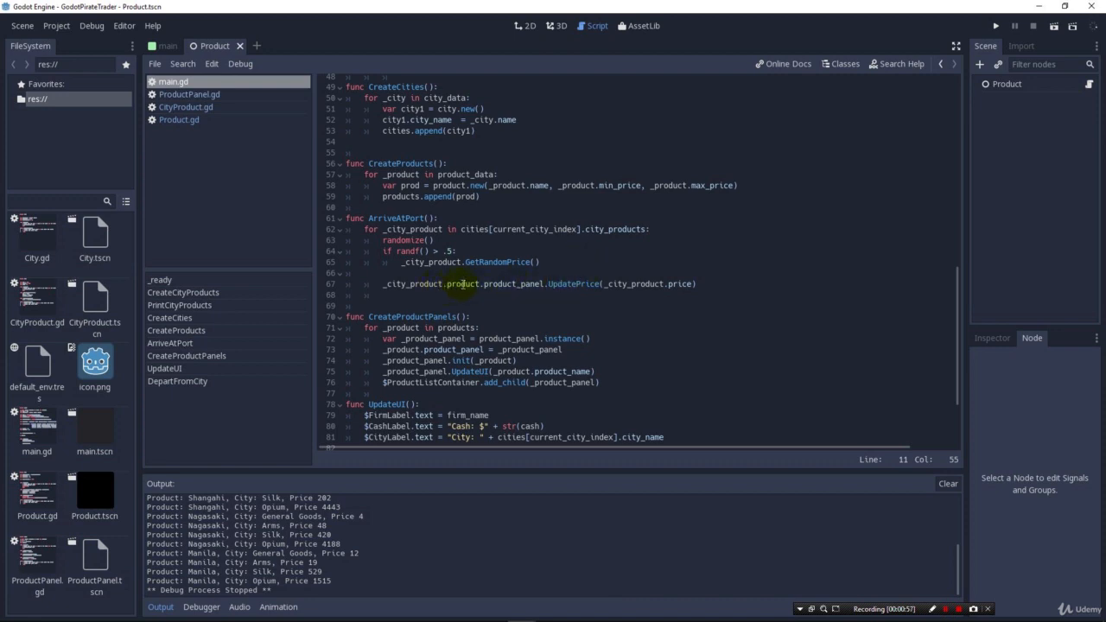
{"action": "mouse_move", "coordinate": [588, 287]}
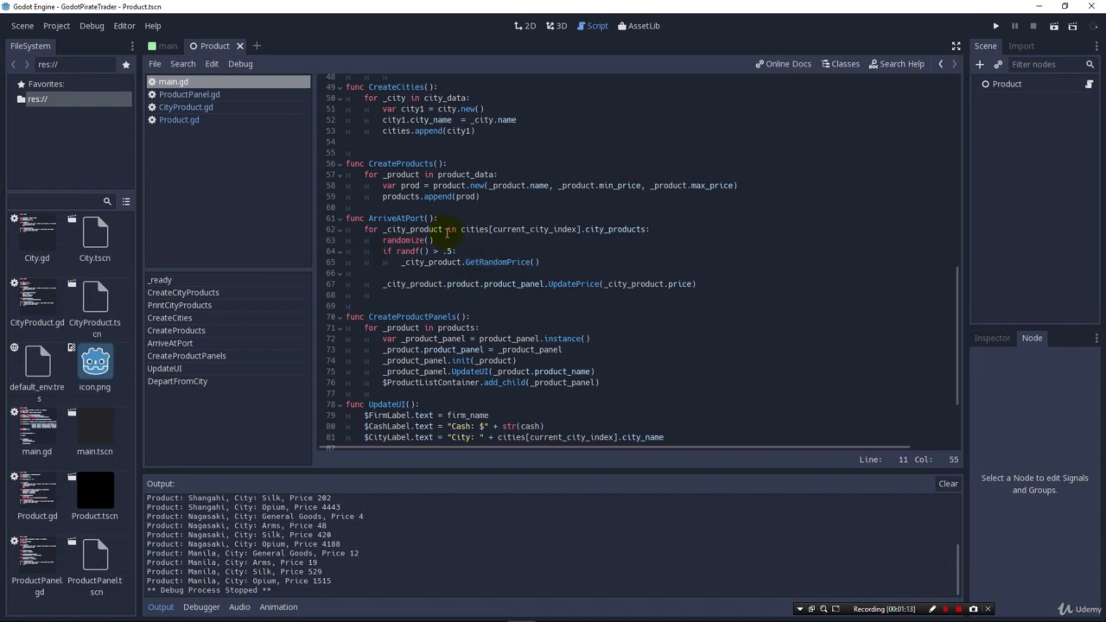
{"action": "left_click", "coordinate": [515, 225]}
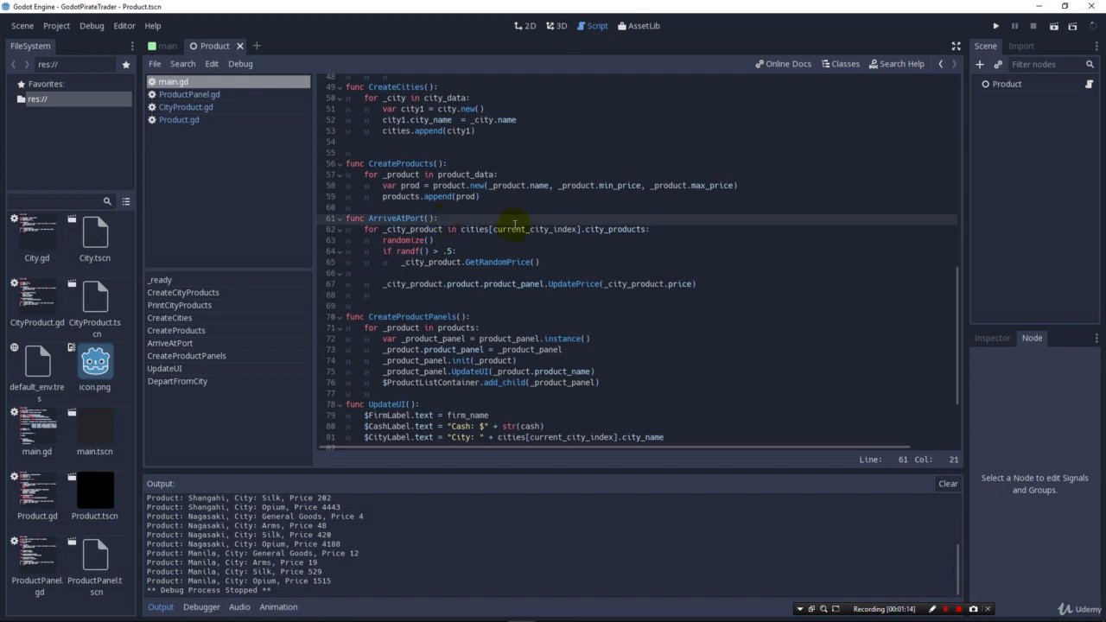
{"action": "mouse_move", "coordinate": [958, 370]}
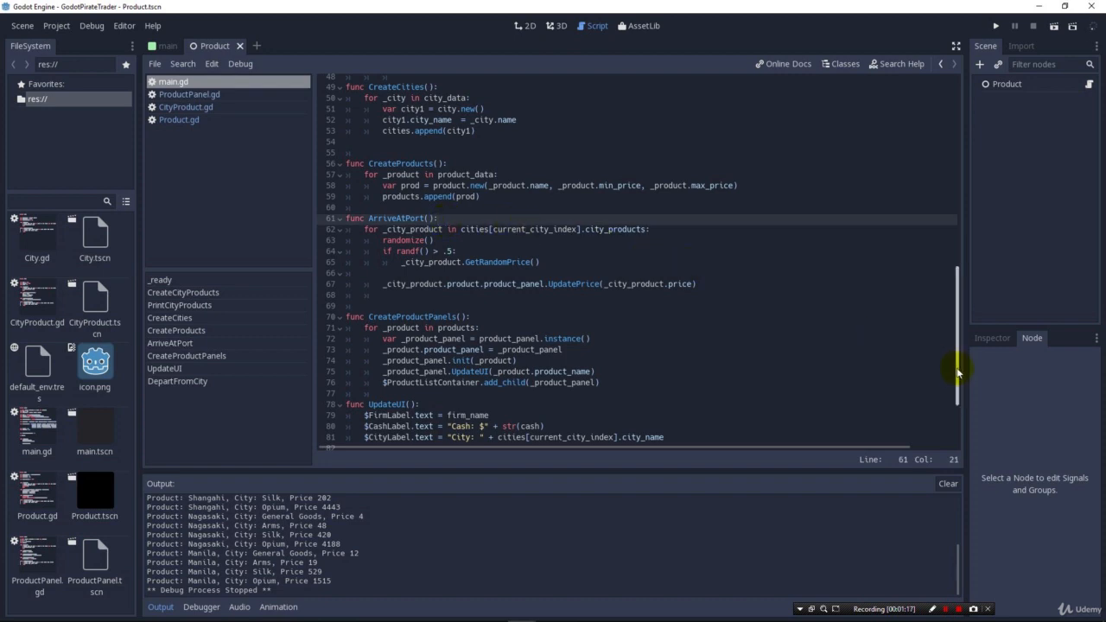
{"action": "left_click", "coordinate": [440, 218]}
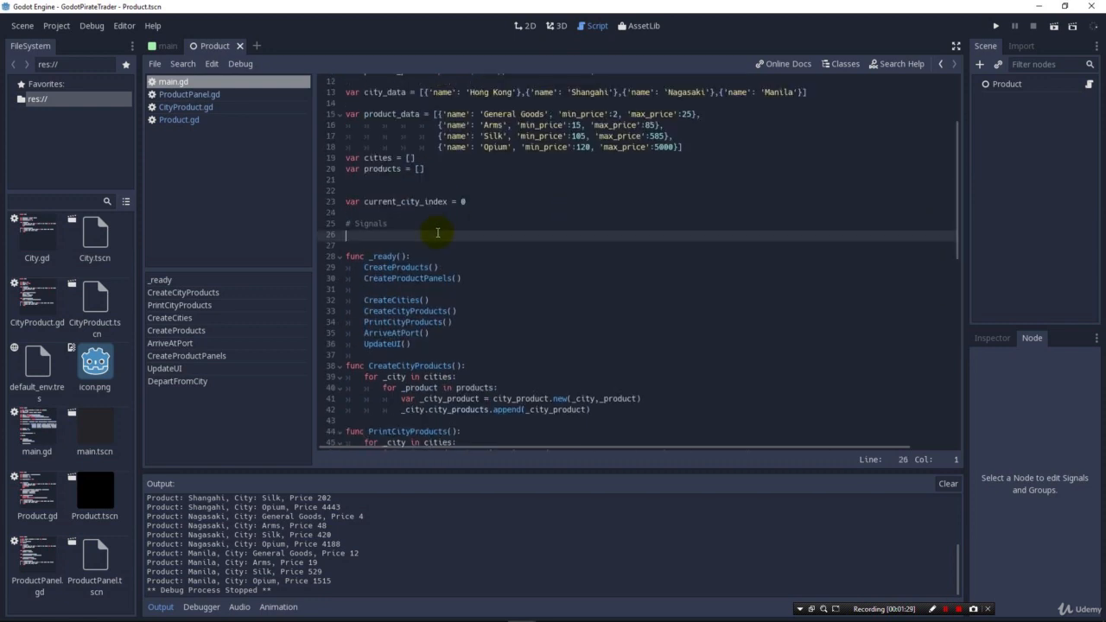
{"action": "type", "text": "signal"}
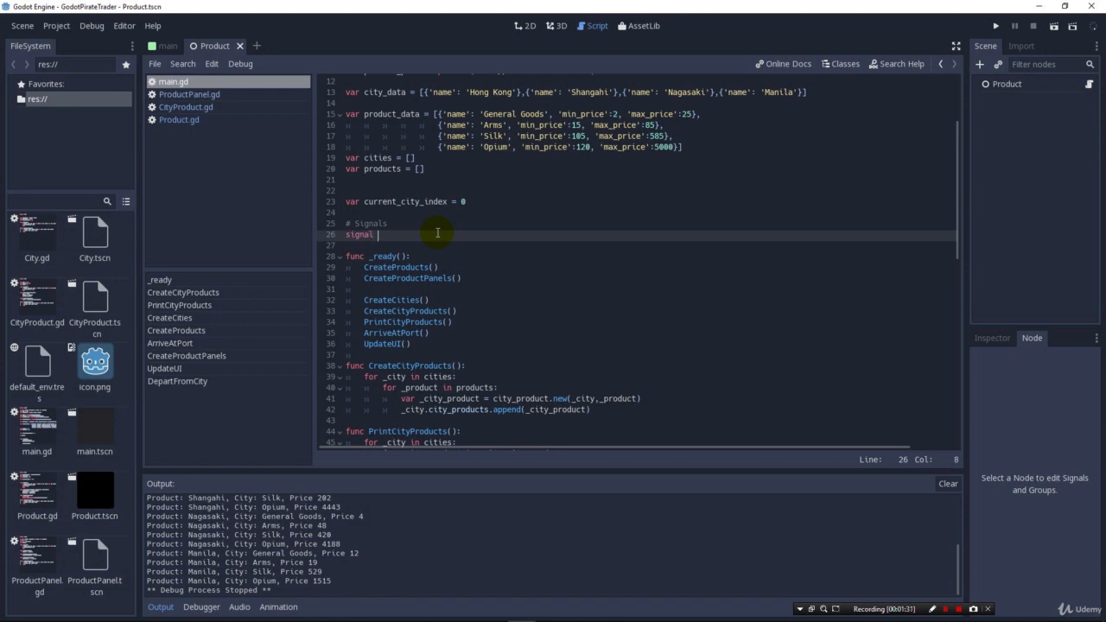
{"action": "type", "text": "ARRIVE_AT_"}
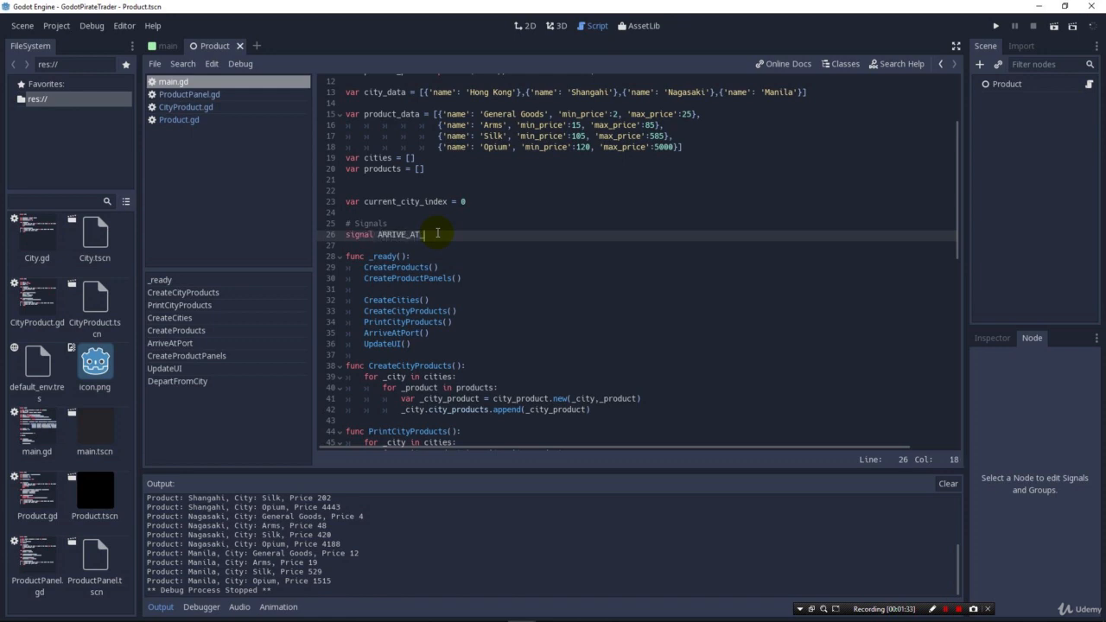
{"action": "type", "text": "PORT"}
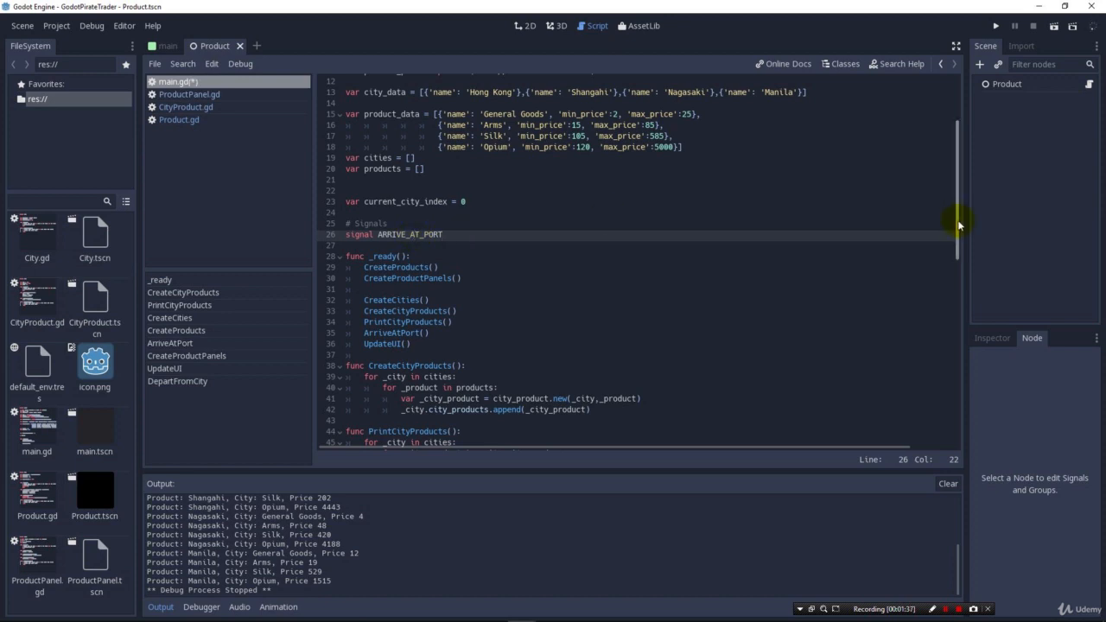
{"action": "scroll", "scroll_direction": "down", "scroll_amount": 3}
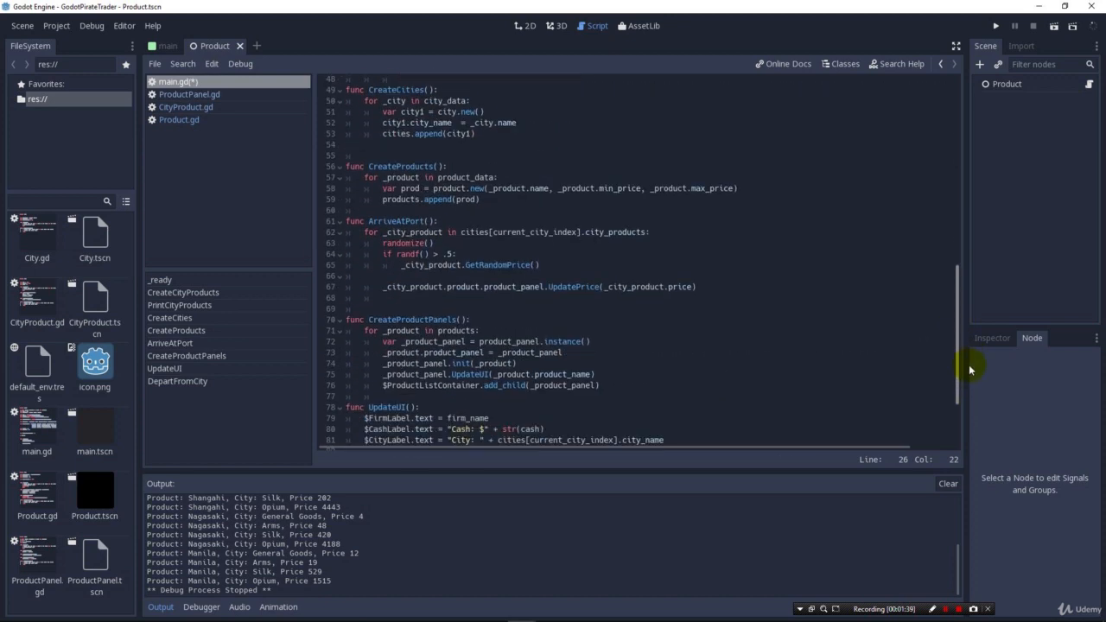
{"action": "scroll", "scroll_direction": "down", "scroll_amount": 3}
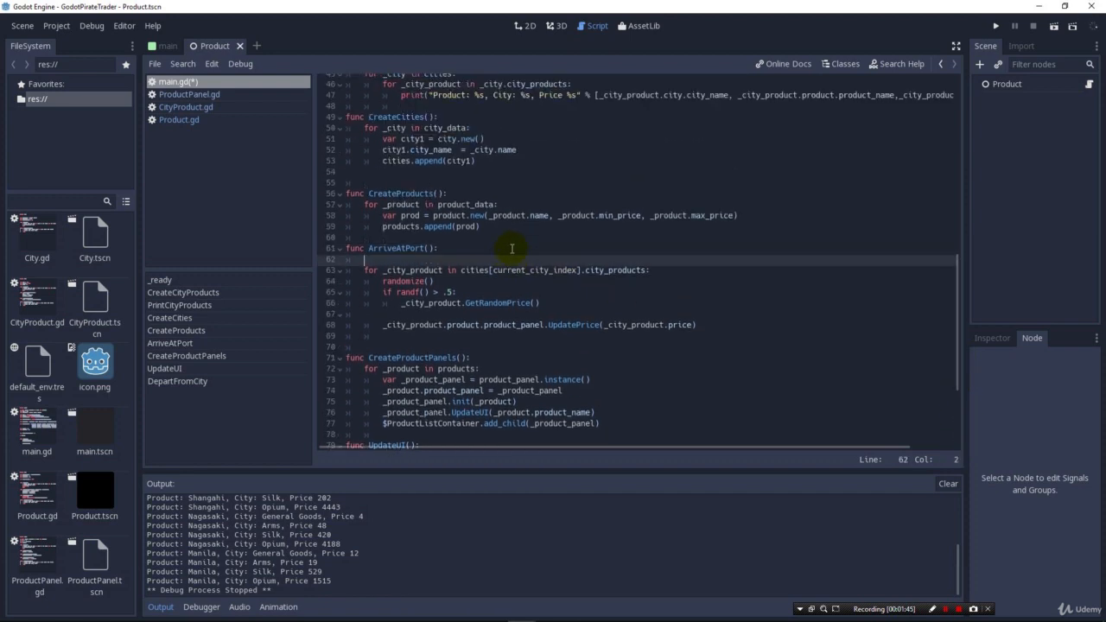
Add emit_signal("ARRIVE_AT_PORT") as the first line of ArriveAtPort
{"action": "type", "text": "emit_signal(\""}
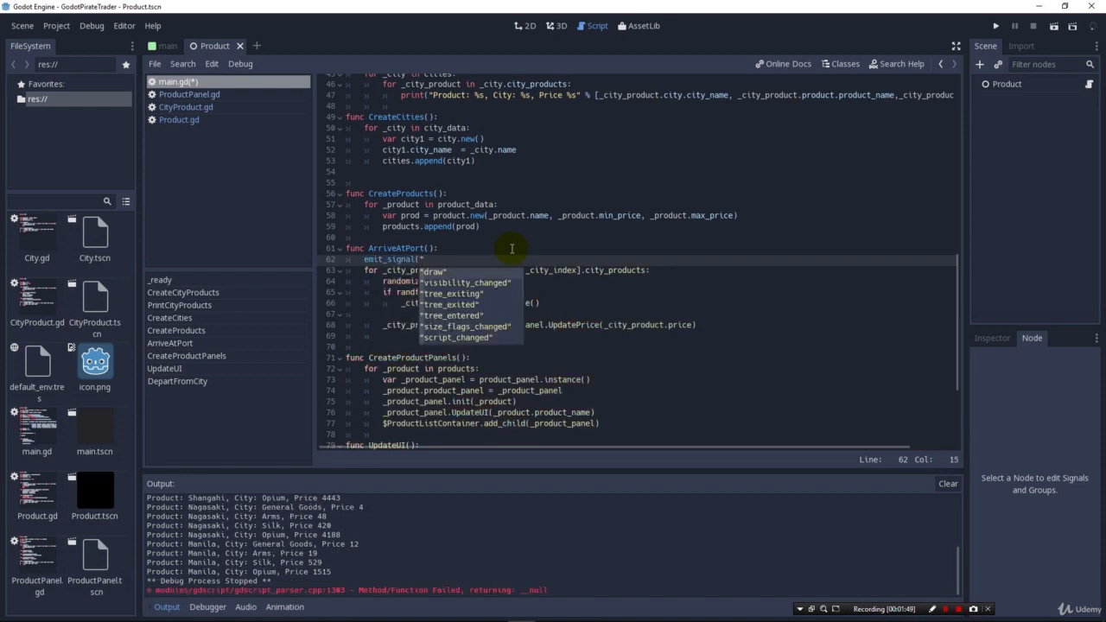
{"action": "type", "text": "ARRIVE_AT_PORT\")"}
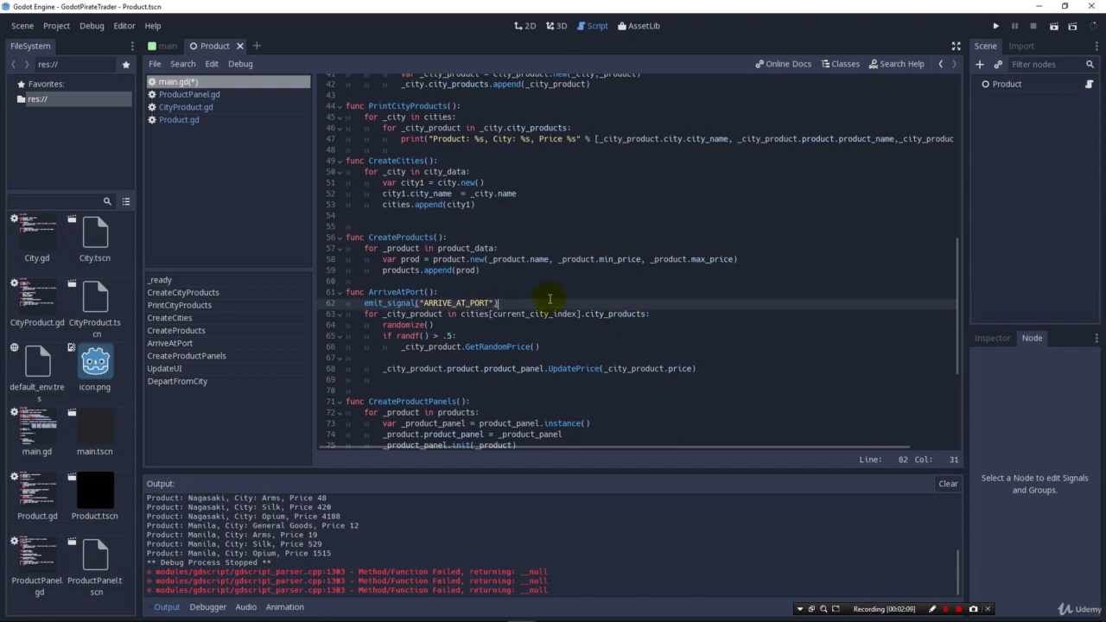
Run the project again with the new signal in place
{"action": "left_click", "coordinate": [996, 26]}
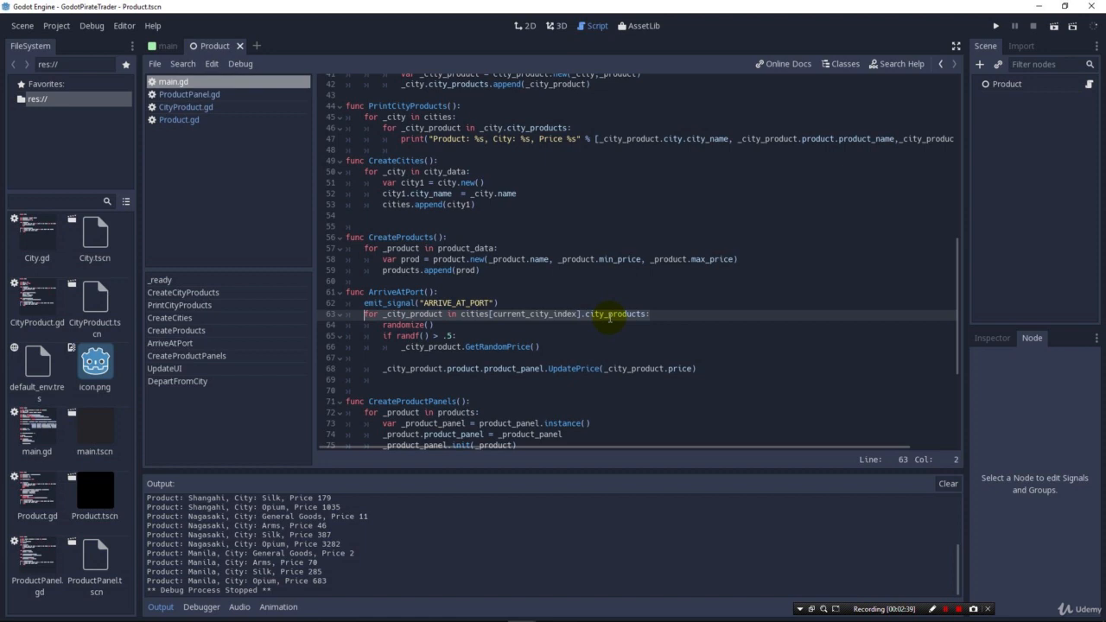
{"action": "mouse_move", "coordinate": [570, 318]}
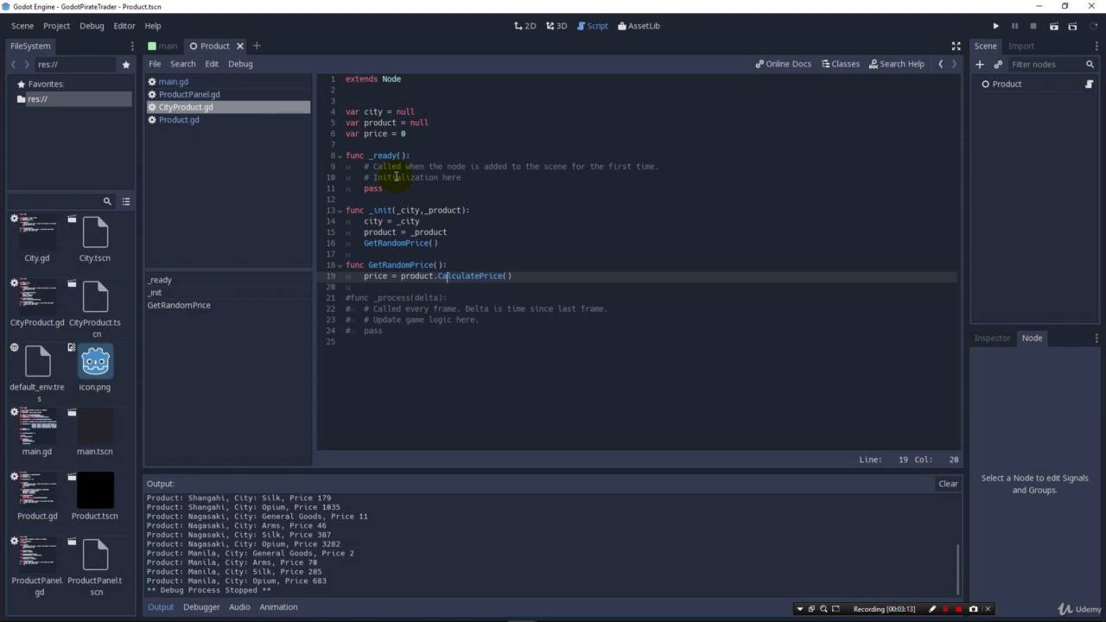
Add a _main parameter to _init, declare 'var main' and store main = _main
{"action": "left_click", "coordinate": [422, 221]}
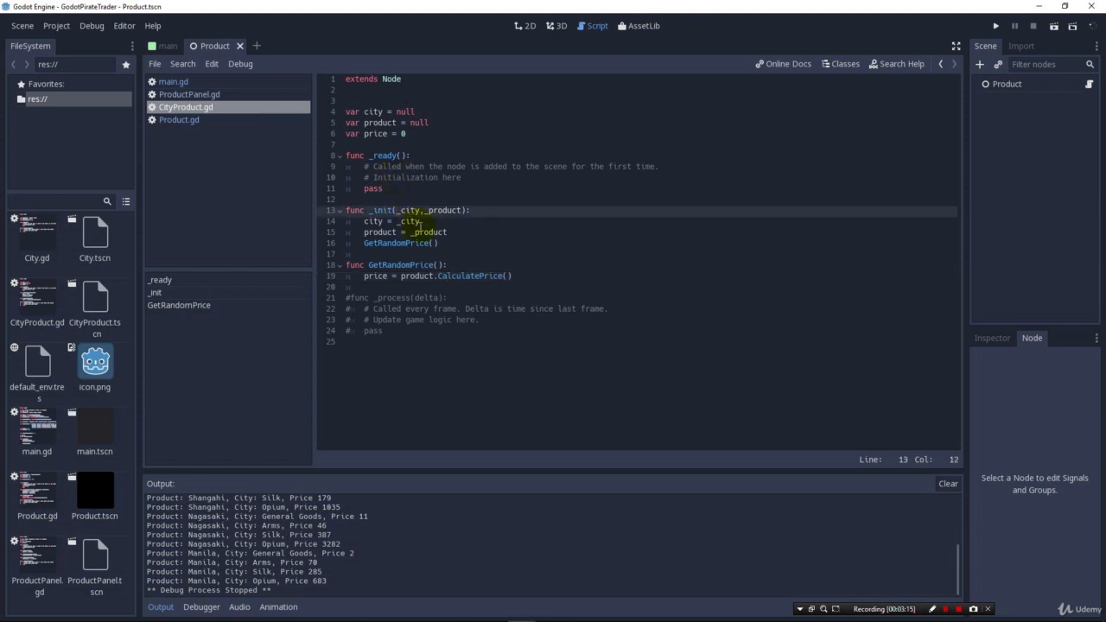
{"action": "type", "text": "_main,"}
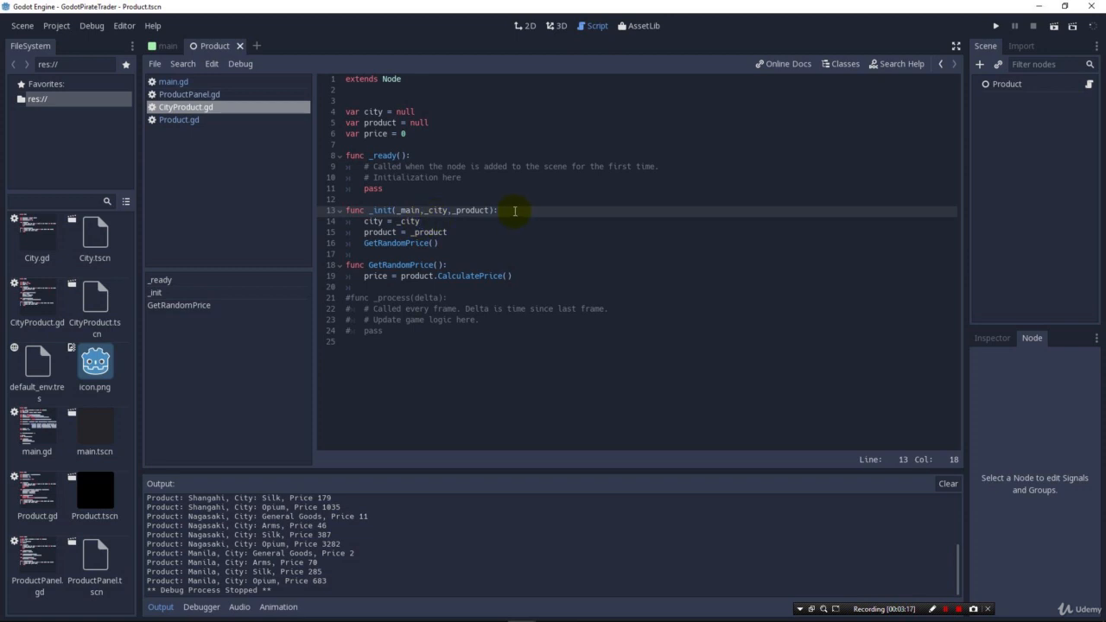
{"action": "type", "text": "main = _"}
{"action": "left_click", "coordinate": [651, 143]}
{"action": "type", "text": "var"}
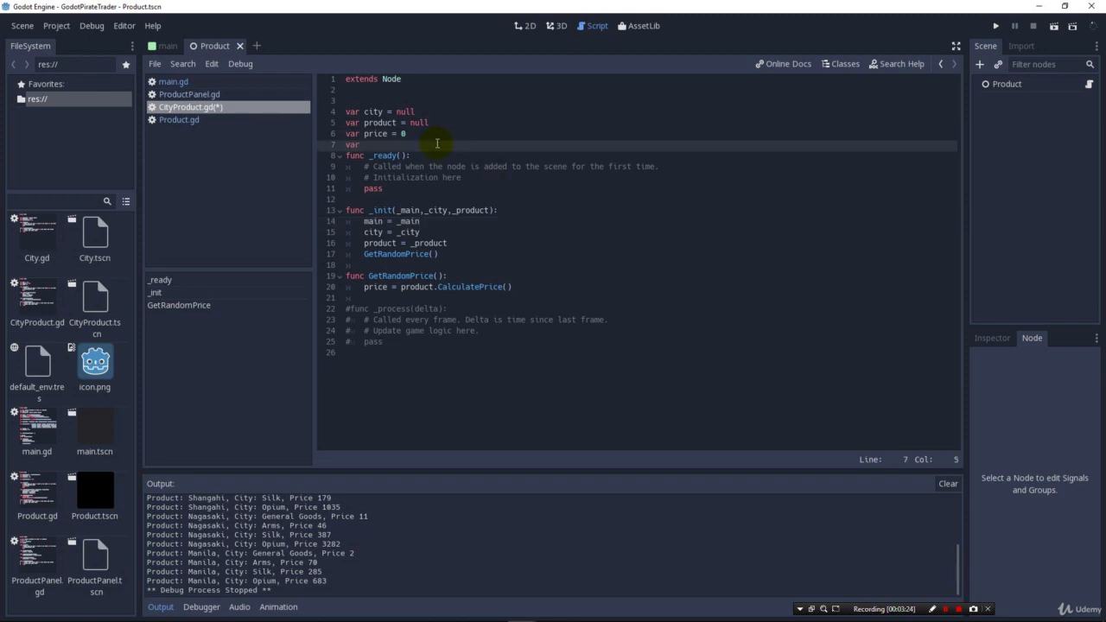
{"action": "type", "text": "main"}
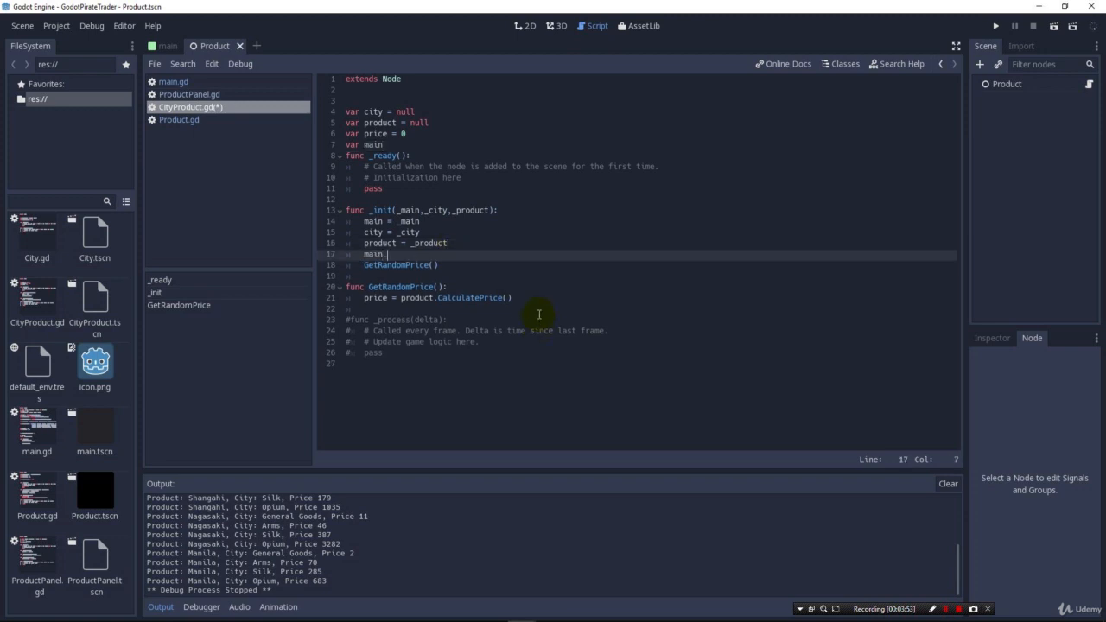
Write main.connect("ARRIVE_AT_PORT", self, "GetRandomPrice") inside CityProduct.gd's _init
{"action": "type", "text": "connect("}
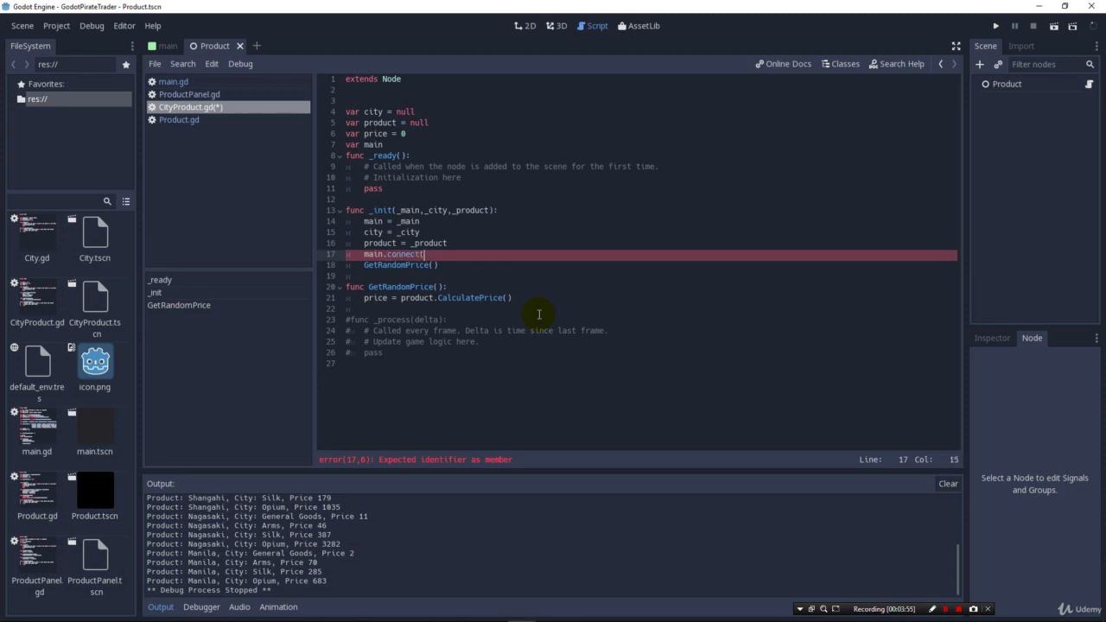
{"action": "type", "text": "\""}
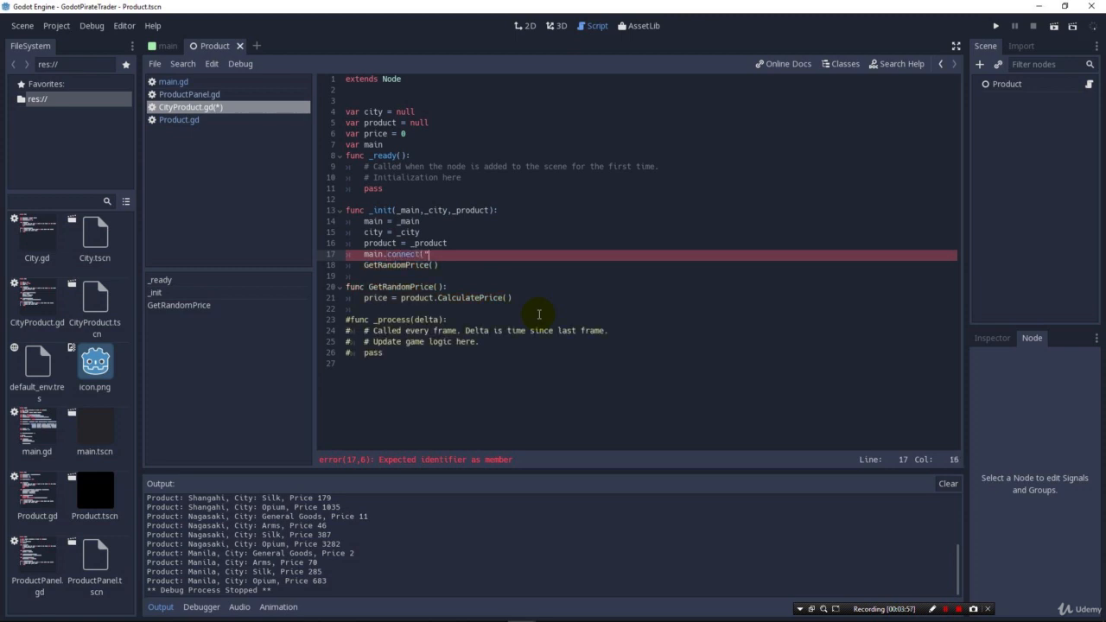
{"action": "type", "text": "ARRIVE_AT_PORT"}
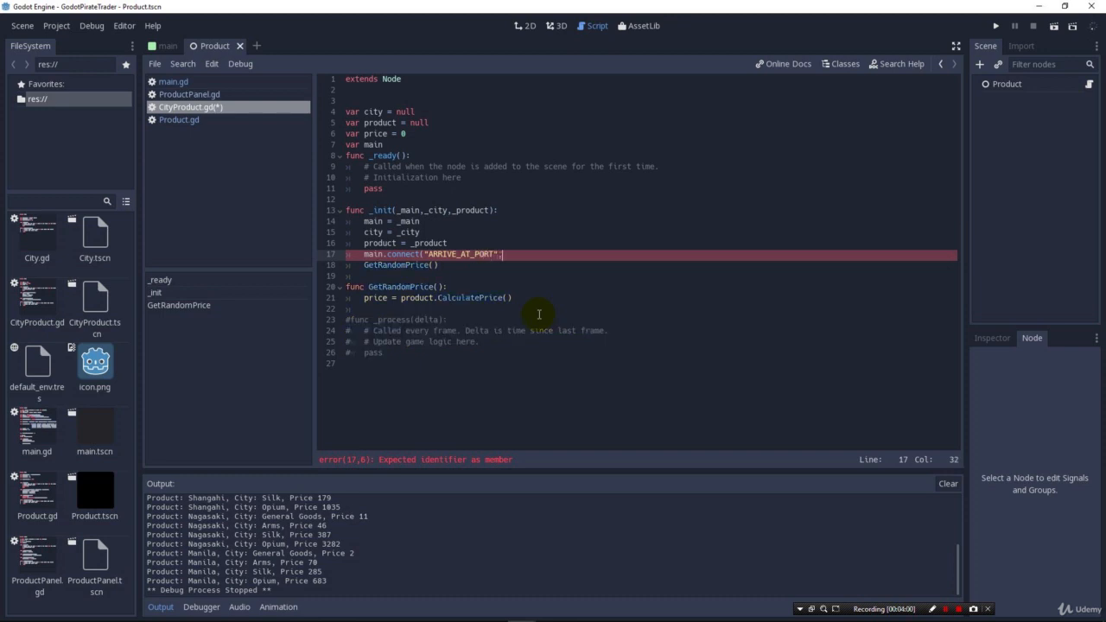
{"action": "type", "text": ", self"}
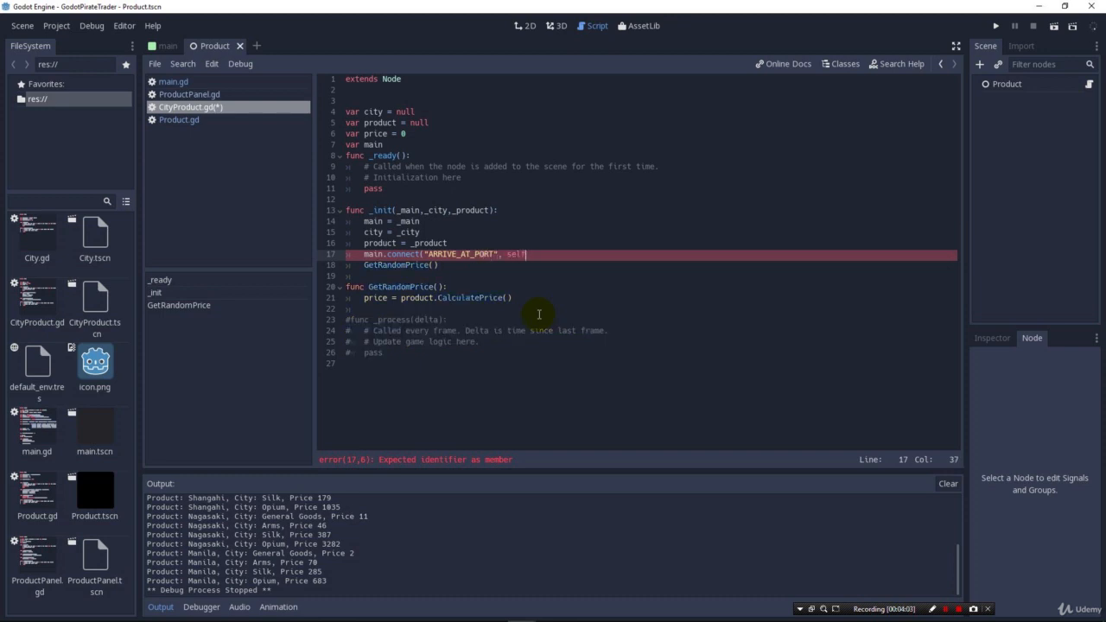
{"action": "type", "text": ","}
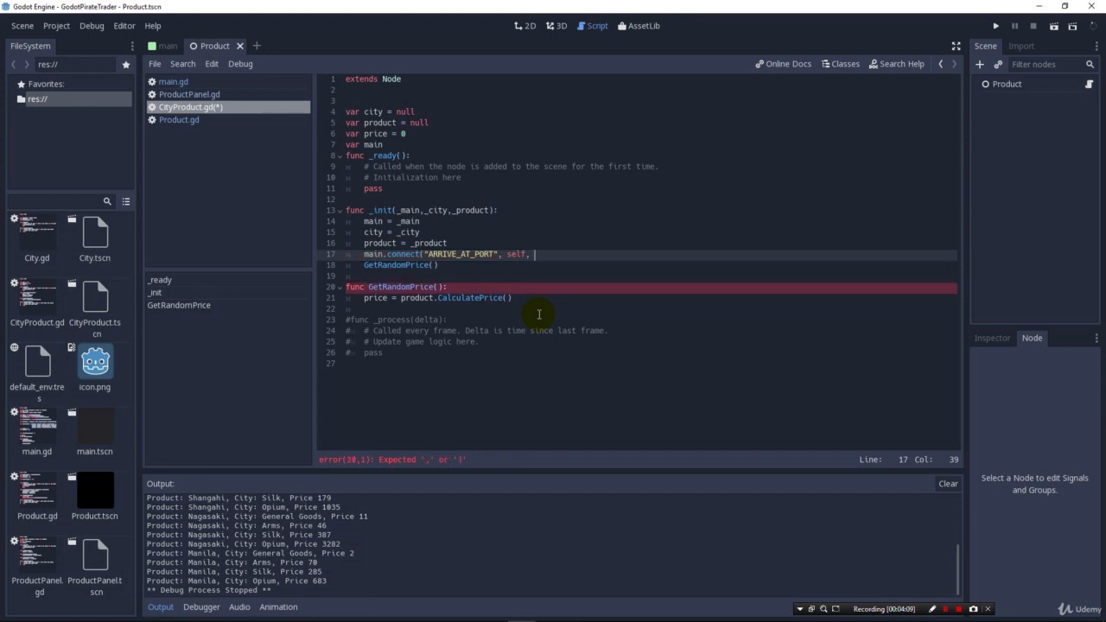
{"action": "type", "text": "\""}
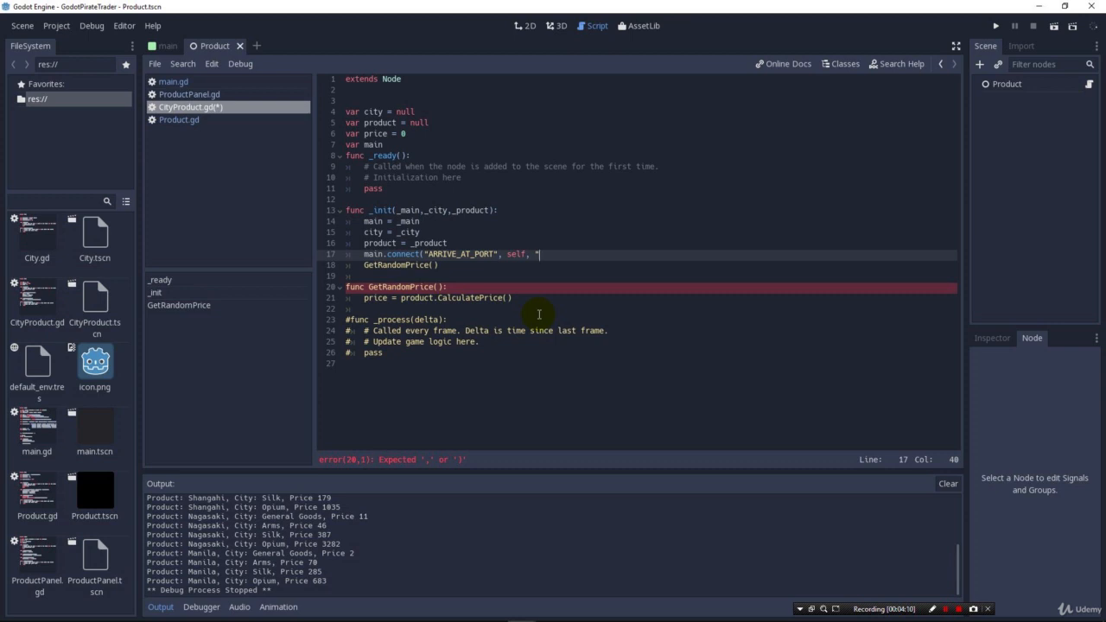
{"action": "type", "text": "GetRandom"}
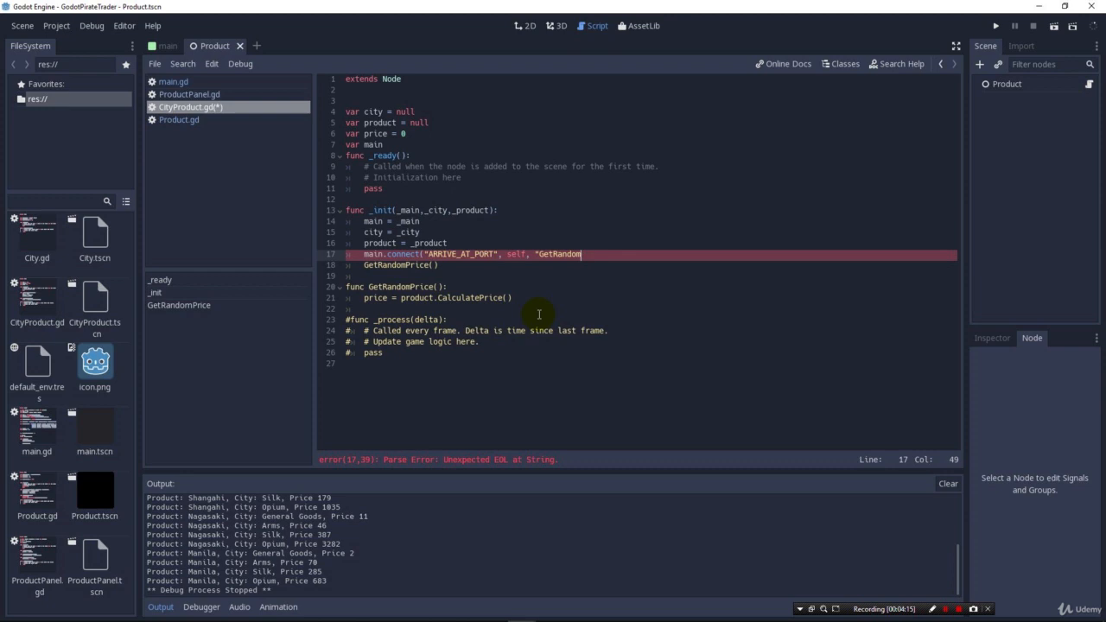
{"action": "type", "text": "Price"}
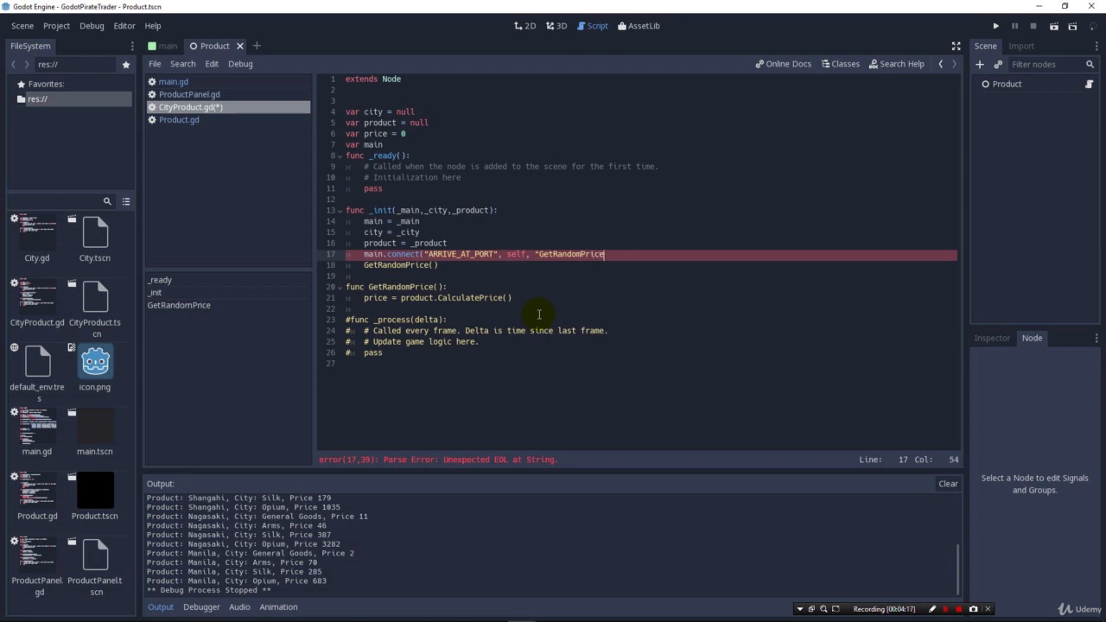
{"action": "type", "text": "\")"}
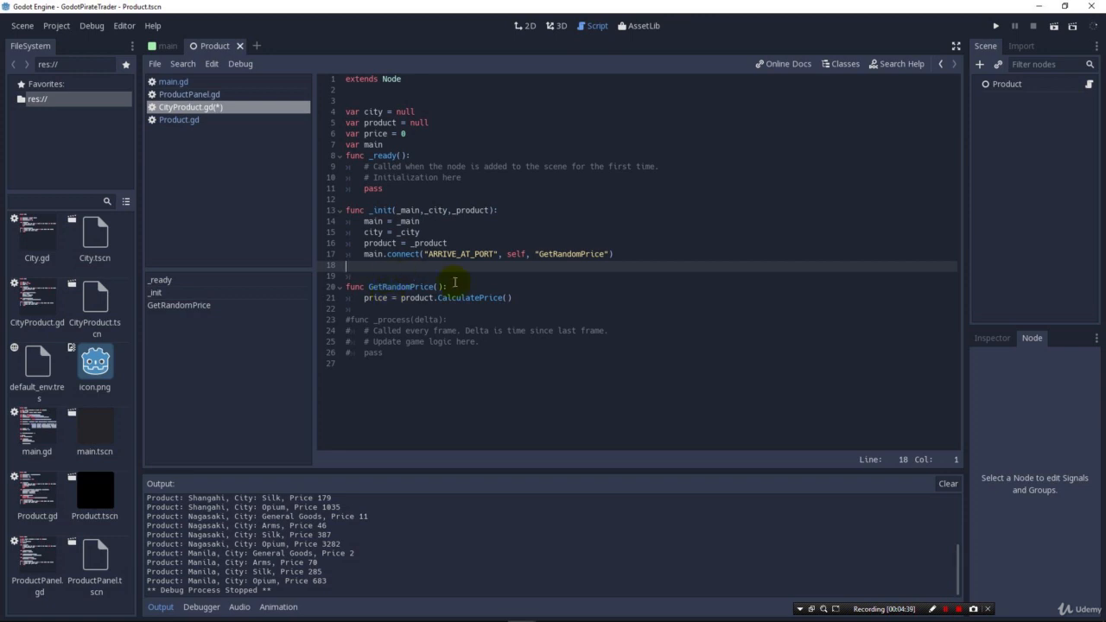
{"action": "mouse_move", "coordinate": [439, 275]}
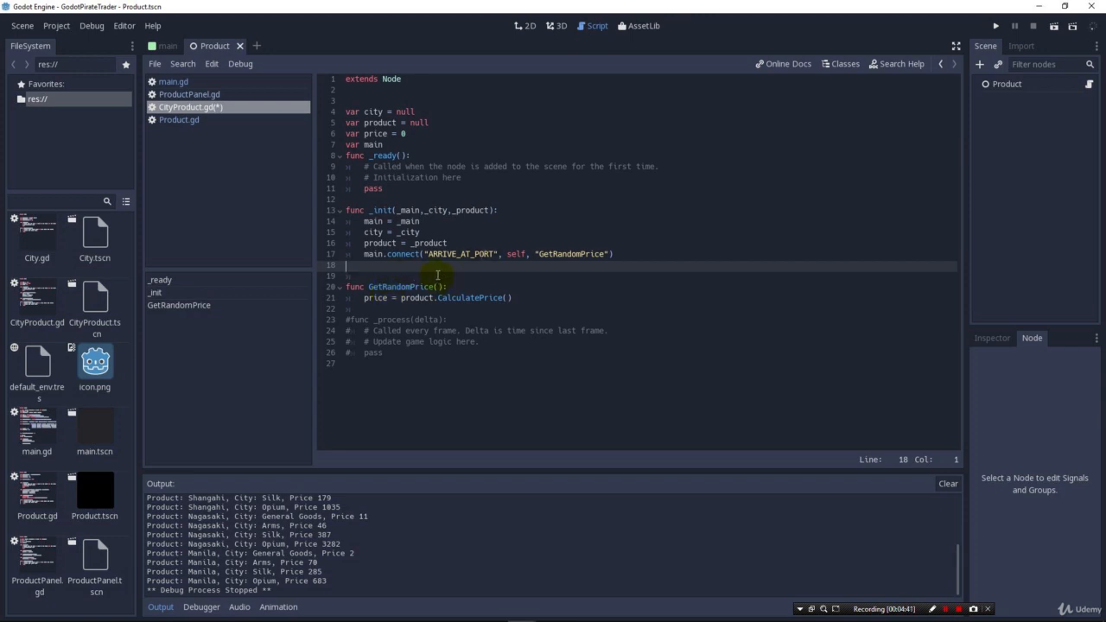
{"action": "type", "text": "main.connect(\"ARRIVE_AT_PORT\",self, \"ArriveAtPort\")"}
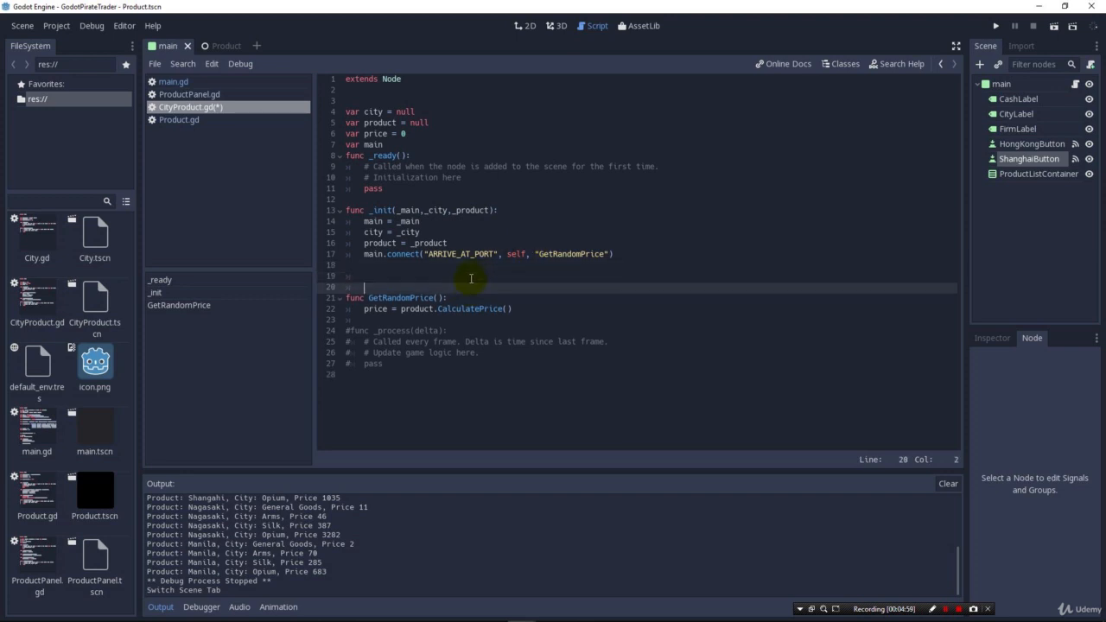
Add a func UpdateCityProduct(): header and retarget the connection to "UpdateCityProduct"
{"action": "type", "text": "func"}
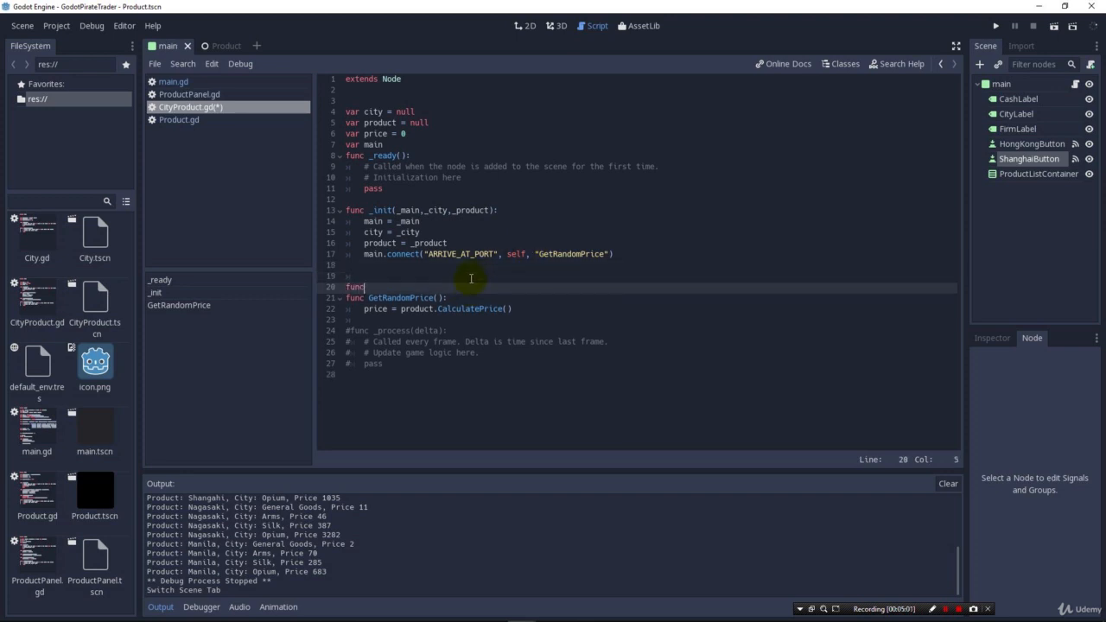
{"action": "type", "text": "Arrive"}
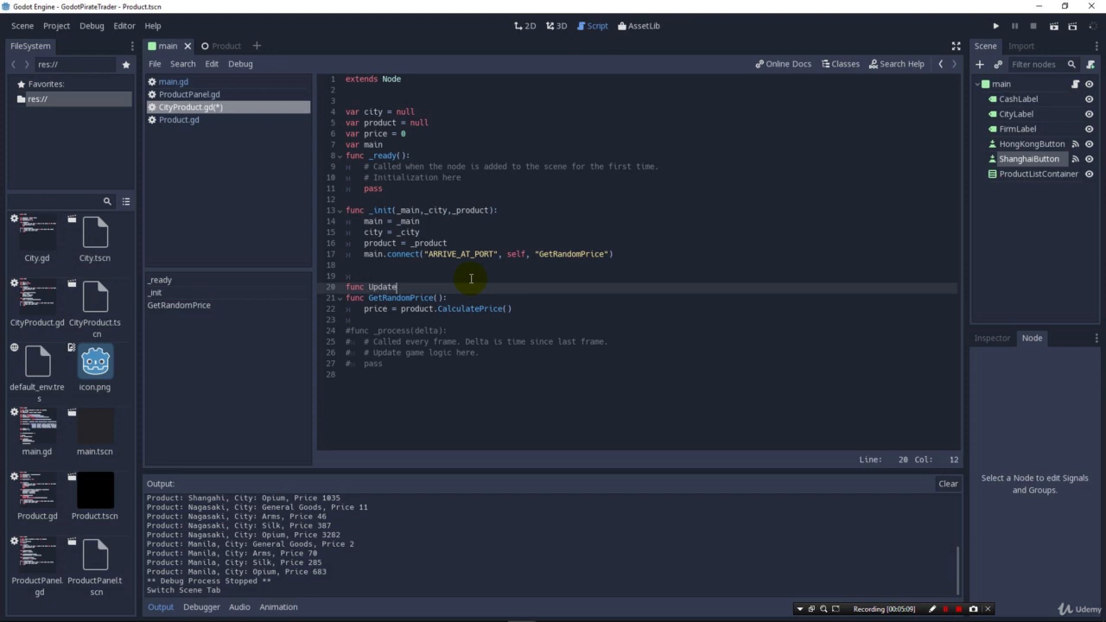
{"action": "type", "text": "CityProduct"}
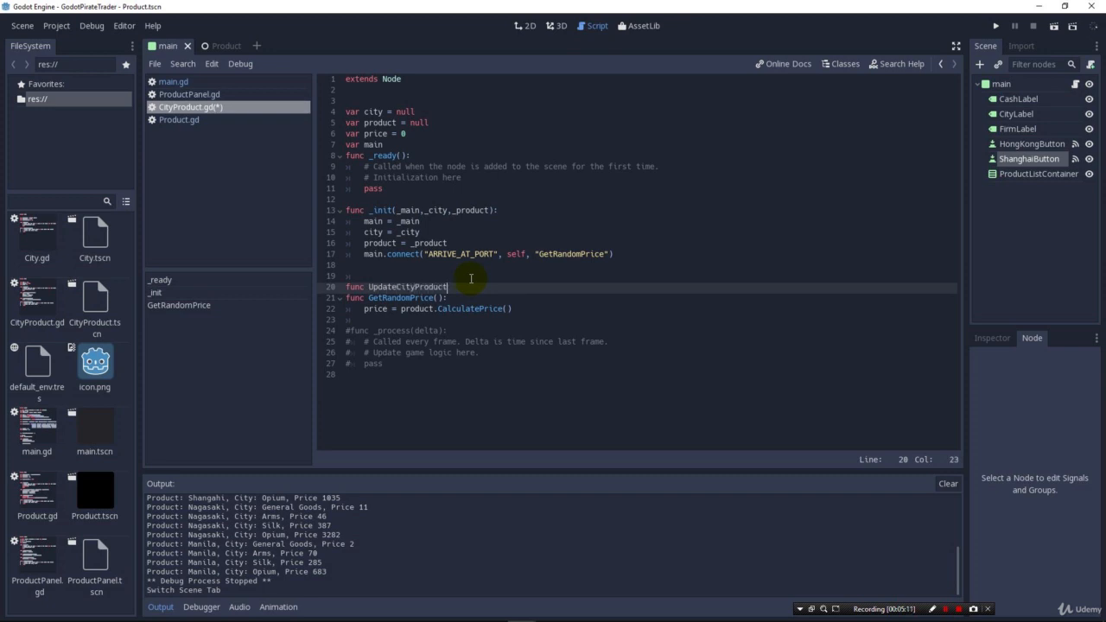
{"action": "type", "text": "():"}
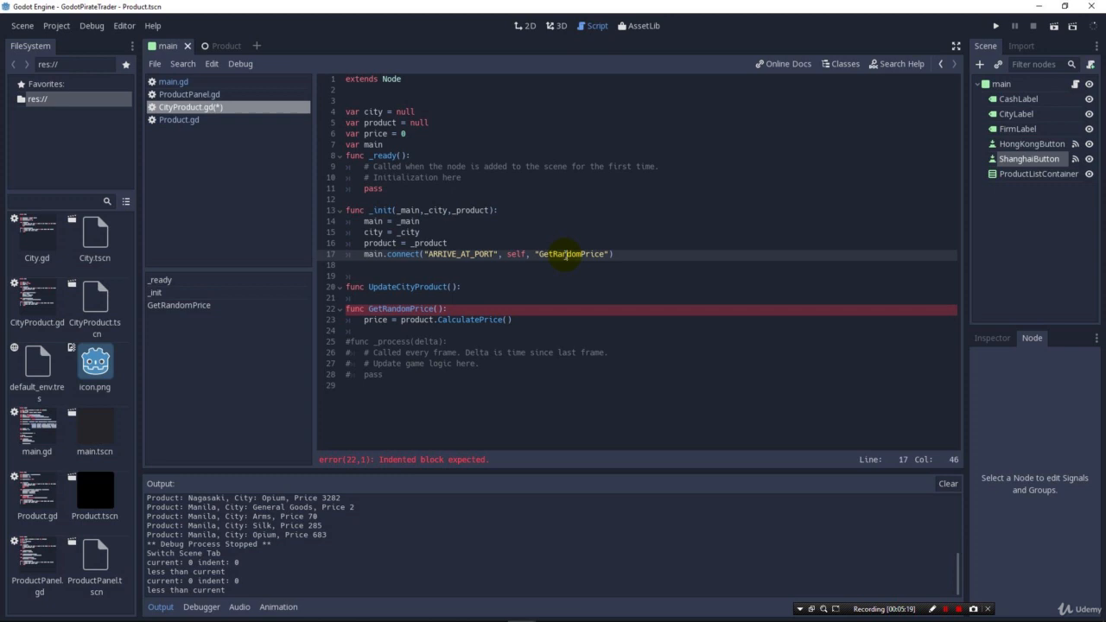
{"action": "type", "text": "UpdateCityProduct"}
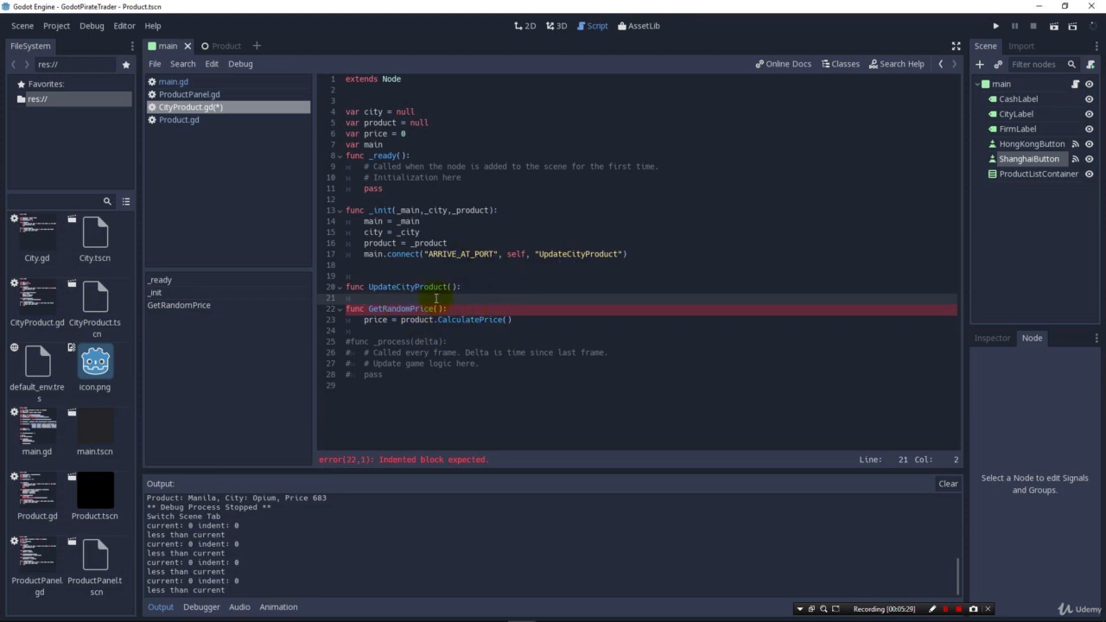
Print "Signal fired: product=" + product name + ", city=" + city name inside UpdateCityProduct
{"action": "type", "text": "p[ri"}
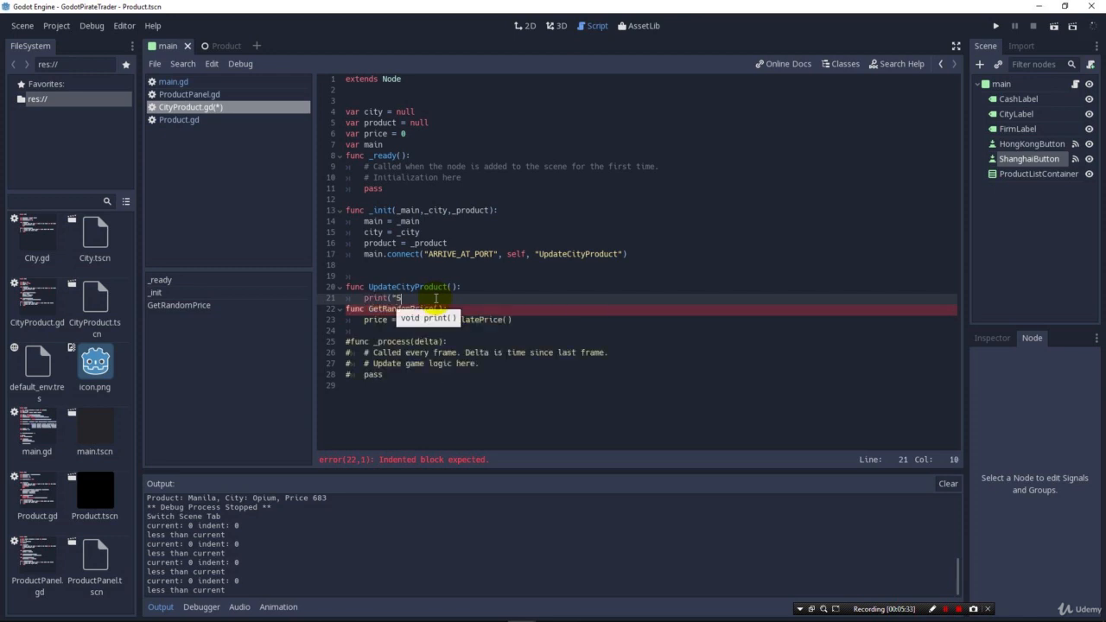
{"action": "type", "text": "ignal"}
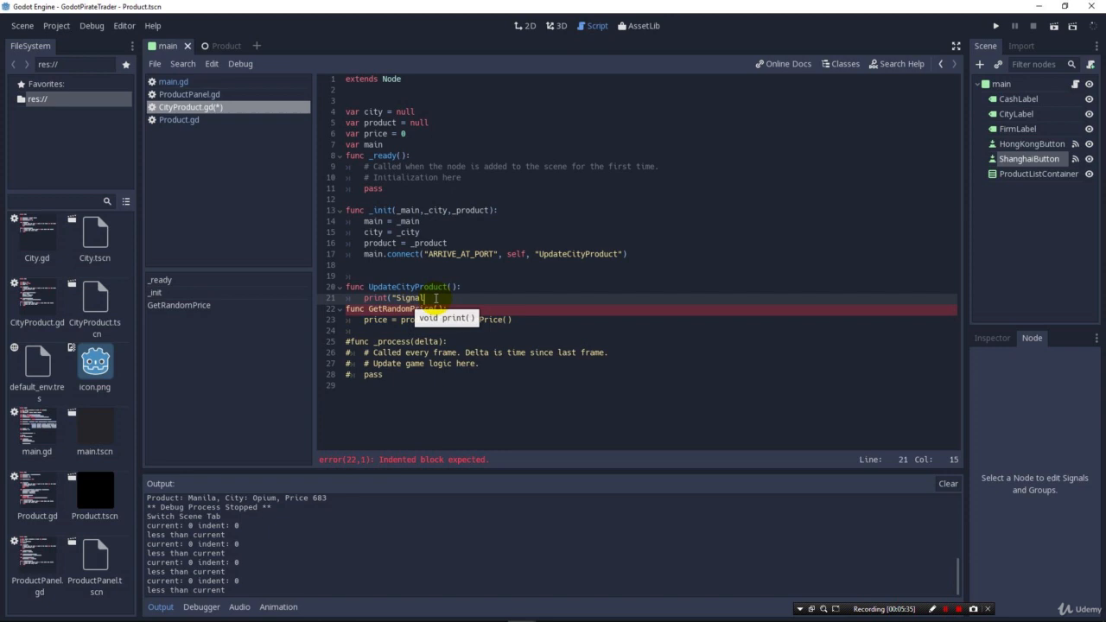
{"action": "type", "text": "fired:"}
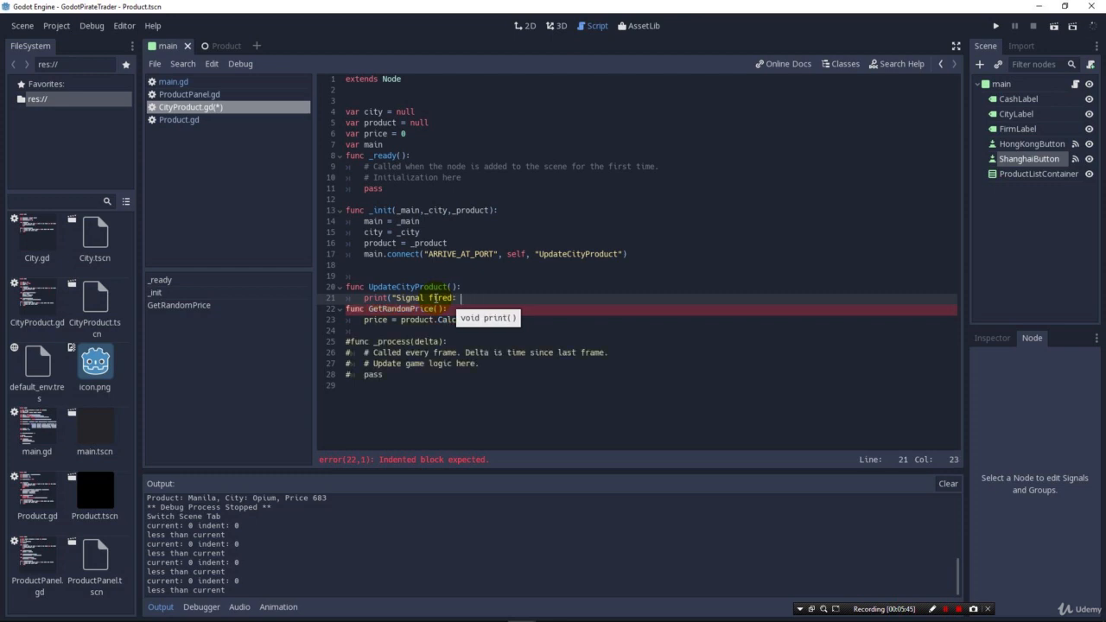
{"action": "type", "text": "product=\" + product.product_name +\", city=\" + city.cit"}
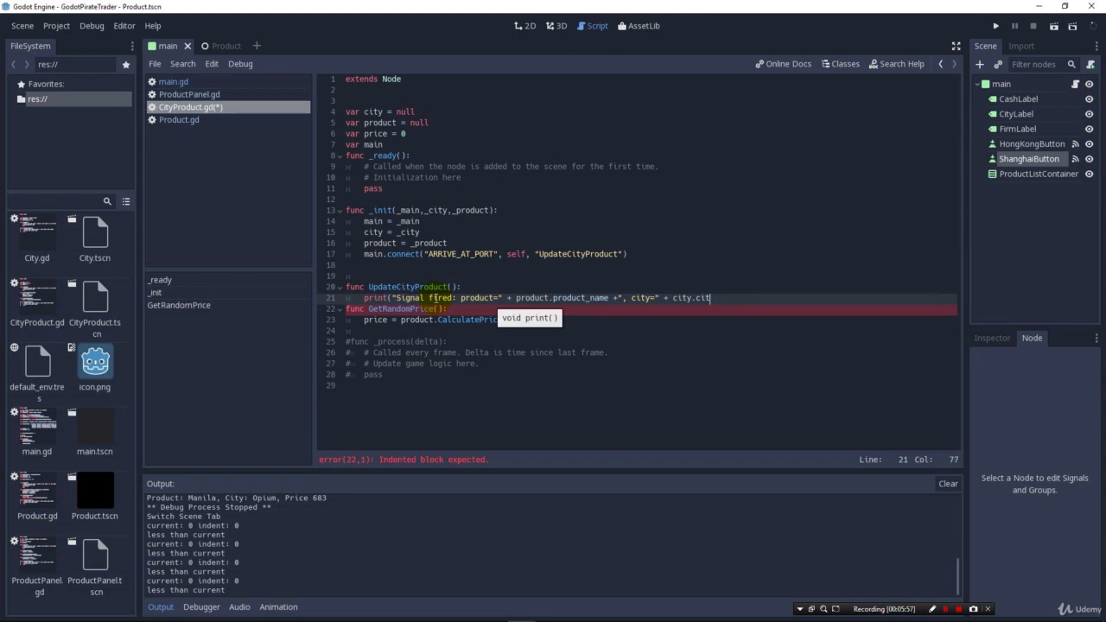
{"action": "type", "text": "y_name"}
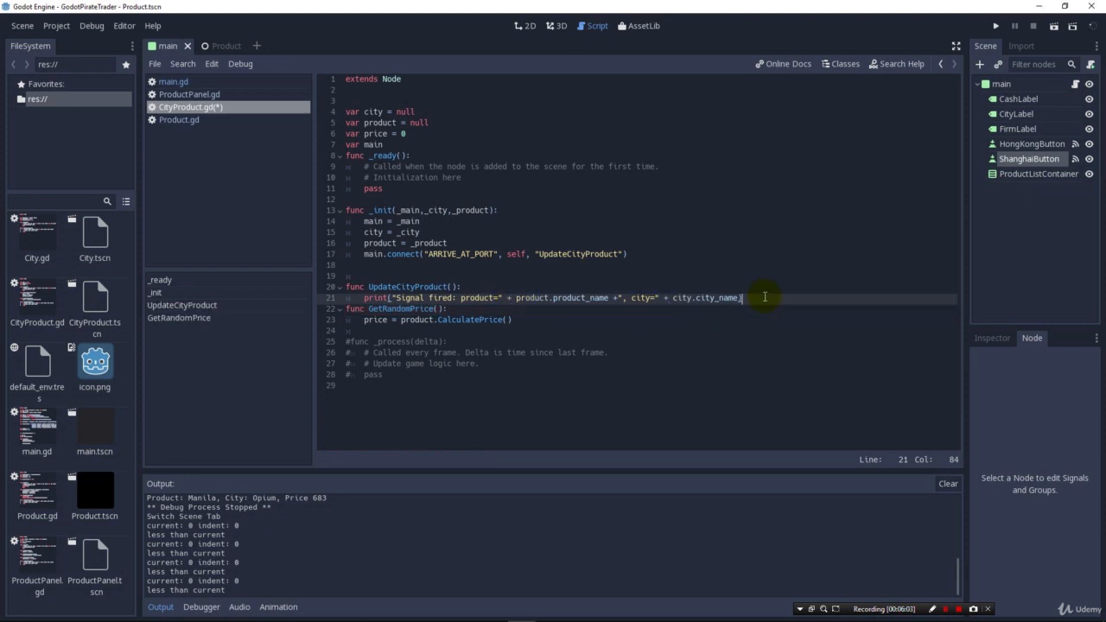
{"action": "key", "text": "enter"}
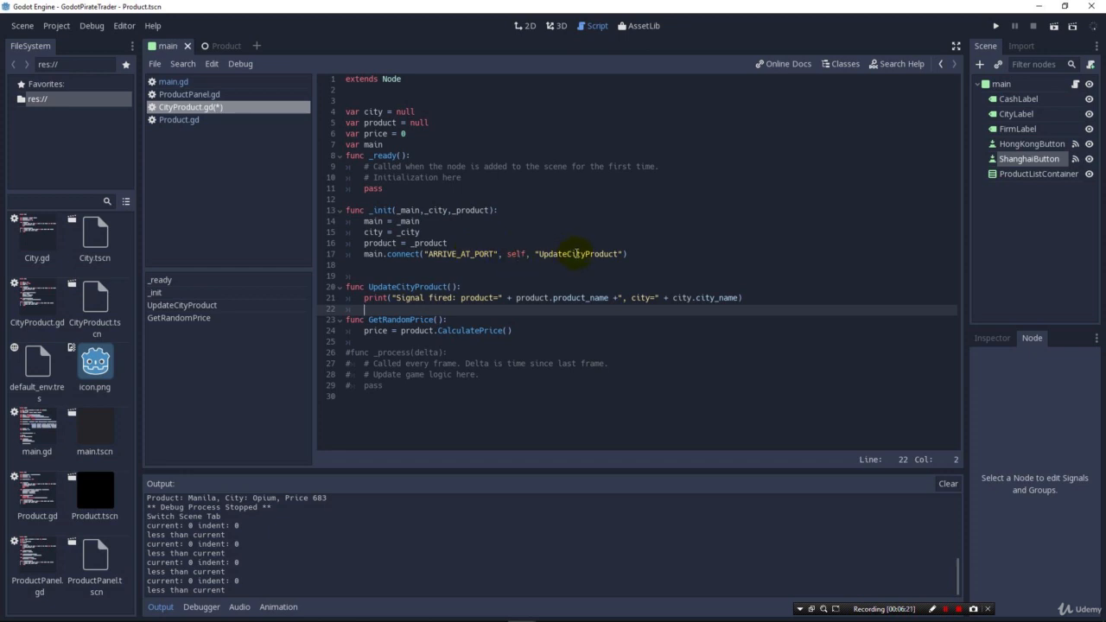
{"action": "left_click", "coordinate": [374, 297]}
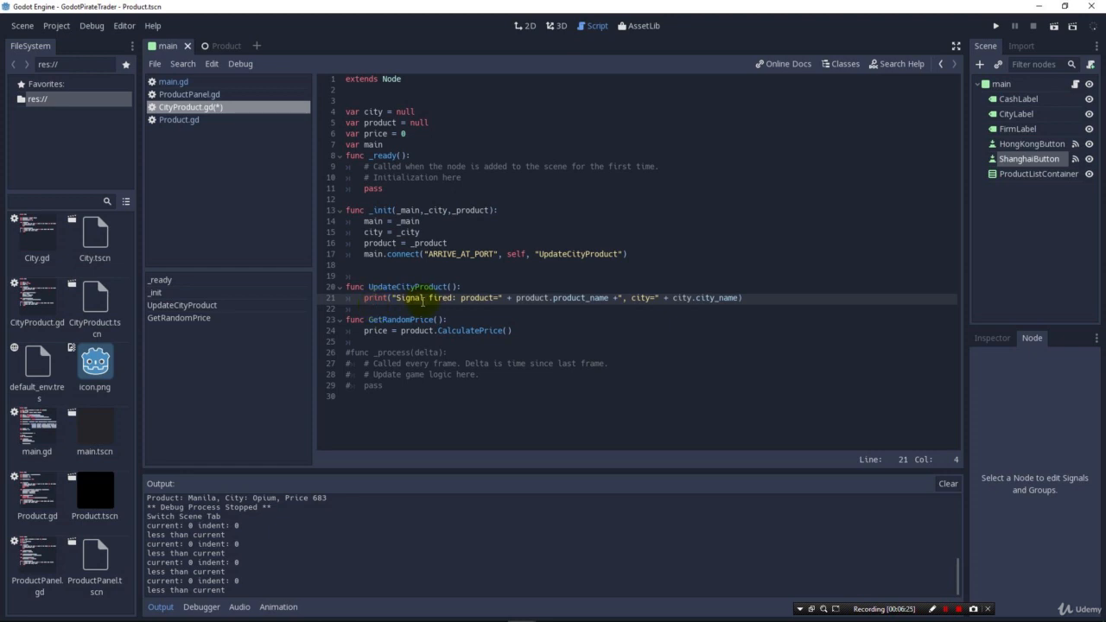
Run the game and hit the CityProduct.new argument-count error in main.gd's CreateCityProducts
{"action": "left_click", "coordinate": [996, 26]}
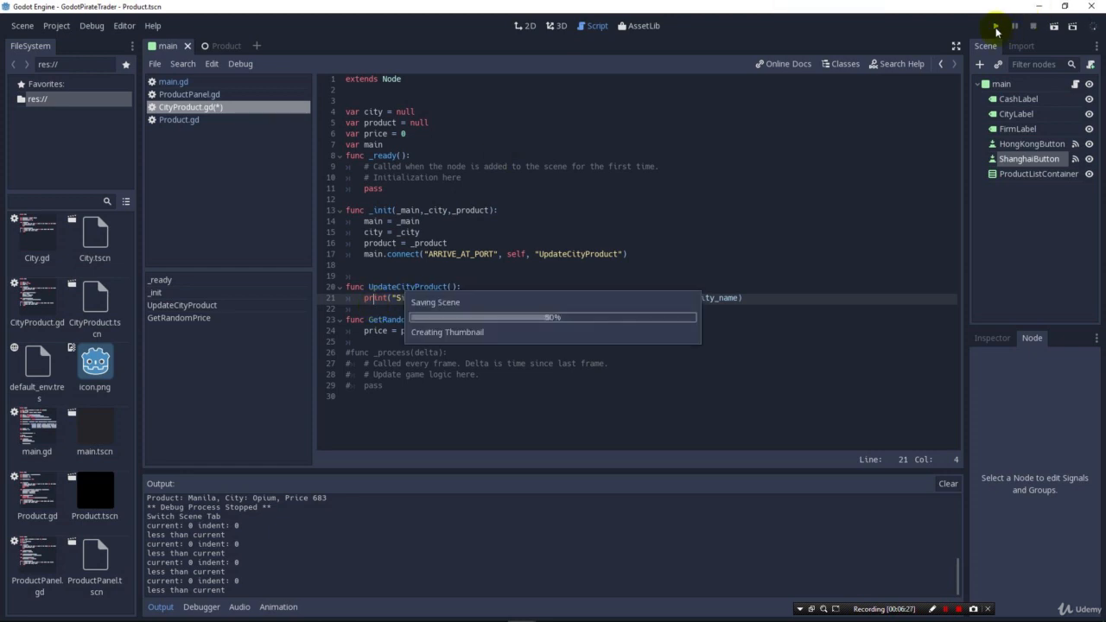
{"action": "left_click", "coordinate": [996, 26]}
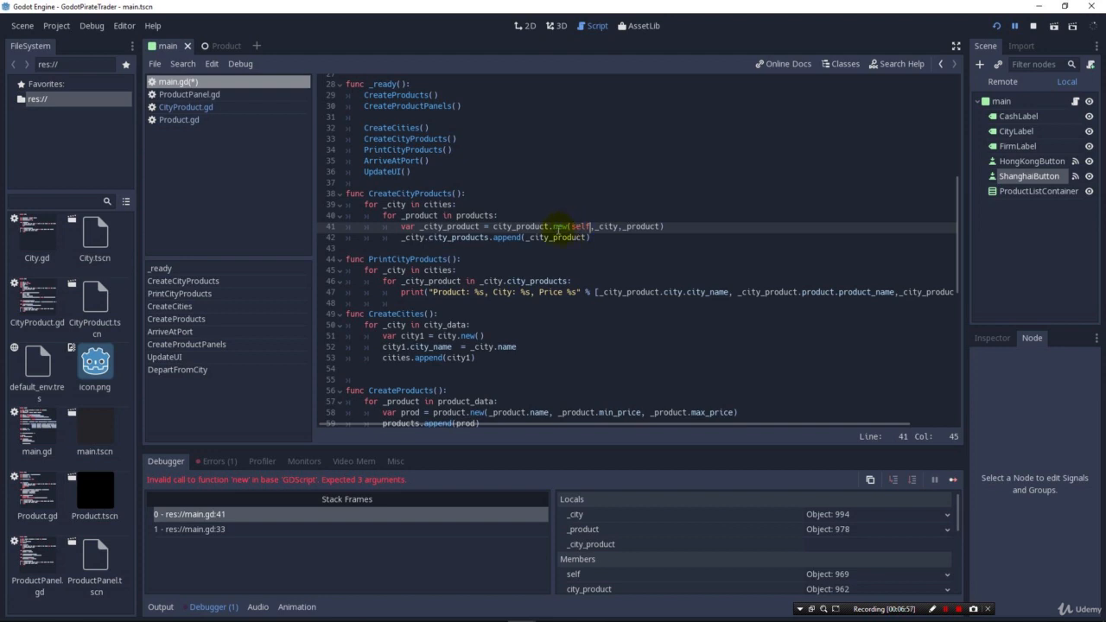
{"action": "mouse_move", "coordinate": [579, 227]}
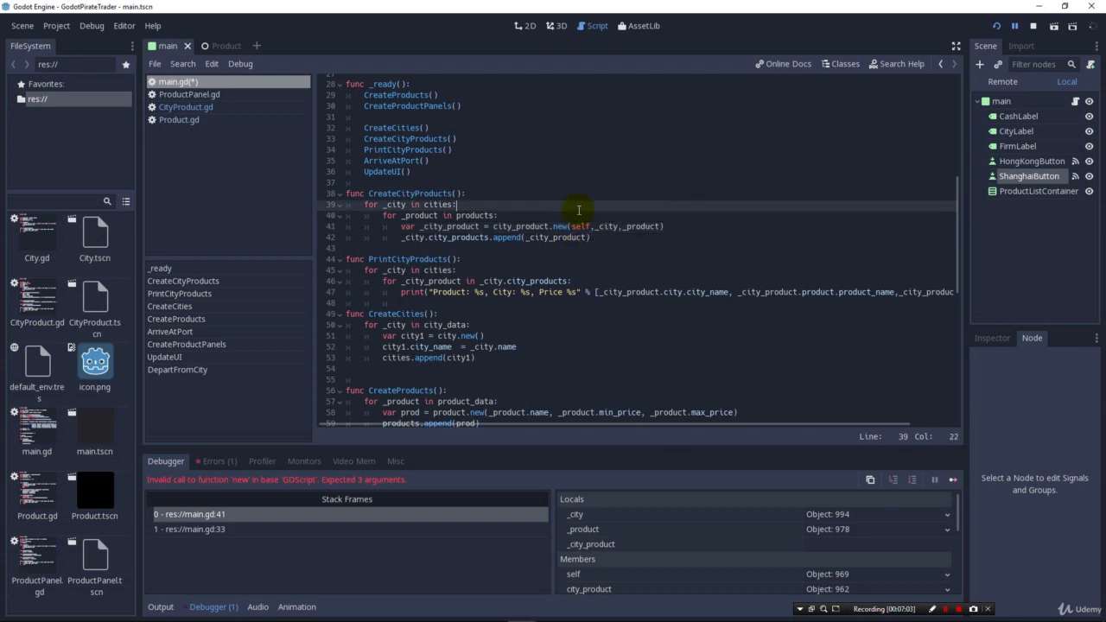
{"action": "mouse_move", "coordinate": [577, 225]}
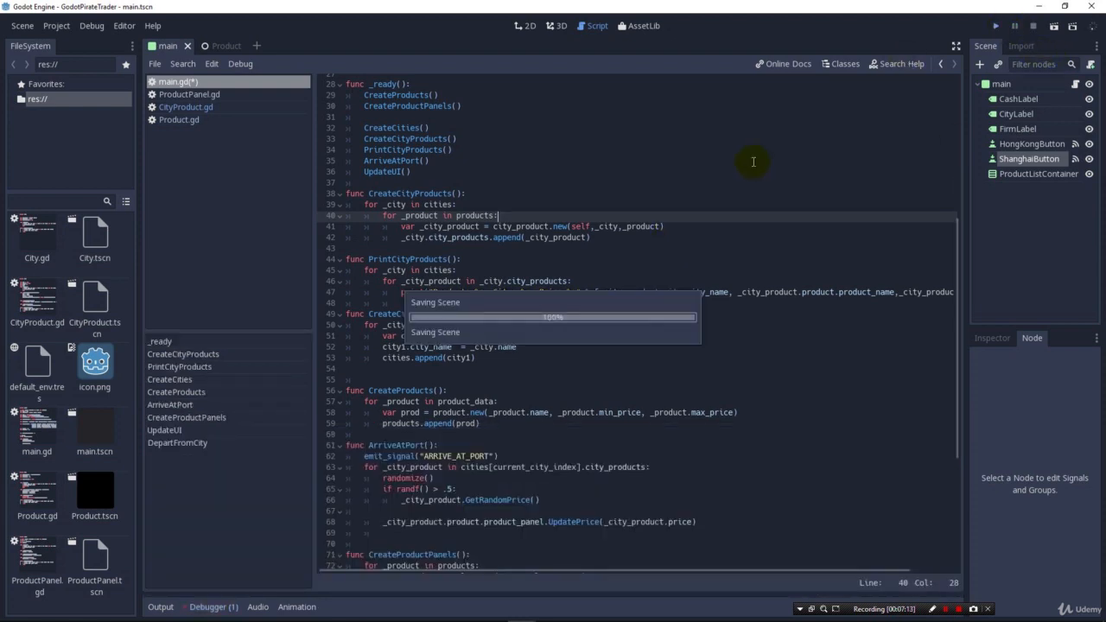
Rerun the game after the fix, sail once, close it and save
{"action": "left_click", "coordinate": [995, 26]}
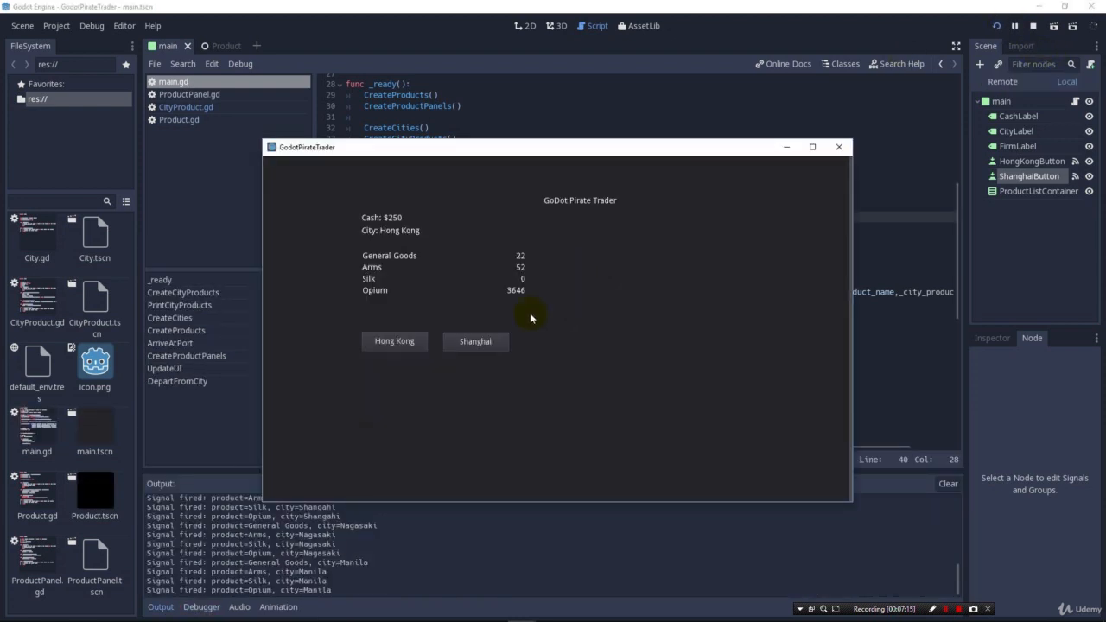
{"action": "left_click", "coordinate": [475, 340]}
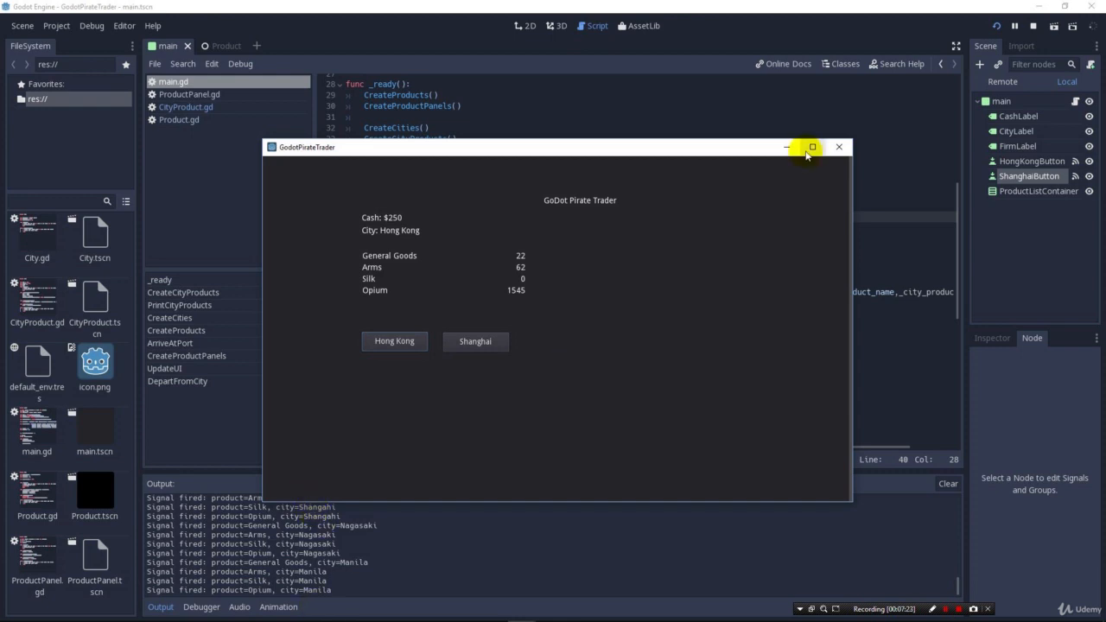
{"action": "left_click", "coordinate": [839, 146]}
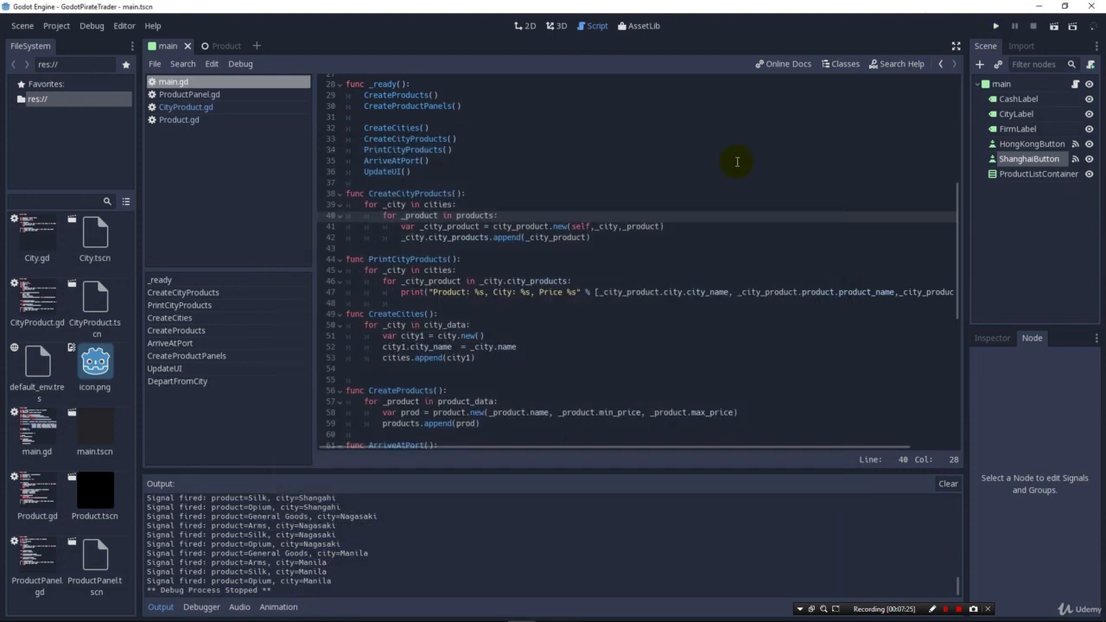
{"action": "key", "text": "ctrl+s"}
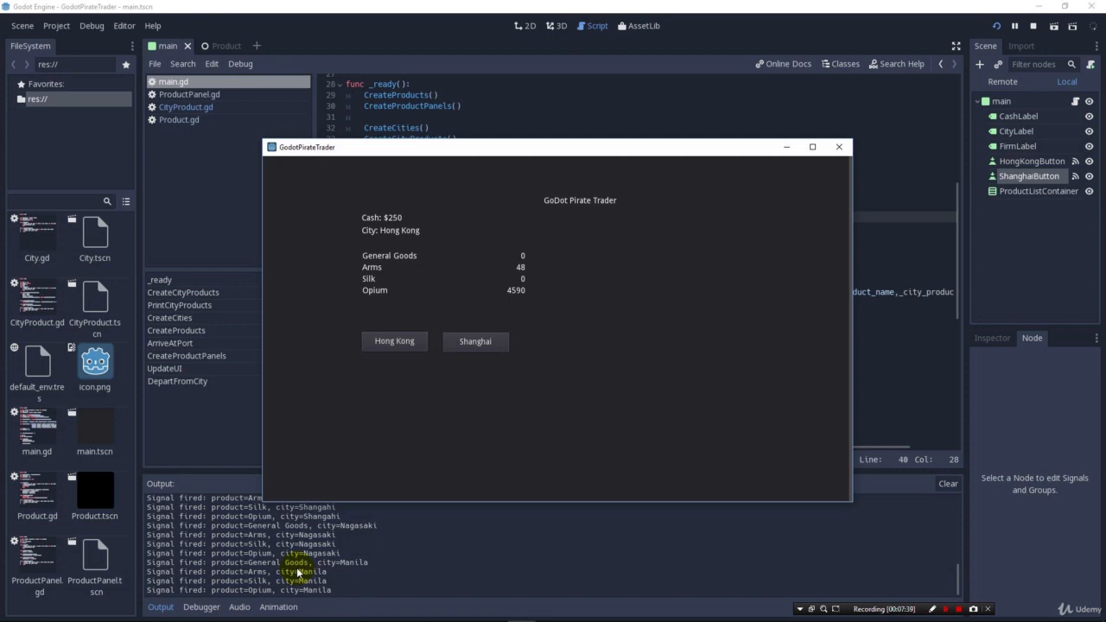
{"action": "mouse_move", "coordinate": [310, 564]}
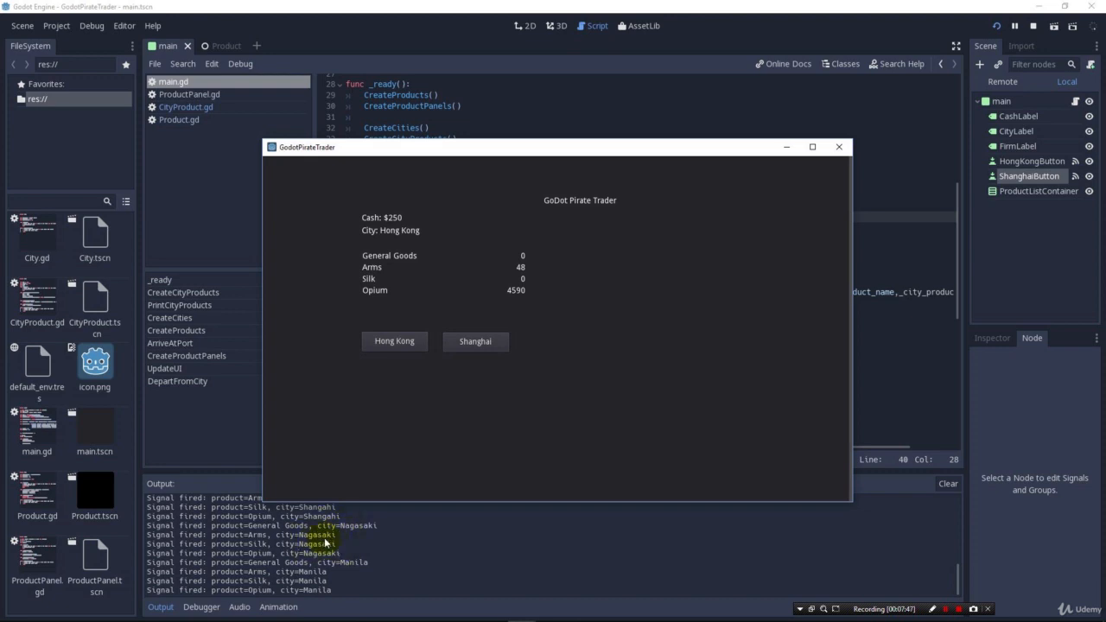
{"action": "mouse_move", "coordinate": [757, 318]}
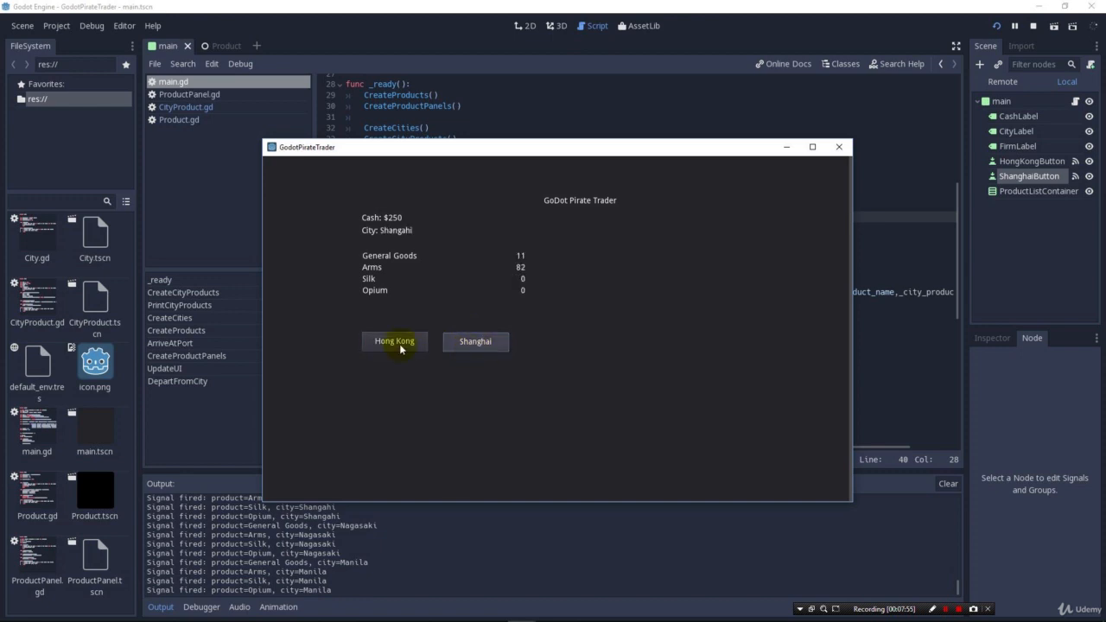
Sail to Hong Kong and then Shanghai to compare prices, then close the game window
{"action": "left_click", "coordinate": [475, 341]}
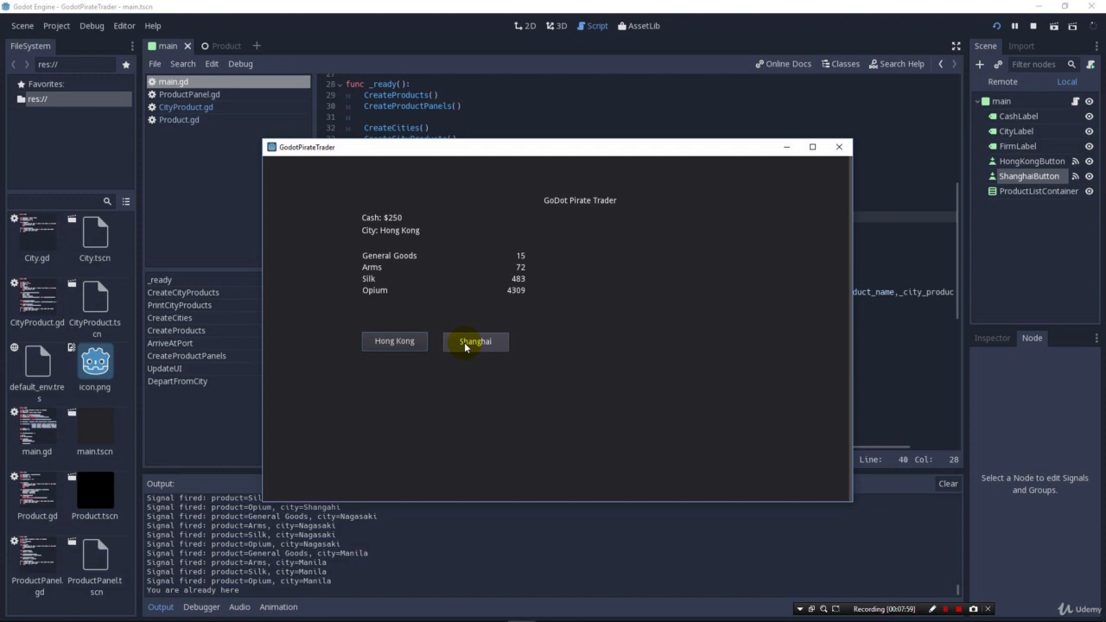
{"action": "left_click", "coordinate": [475, 343]}
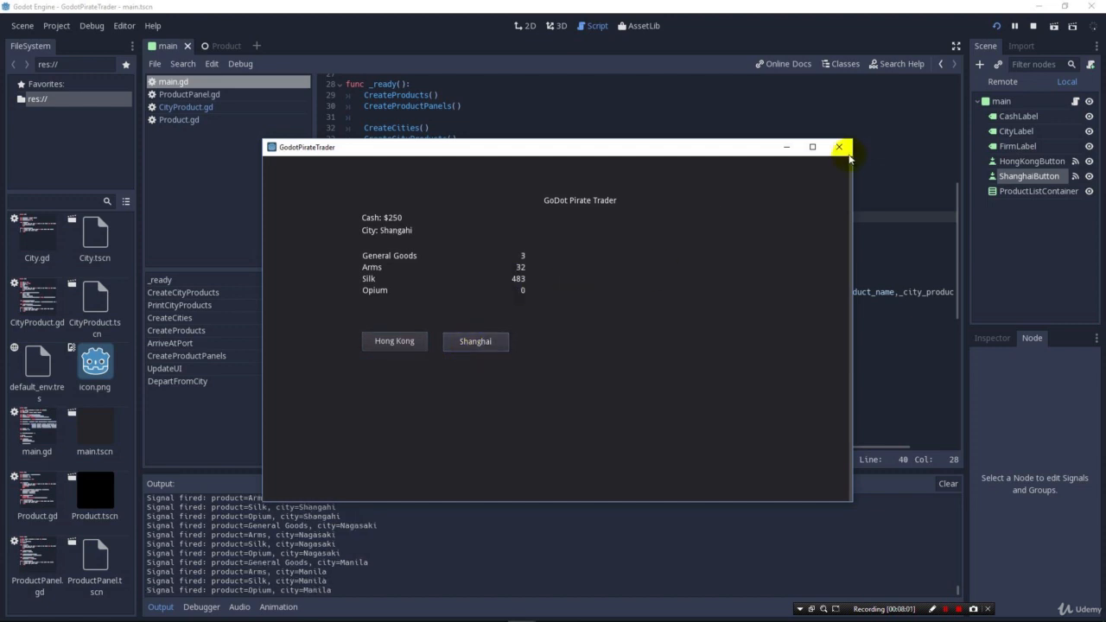
{"action": "left_click", "coordinate": [838, 147]}
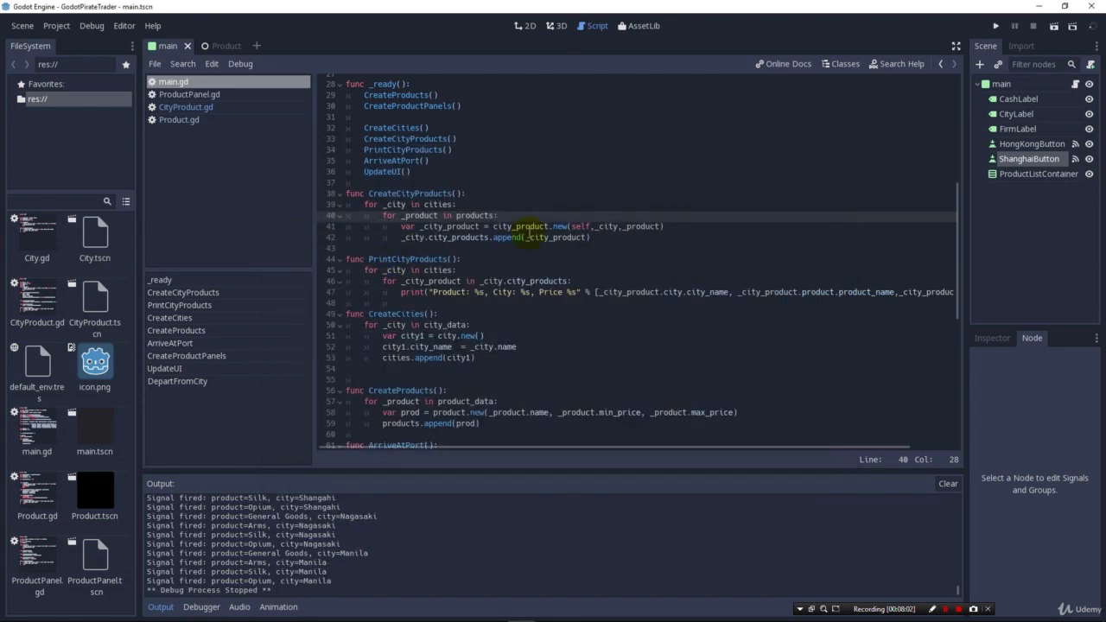
{"action": "mouse_move", "coordinate": [803, 287]}
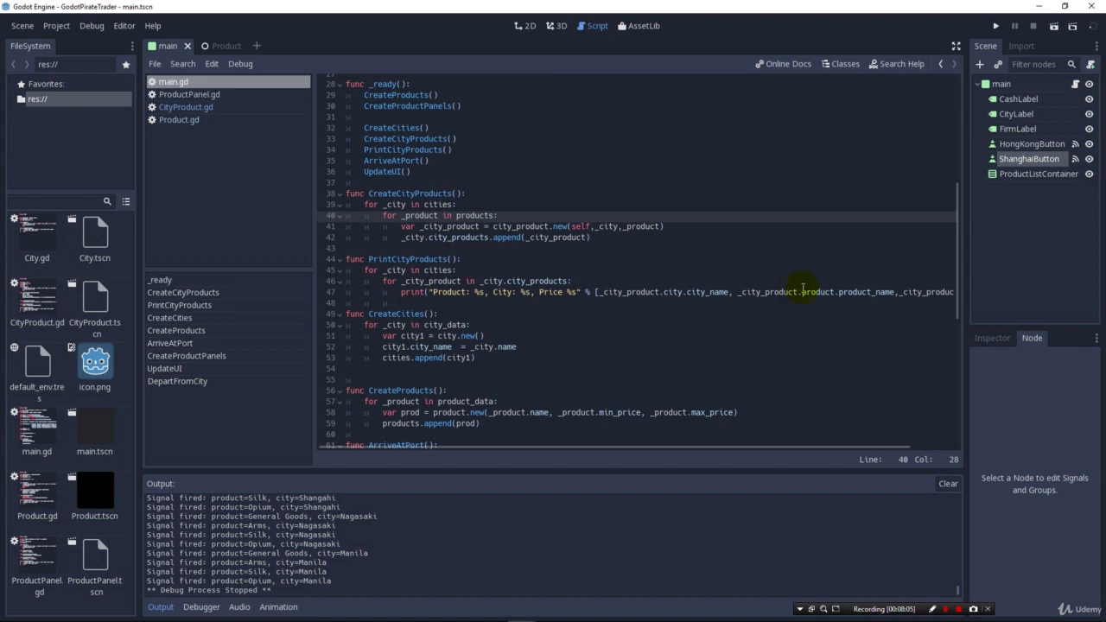
Scroll main.gd to ArriveAtPort and select its randomize, randf and chance-check lines
{"action": "scroll", "scroll_direction": "down", "scroll_amount": 3}
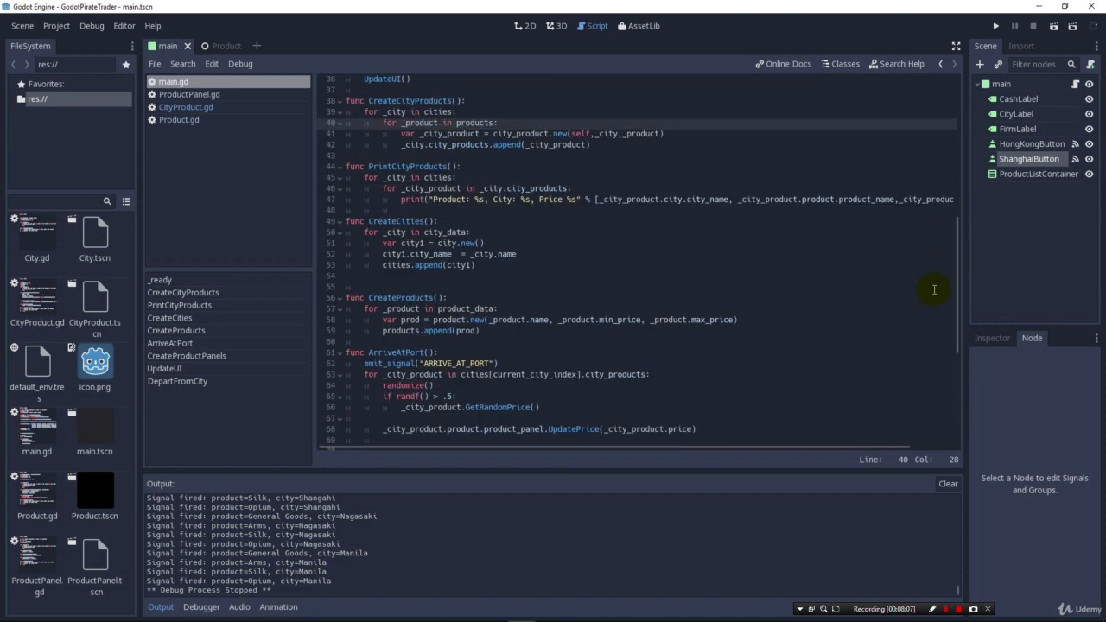
{"action": "mouse_move", "coordinate": [277, 536]}
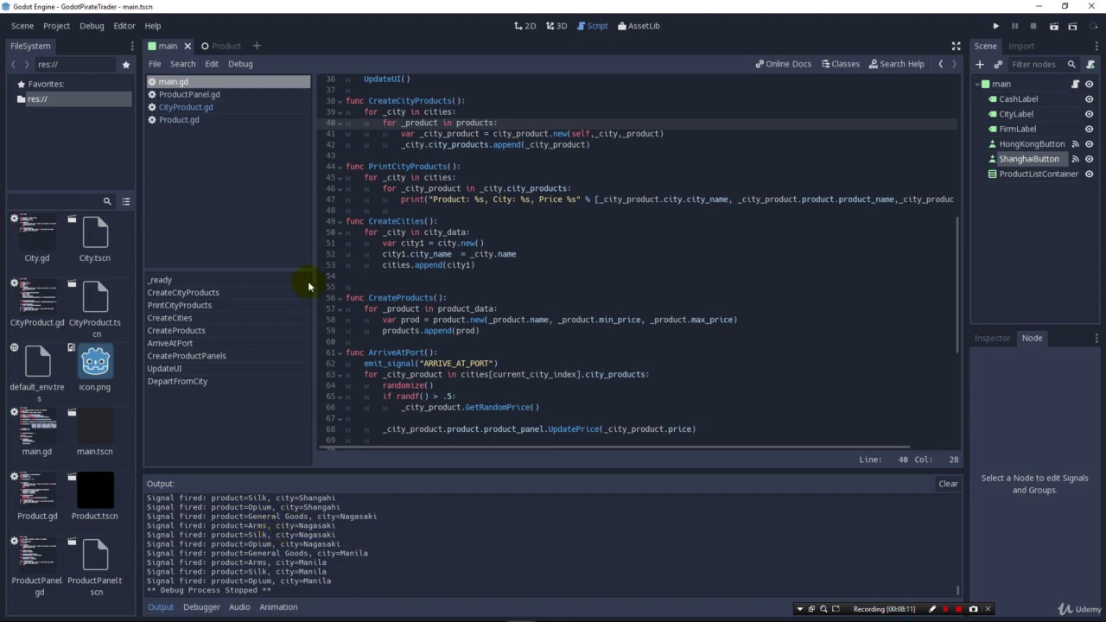
{"action": "mouse_move", "coordinate": [491, 221]}
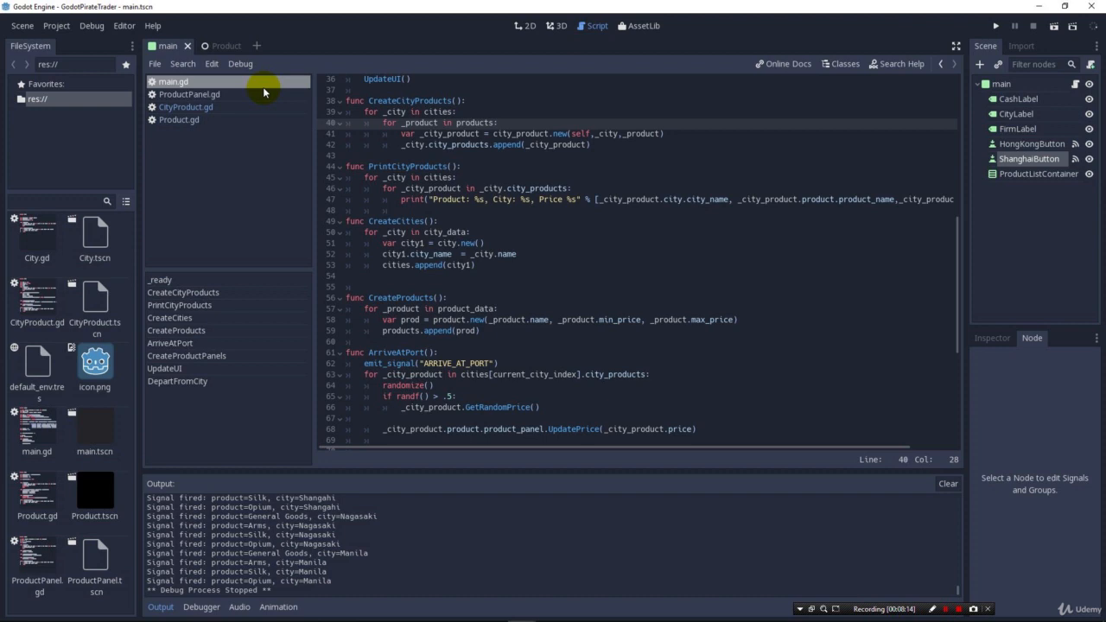
{"action": "left_click", "coordinate": [185, 107]}
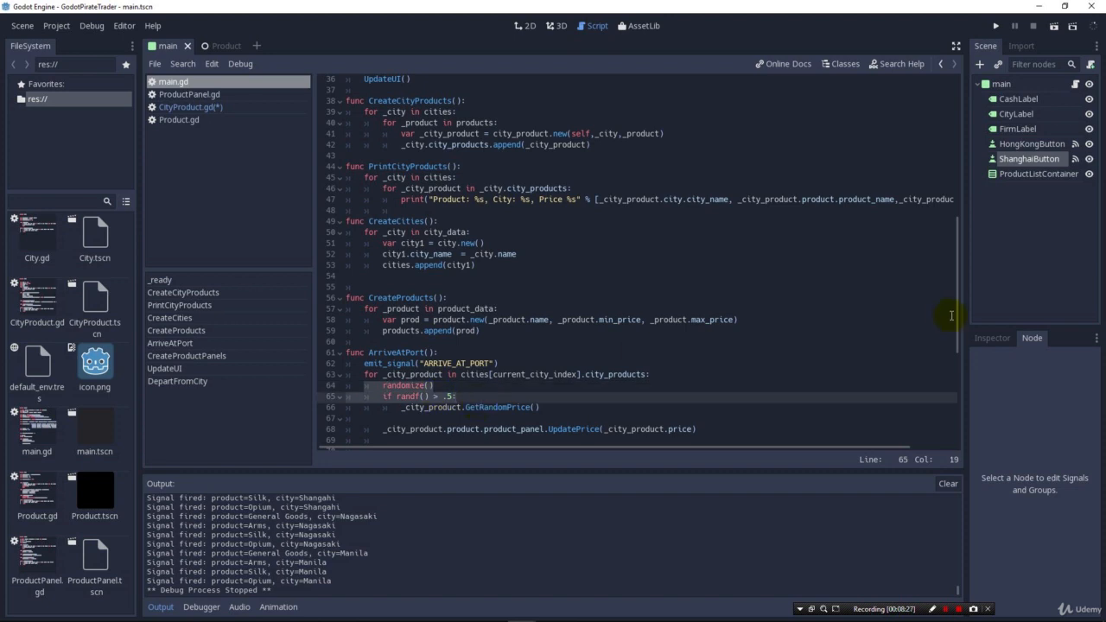
{"action": "scroll", "scroll_direction": "down", "scroll_amount": 3}
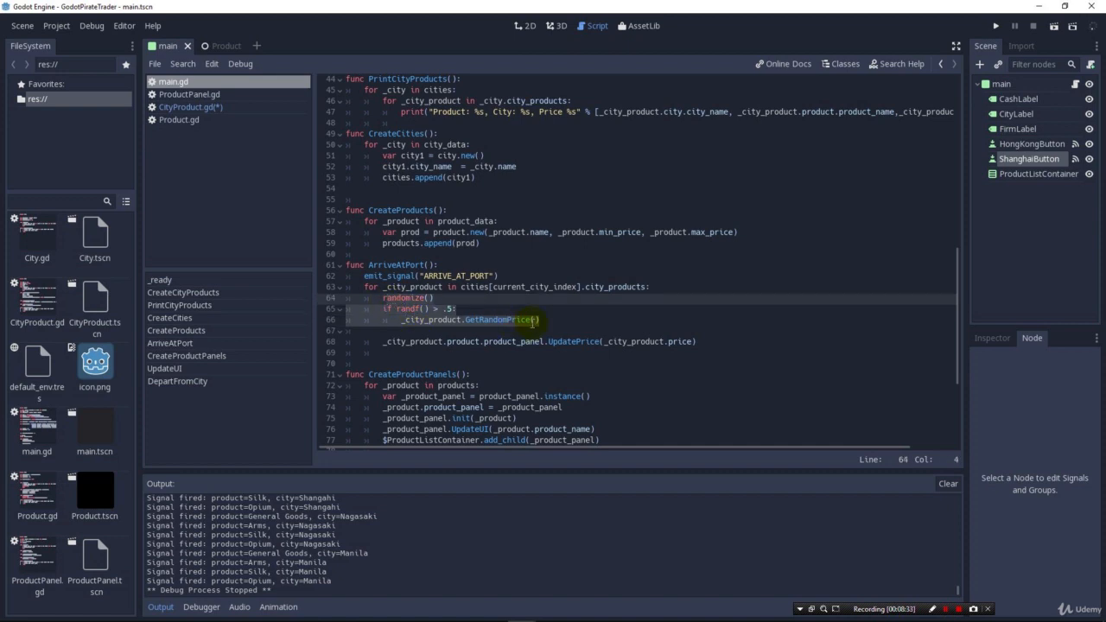
{"action": "left_click", "coordinate": [373, 308]}
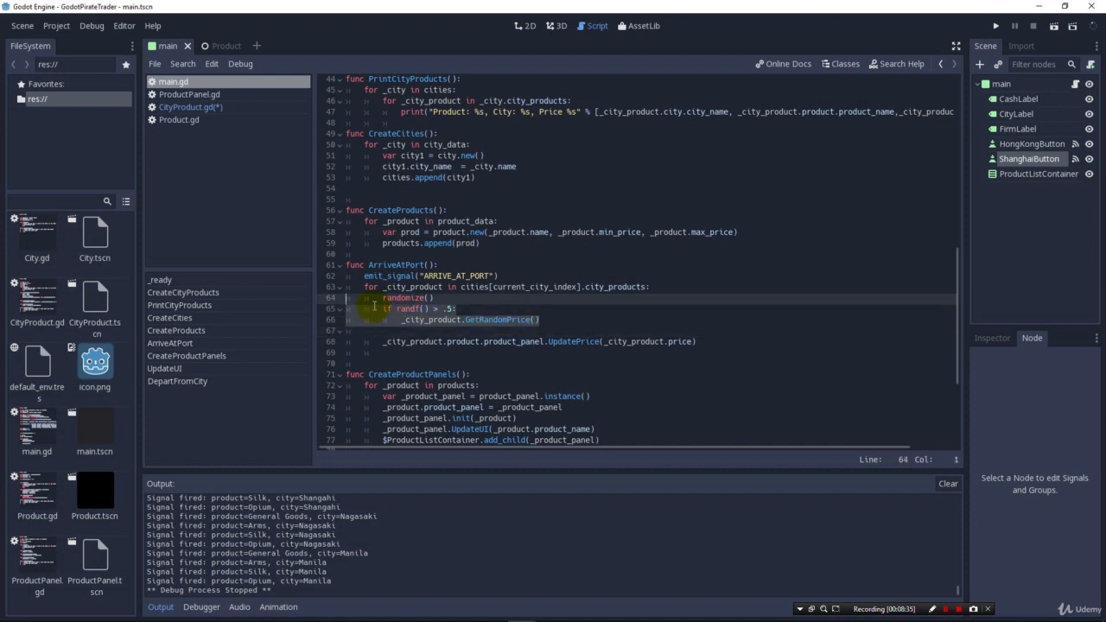
{"action": "left_click", "coordinate": [548, 320]}
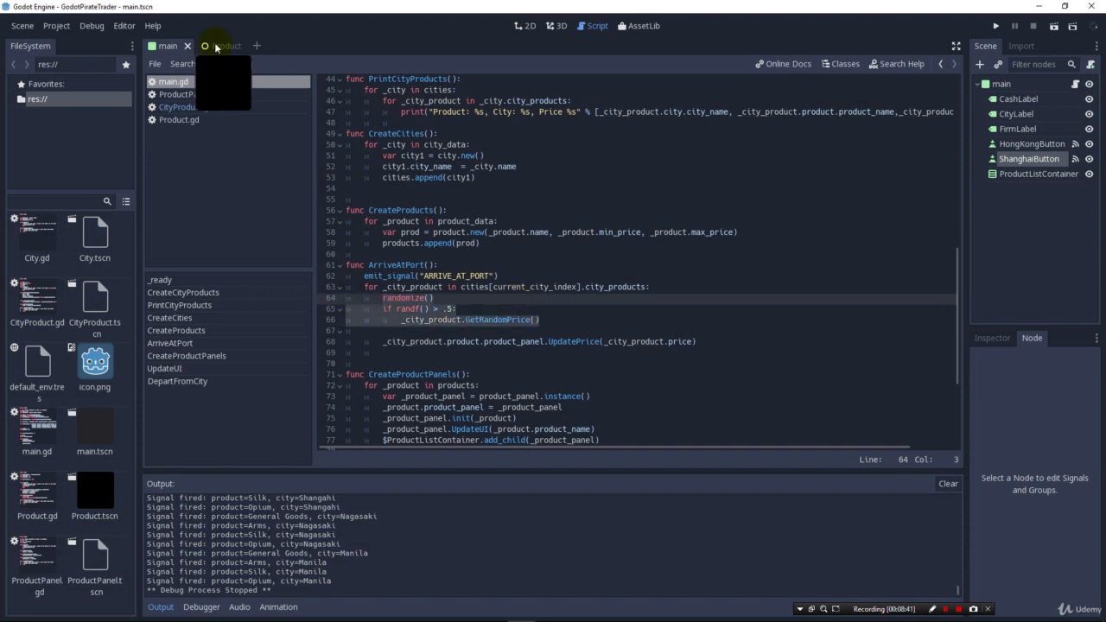
Bring up CityProduct.gd showing UpdateCityProduct and GetRandomPrice
{"action": "left_click", "coordinate": [215, 45]}
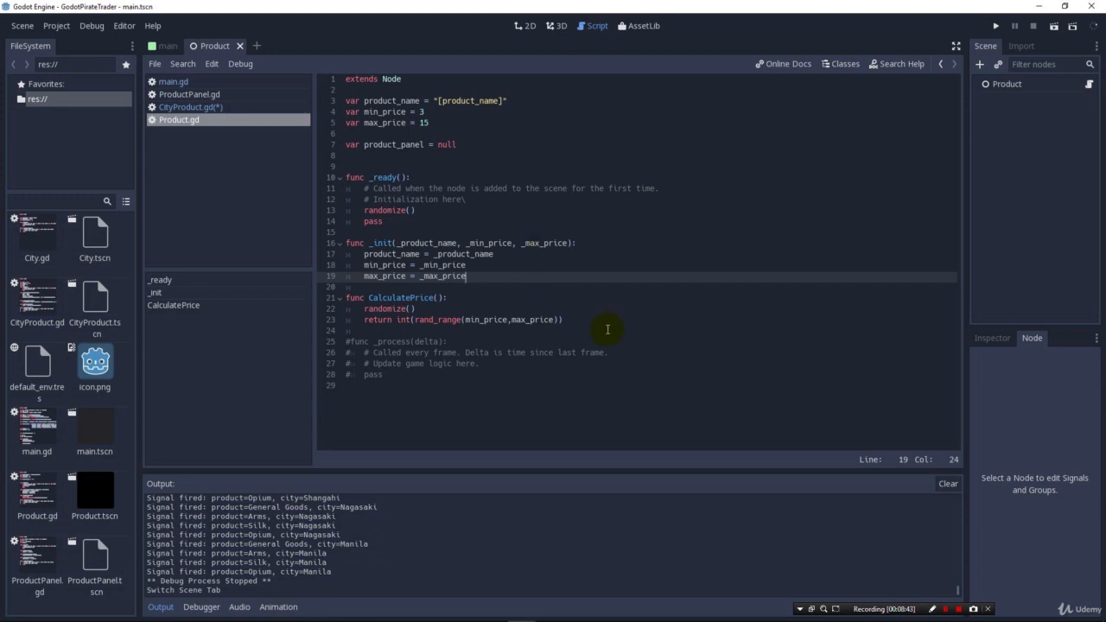
{"action": "left_click", "coordinate": [189, 108]}
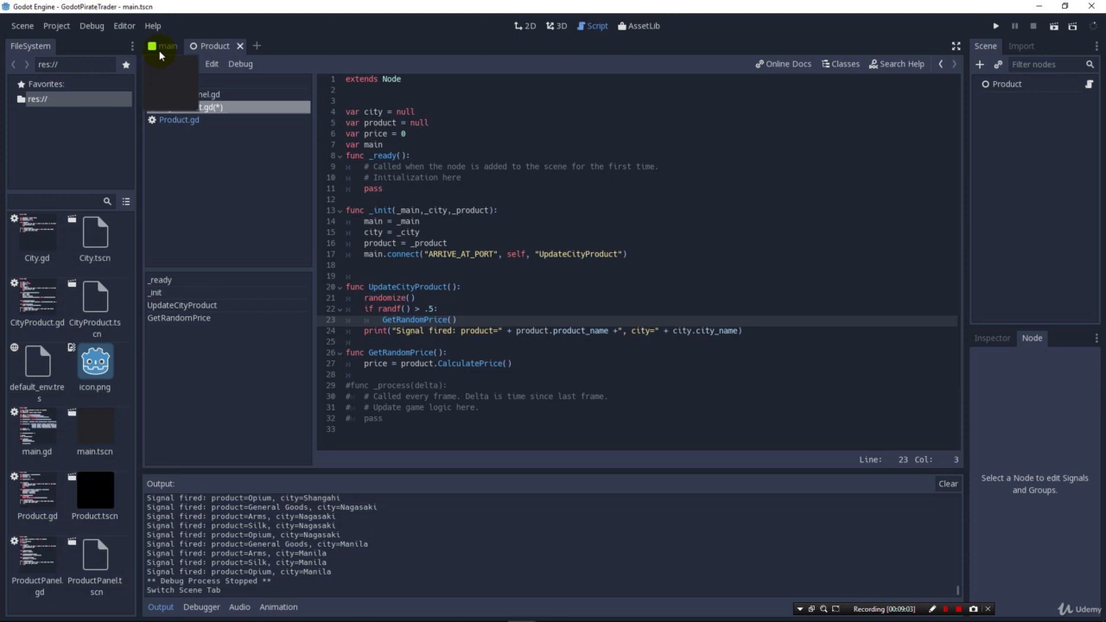
Cut the UpdatePrice line from ArriveAtPort in main.gd and return to CityProduct.gd
{"action": "left_click", "coordinate": [166, 45]}
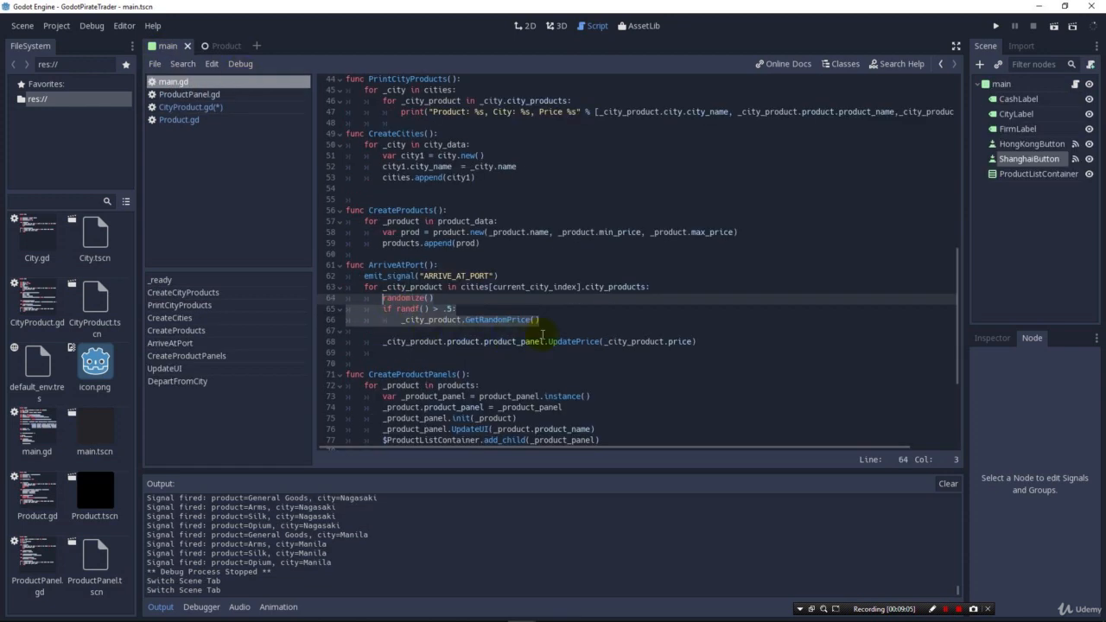
{"action": "left_click", "coordinate": [384, 343]}
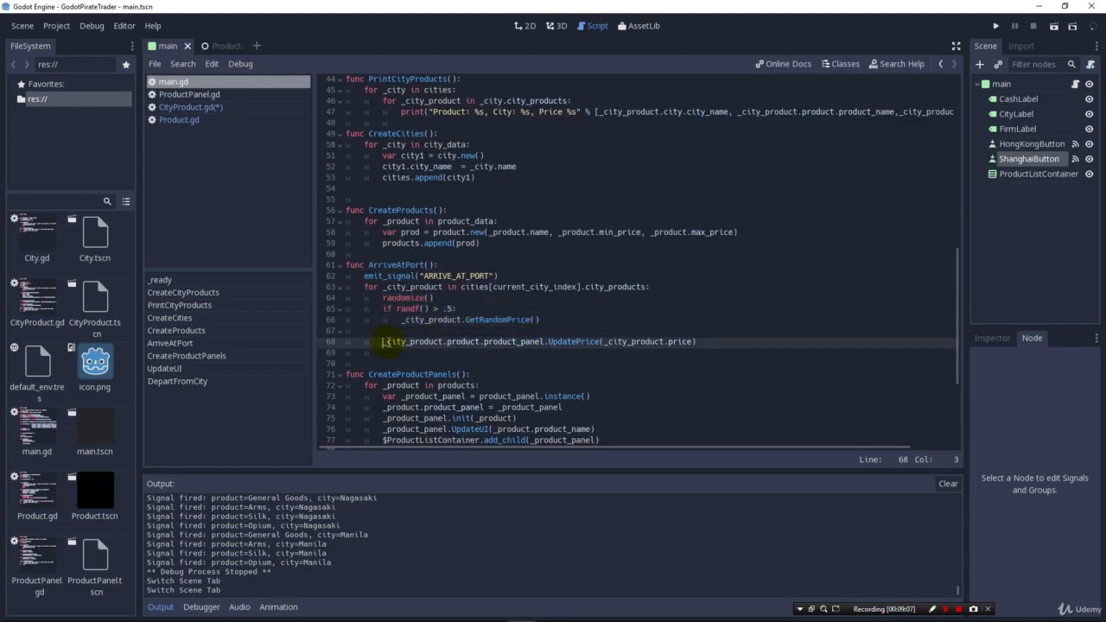
{"action": "left_click", "coordinate": [695, 342]}
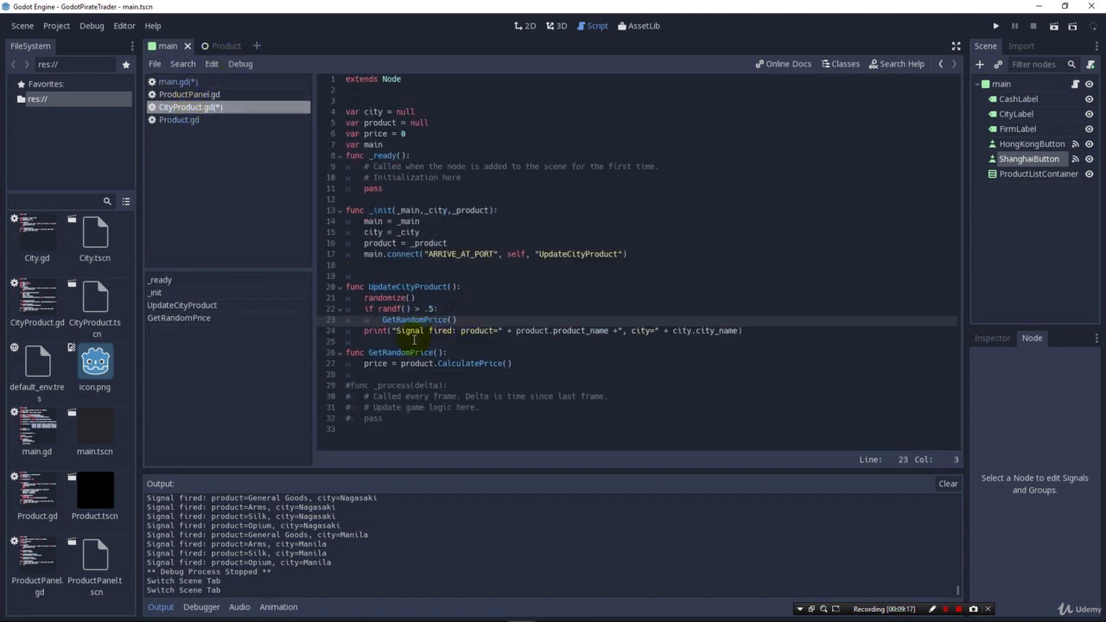
Add product.product_panel.UpdatePrice(_city_product.price) under GetRandomPrice and run the game
{"action": "type", "text": "_city_product.product.product_panel.UpdatePrice(_city_product.price)"}
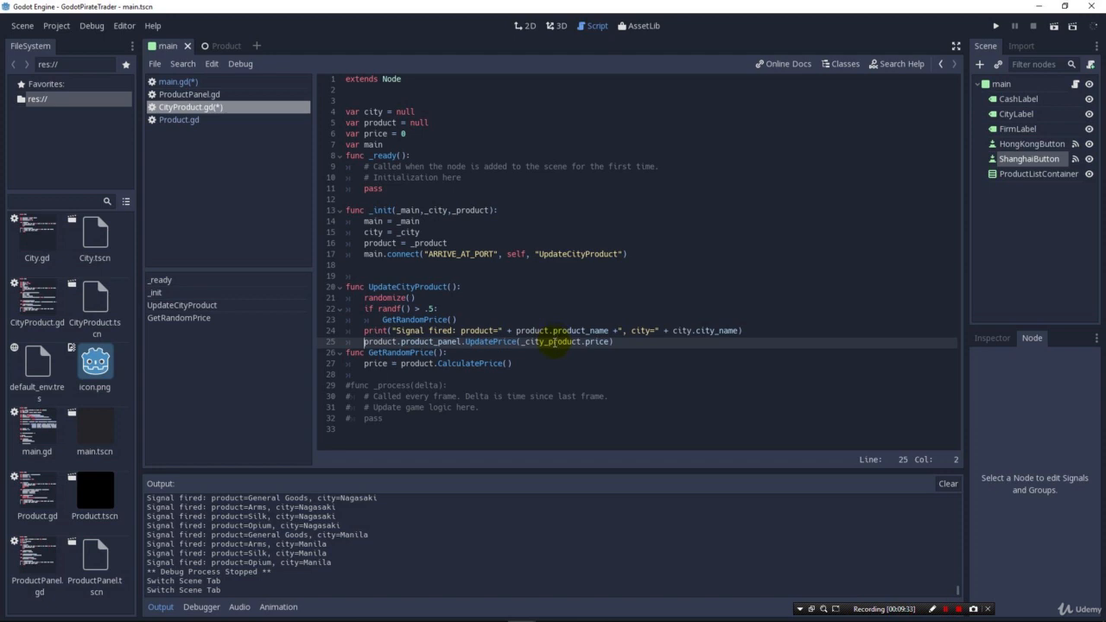
{"action": "left_click", "coordinate": [367, 353]}
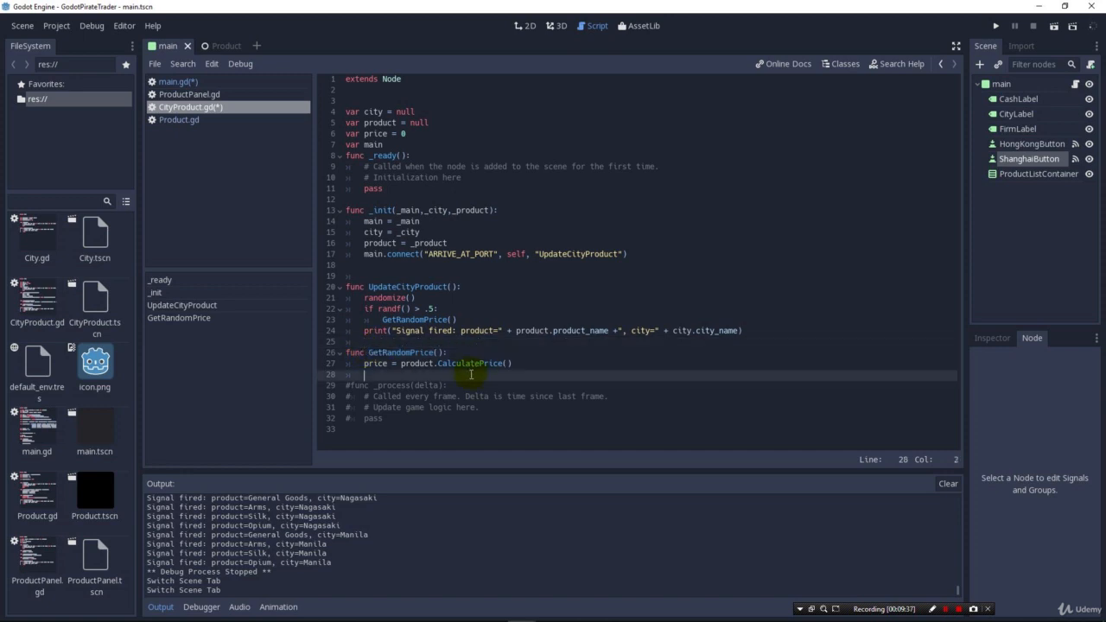
{"action": "type", "text": "product.product_panel.UpdatePrice(_city_product.price)"}
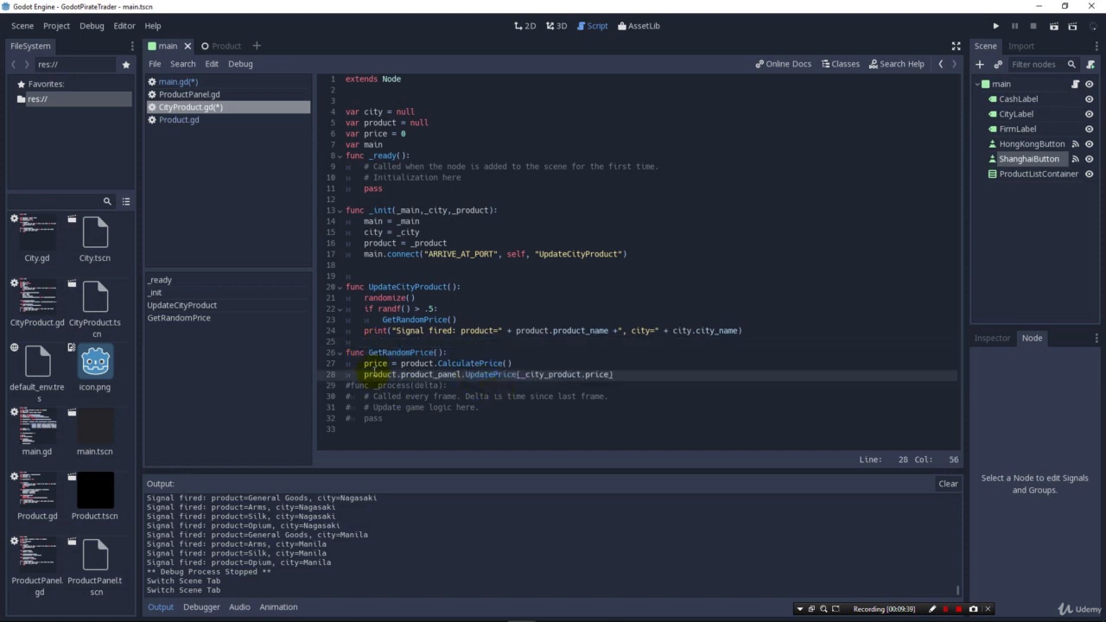
{"action": "left_click", "coordinate": [377, 363]}
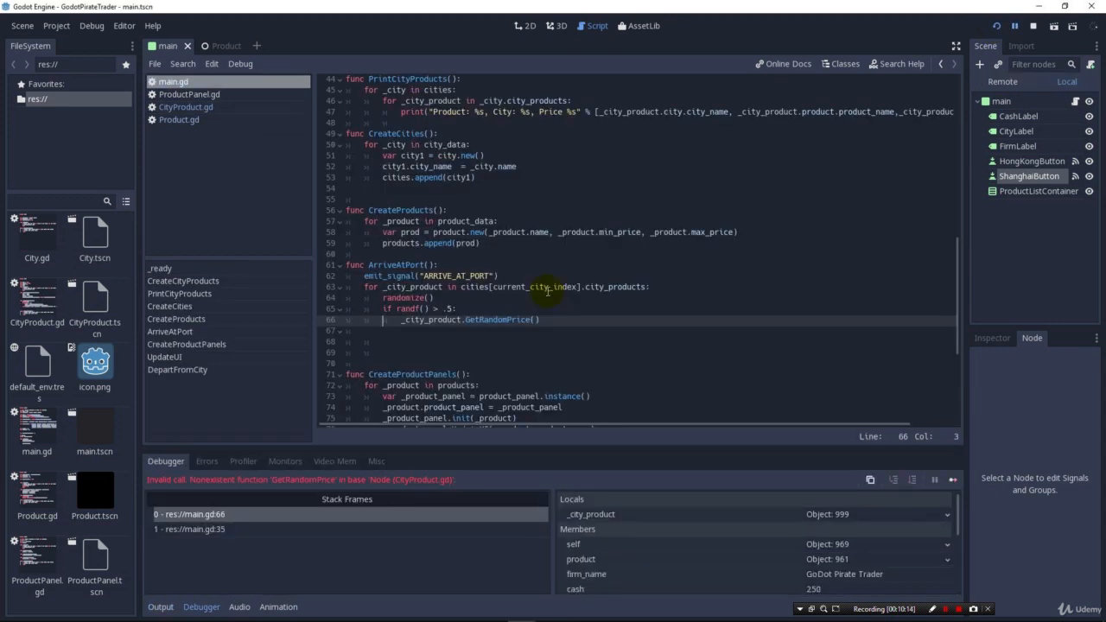
{"action": "mouse_move", "coordinate": [498, 320]}
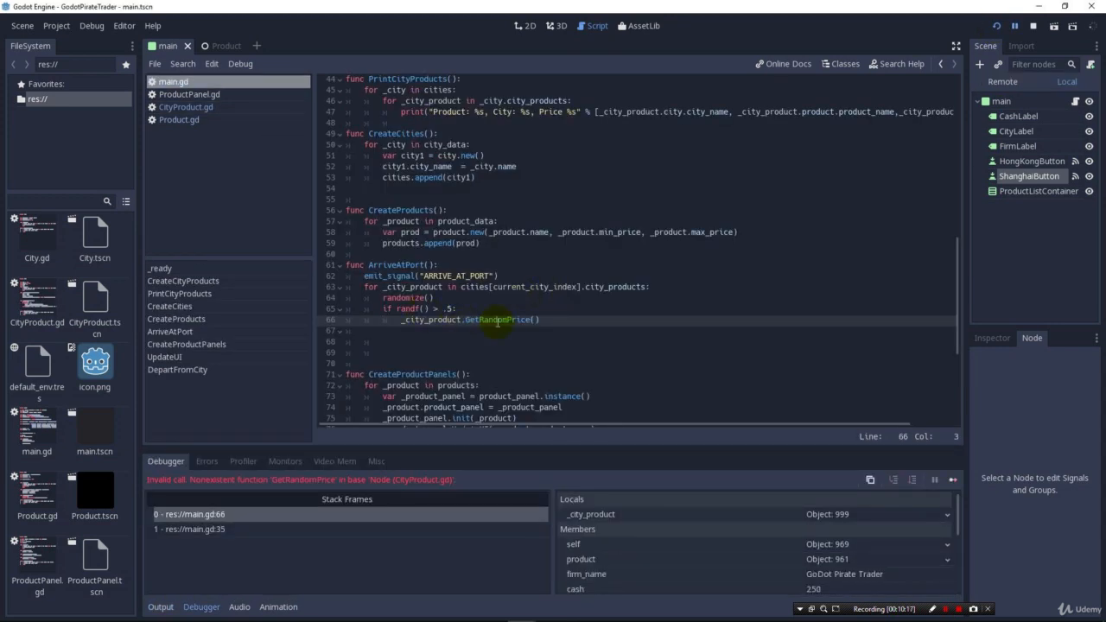
Save the scene and run the project with the slimmed ArriveAtPort
{"action": "left_click", "coordinate": [537, 320]}
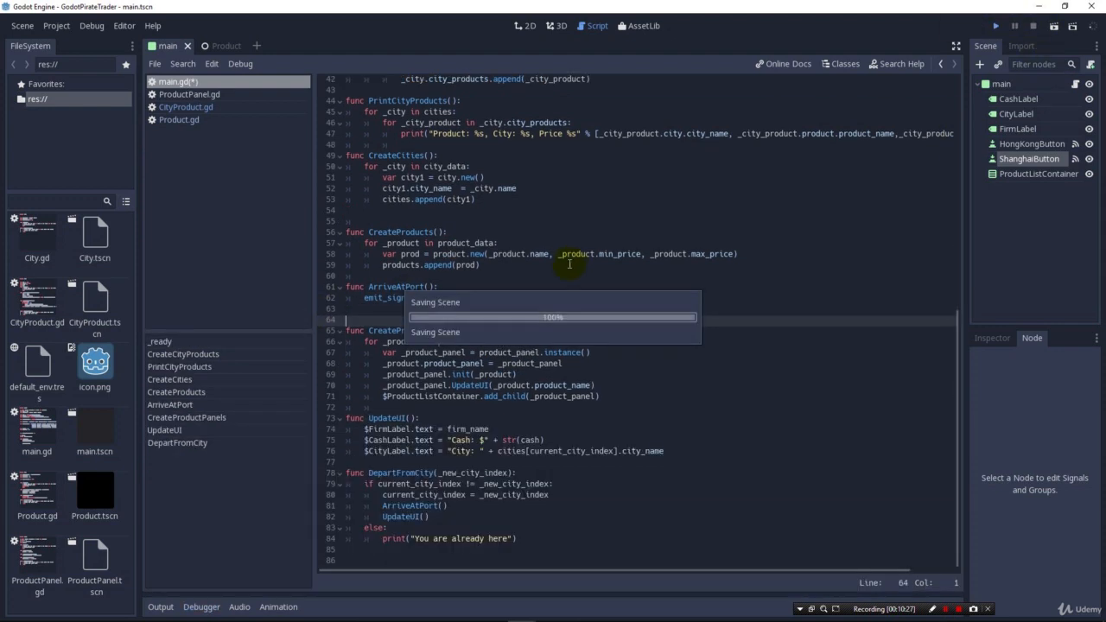
Sail from Hong Kong to Shanghai to compare prices, then stop the game
{"action": "left_click", "coordinate": [996, 26]}
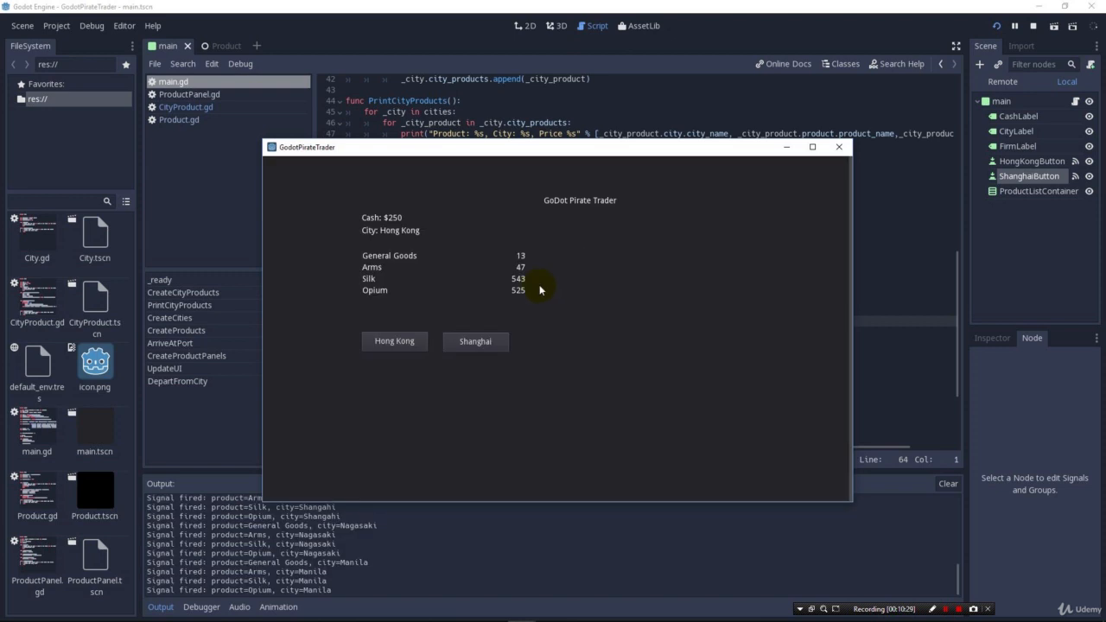
{"action": "left_click", "coordinate": [475, 341]}
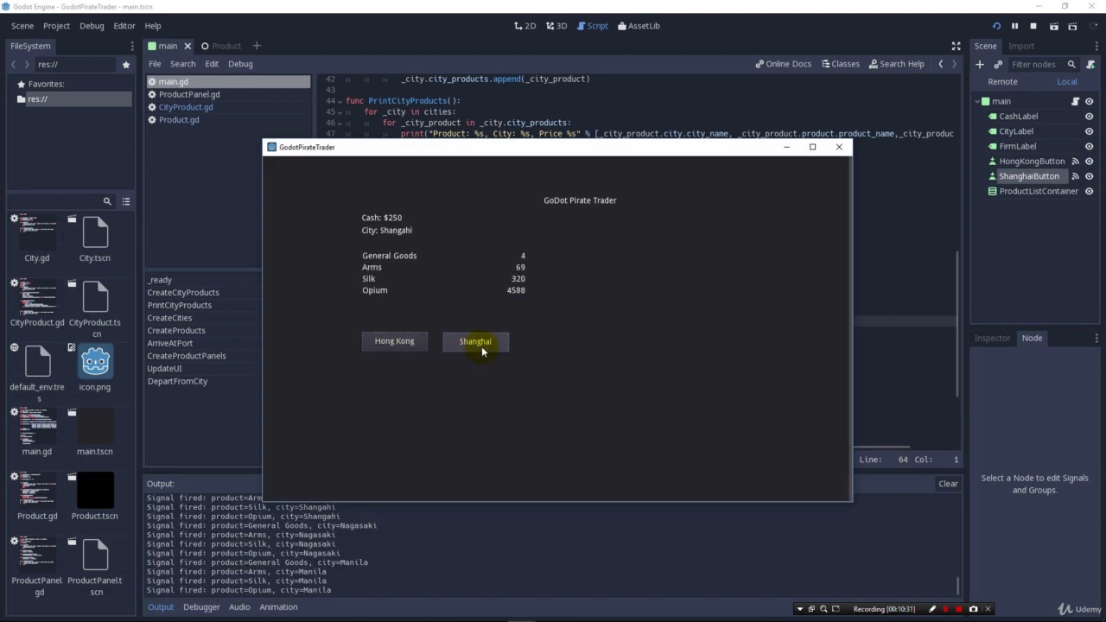
{"action": "left_click", "coordinate": [476, 341]}
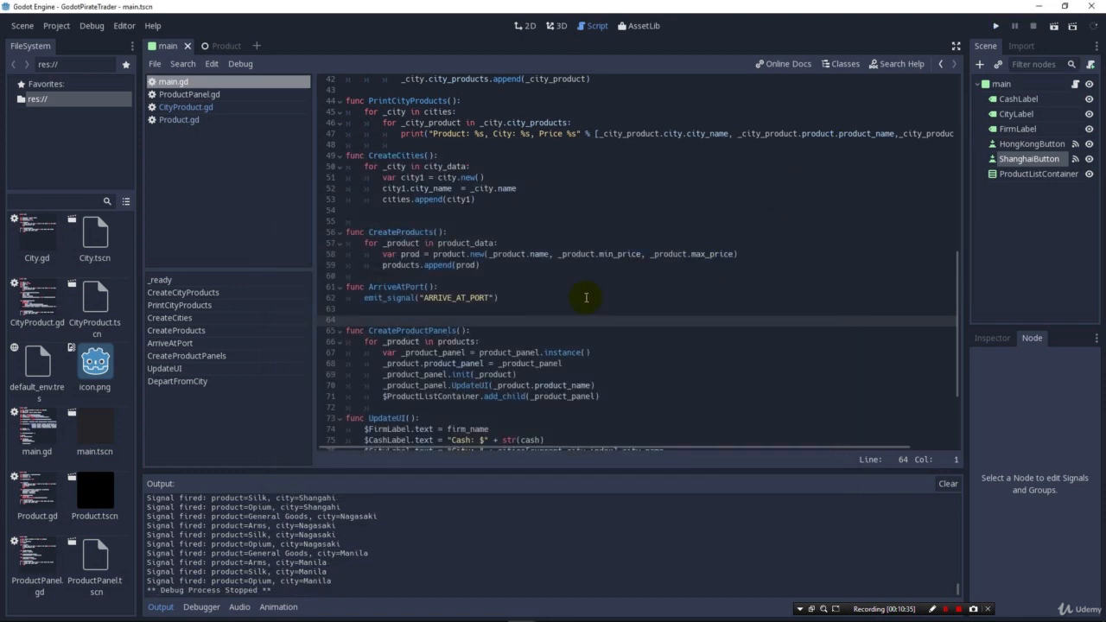
{"action": "left_click", "coordinate": [500, 297]}
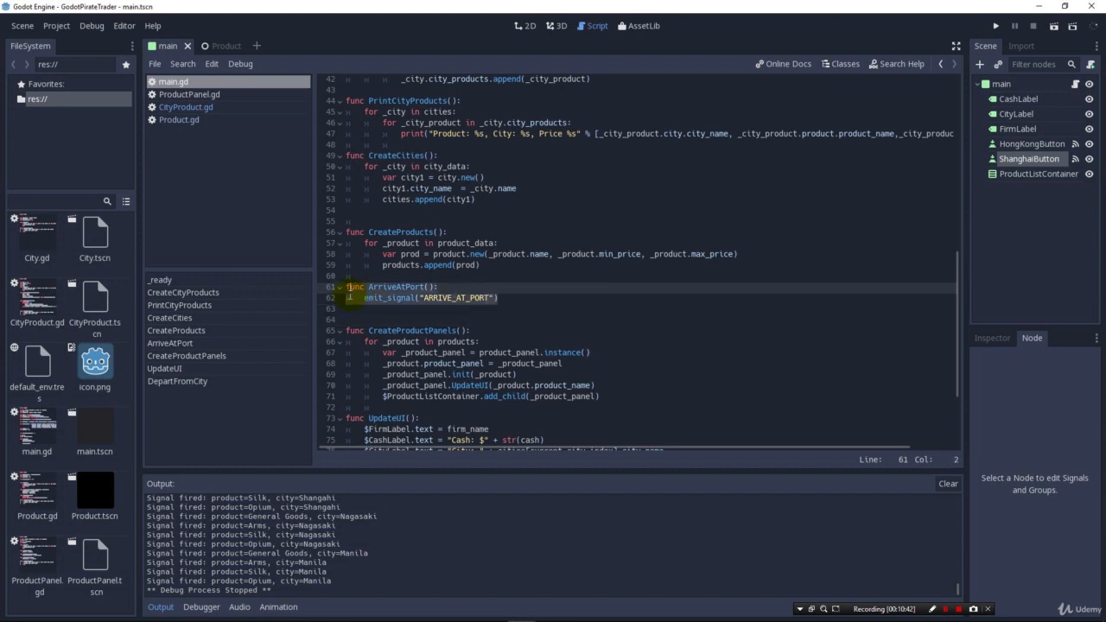
{"action": "left_click", "coordinate": [485, 287]}
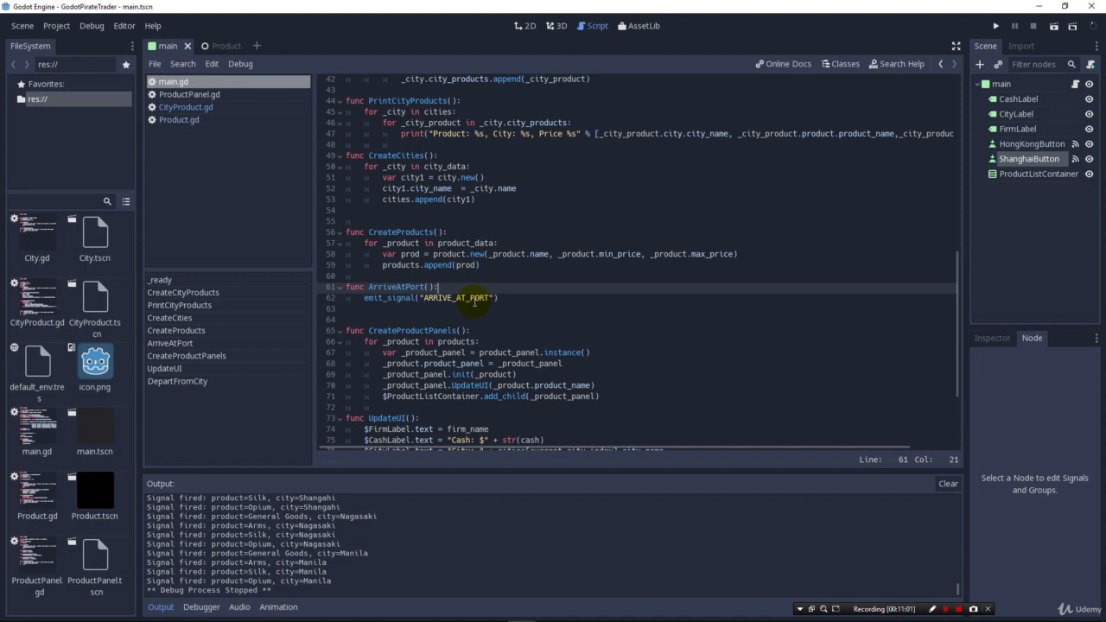
{"action": "left_click", "coordinate": [185, 108]}
{"action": "type", "text": "main.connect(\"ARRIVE_AT_PORT\", self, \"UpdateCityProduct\")"}
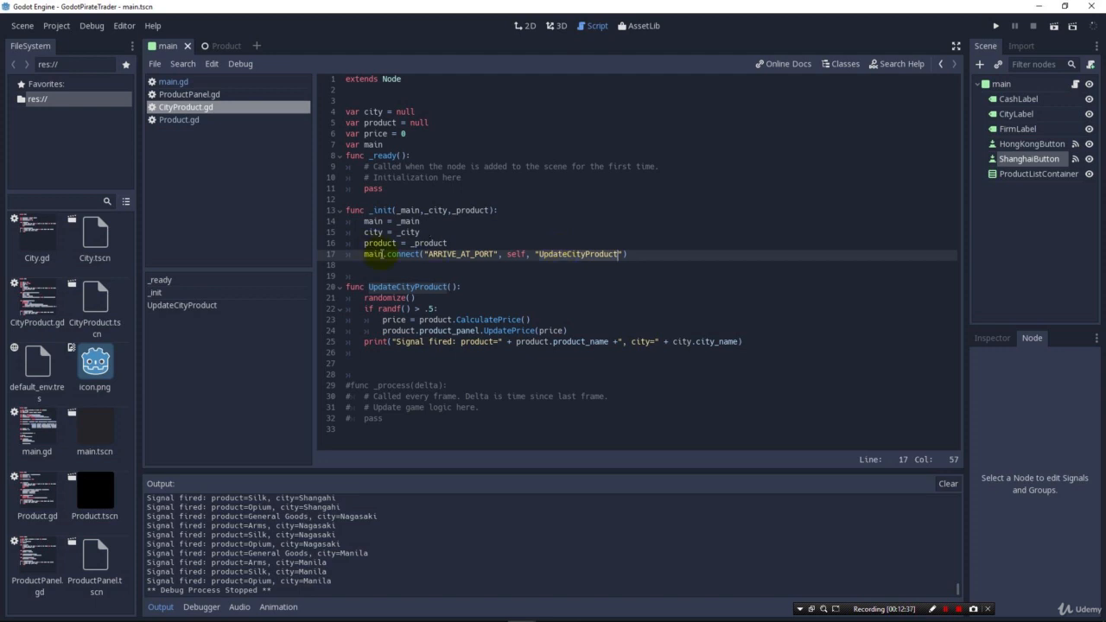
{"action": "mouse_move", "coordinate": [562, 306]}
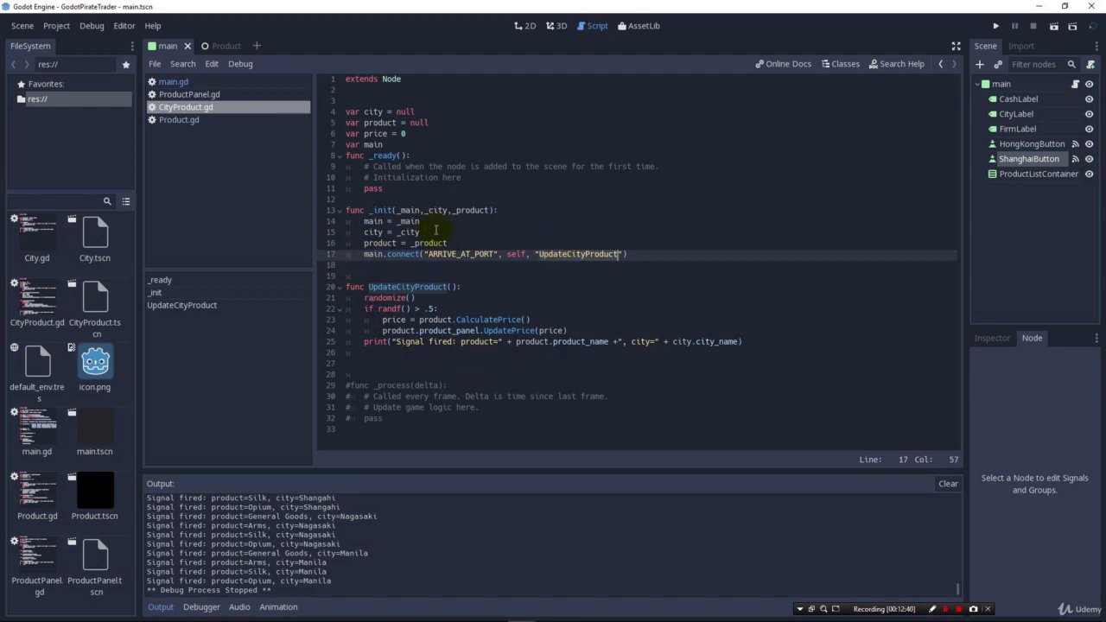
{"action": "mouse_move", "coordinate": [483, 245]}
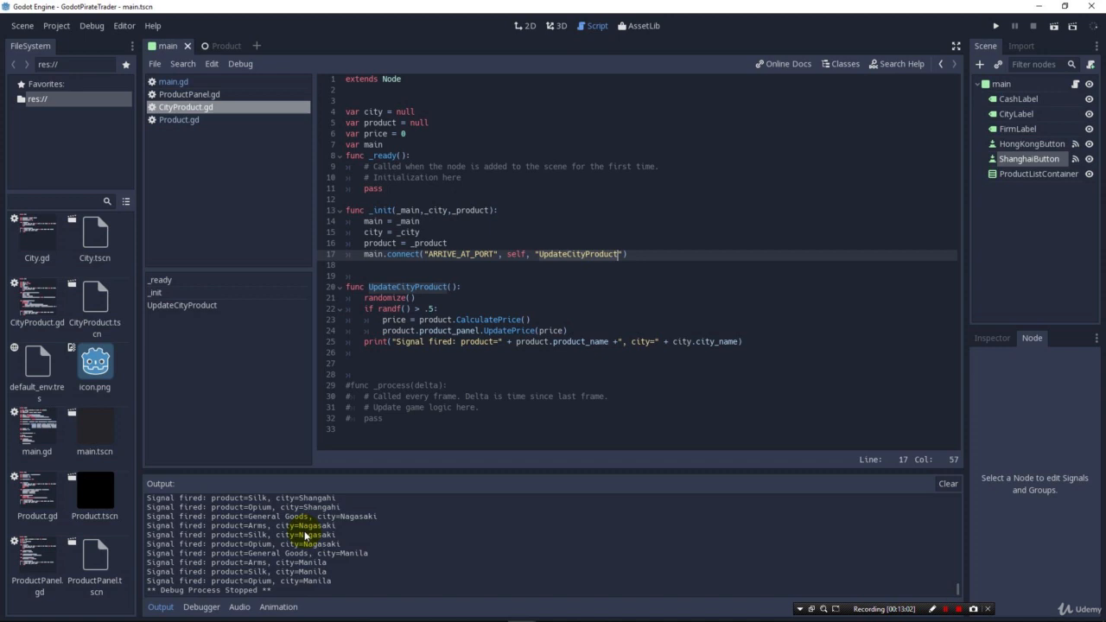
{"action": "mouse_move", "coordinate": [294, 534]}
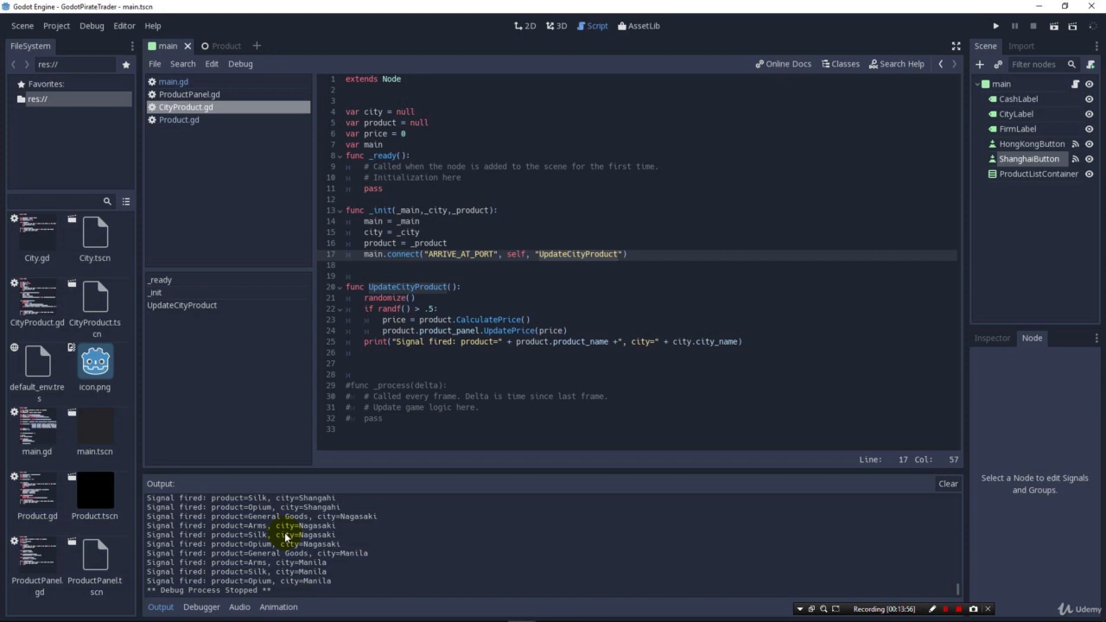
{"action": "mouse_move", "coordinate": [291, 450]}
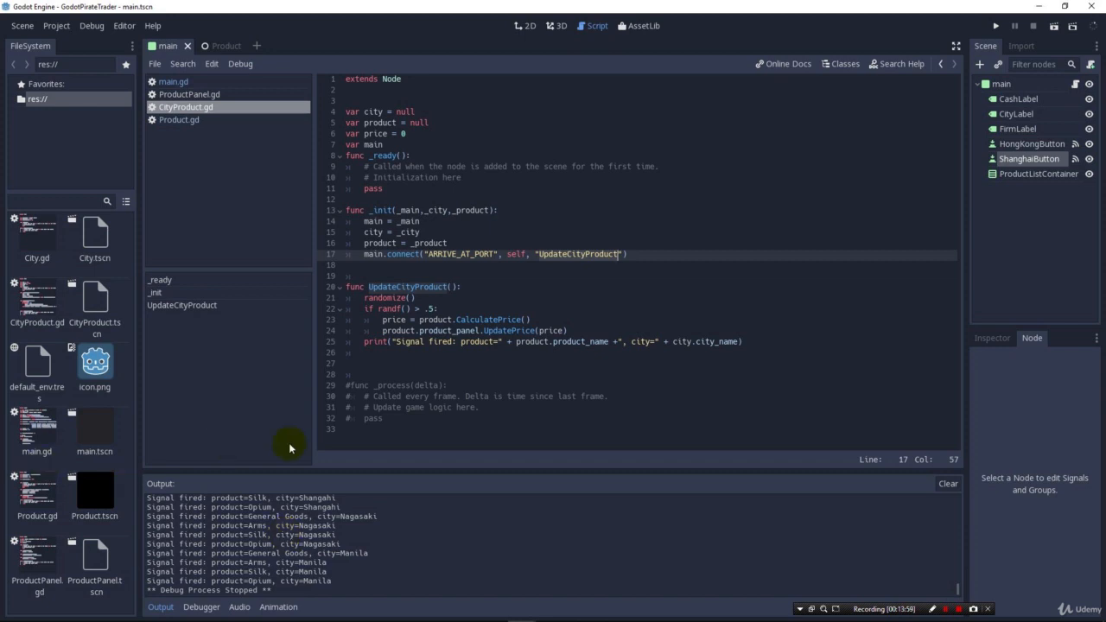
{"action": "mouse_move", "coordinate": [363, 446]}
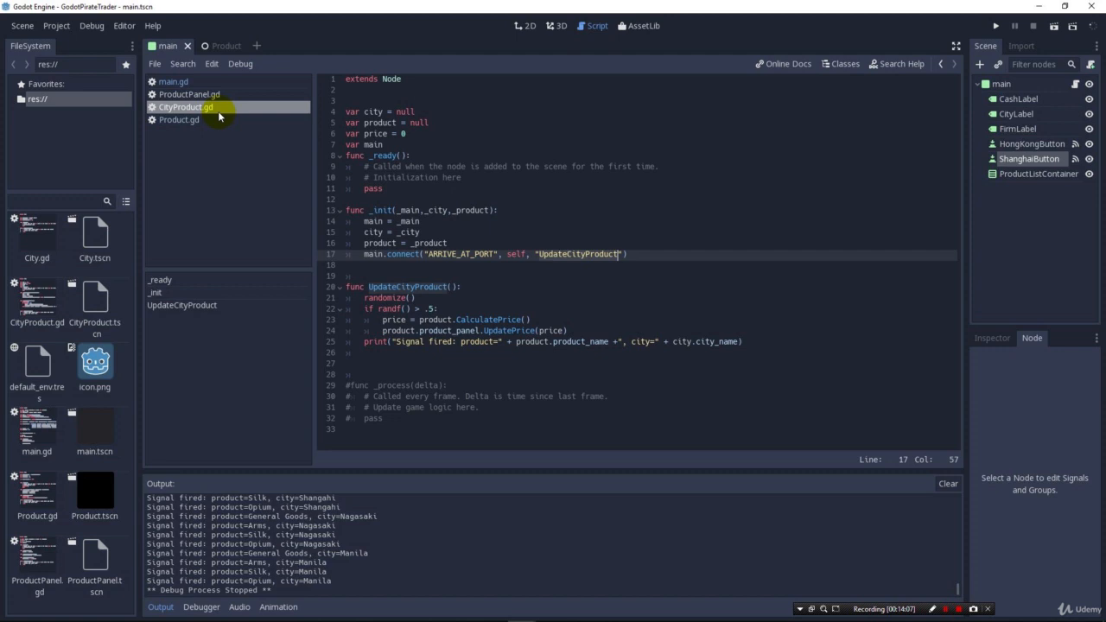
{"action": "mouse_move", "coordinate": [217, 114]}
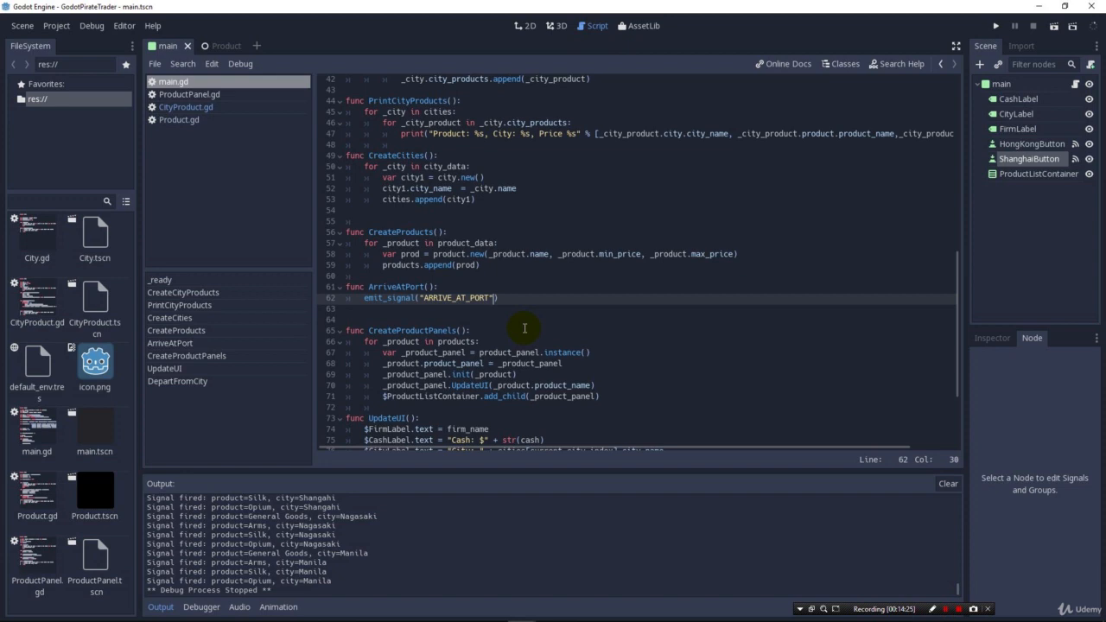
Add a comma after "ARRIVE_AT_PORT" in ArriveAtPort's emit_signal call
{"action": "type", "text": ",cities"}
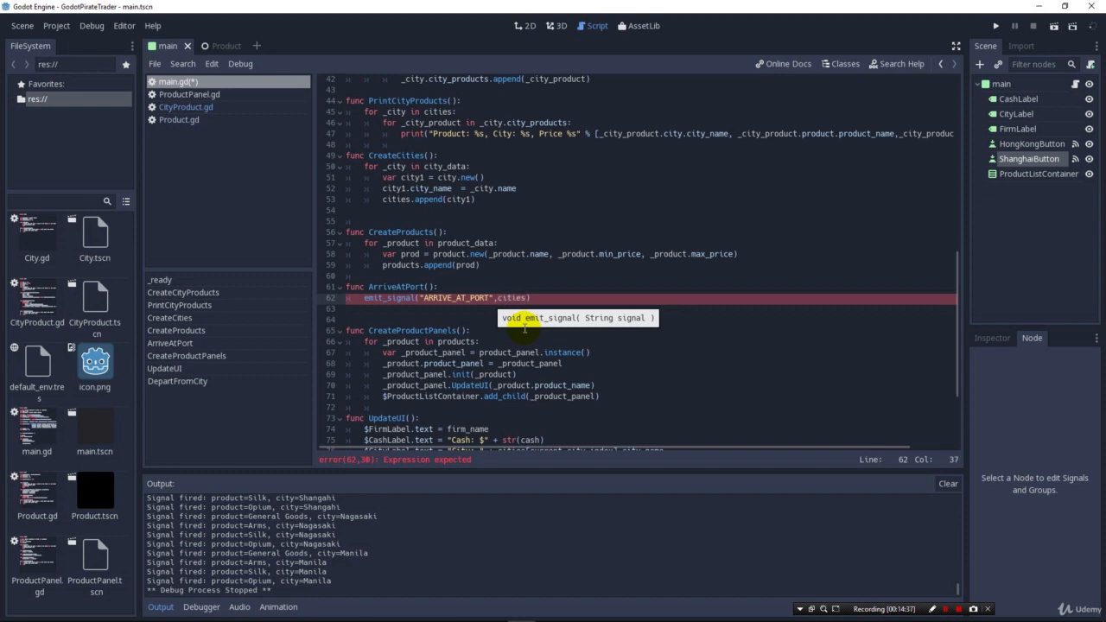
Complete the call as emit_signal("ARRIVE_AT_PORT", cities[current_city_index])
{"action": "type", "text": "["}
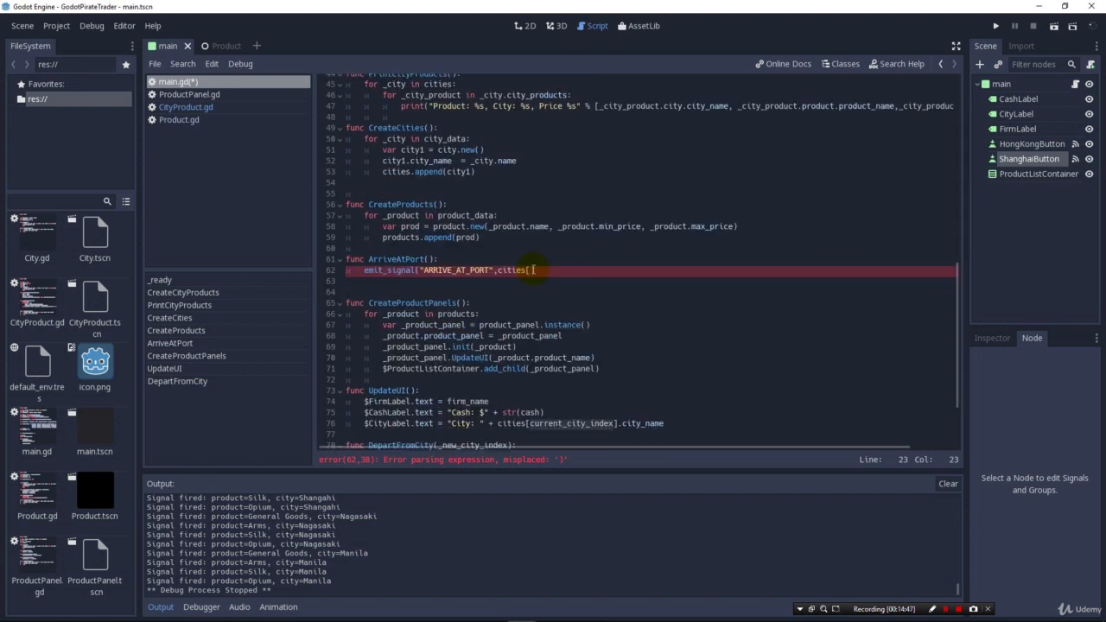
{"action": "type", "text": "current_city_index])"}
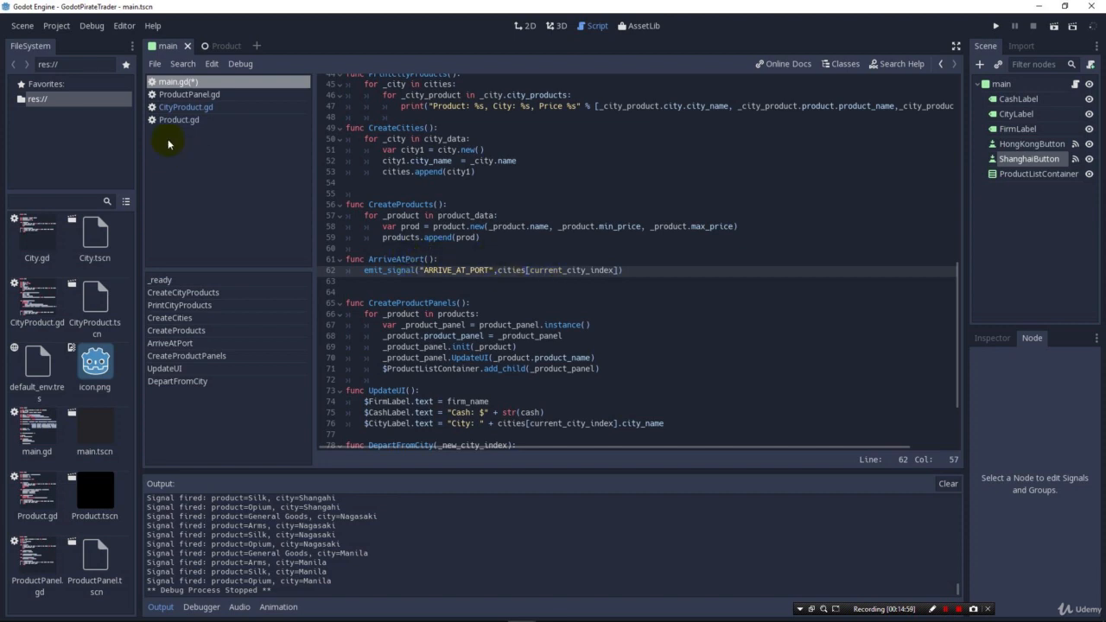
Give UpdateCityProduct a _city parameter guarded by if _city == city, then run the game
{"action": "left_click", "coordinate": [185, 108]}
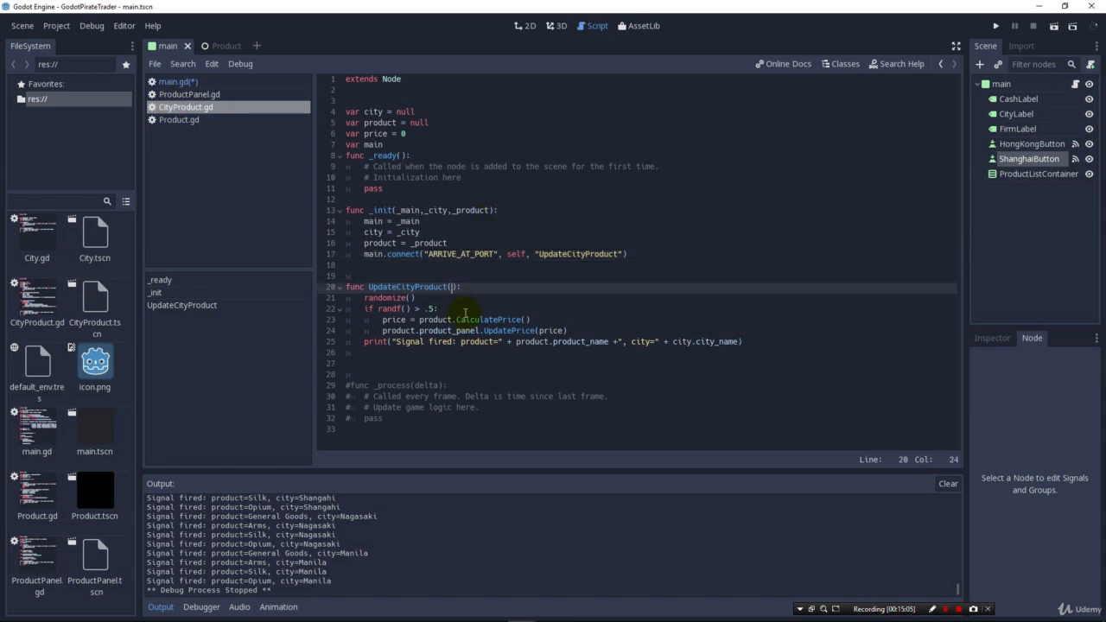
{"action": "type", "text": "_city"}
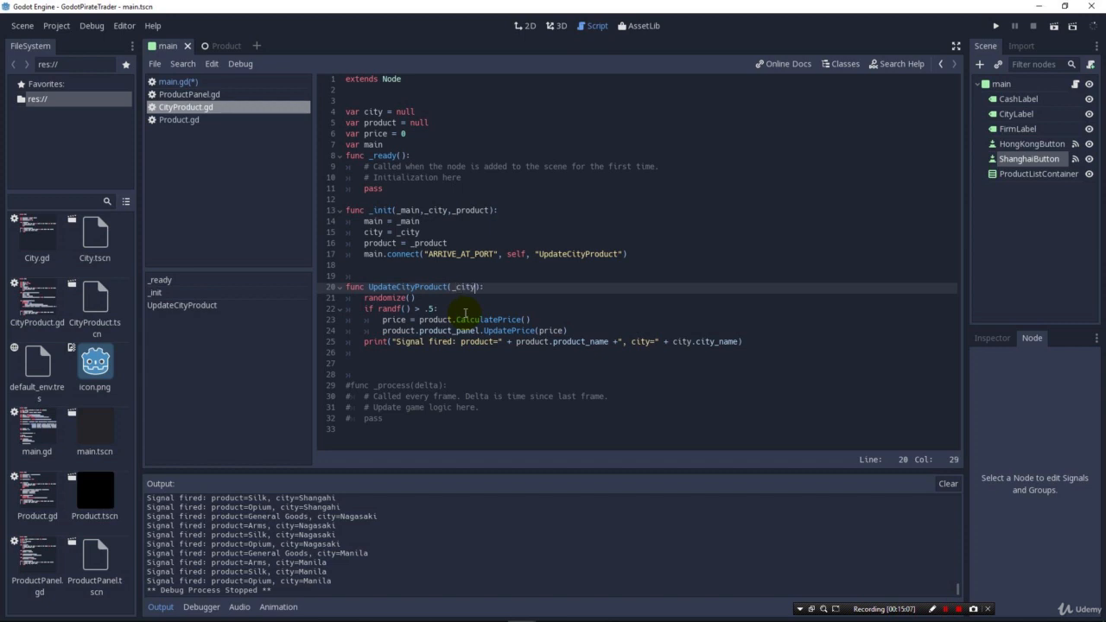
{"action": "mouse_move", "coordinate": [460, 294]}
{"action": "type", "text": "if _city == city:"}
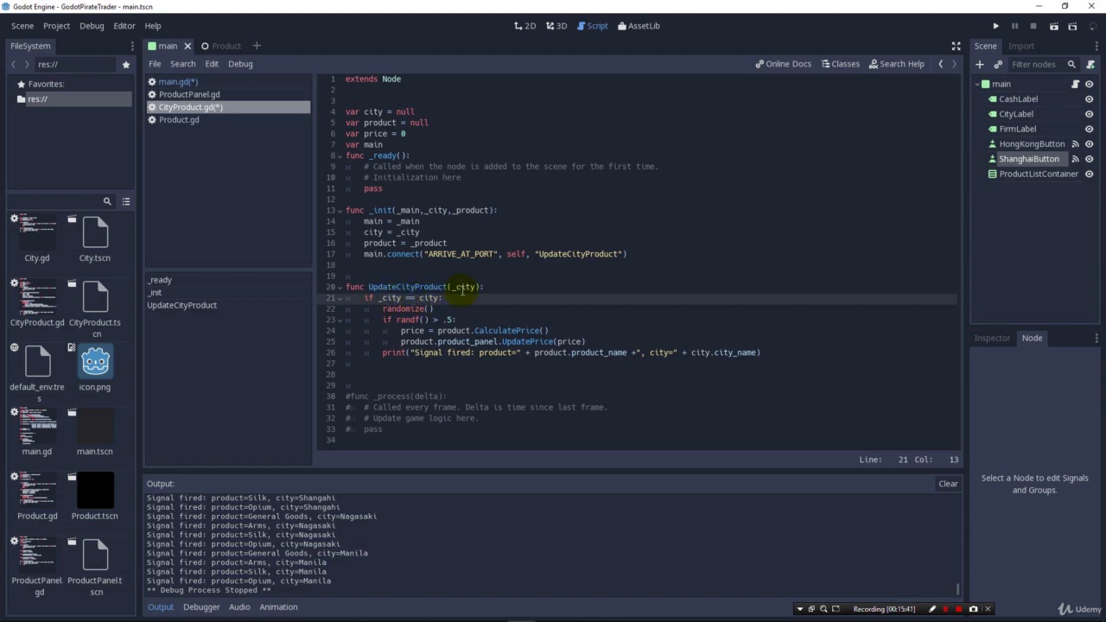
{"action": "double_click", "coordinate": [429, 298]}
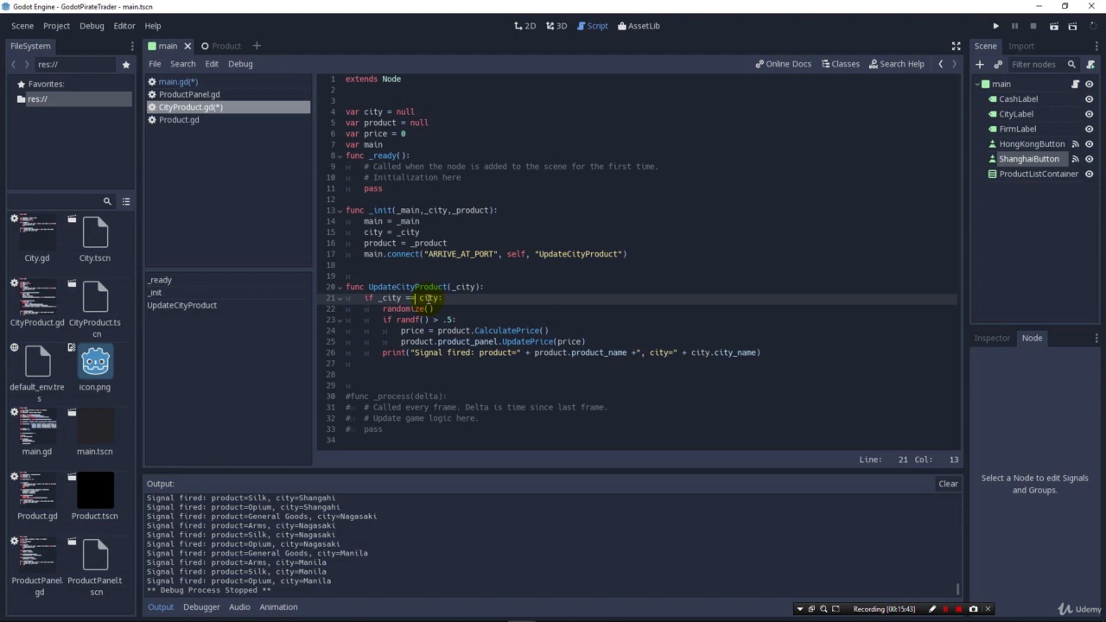
{"action": "type", "text": "="}
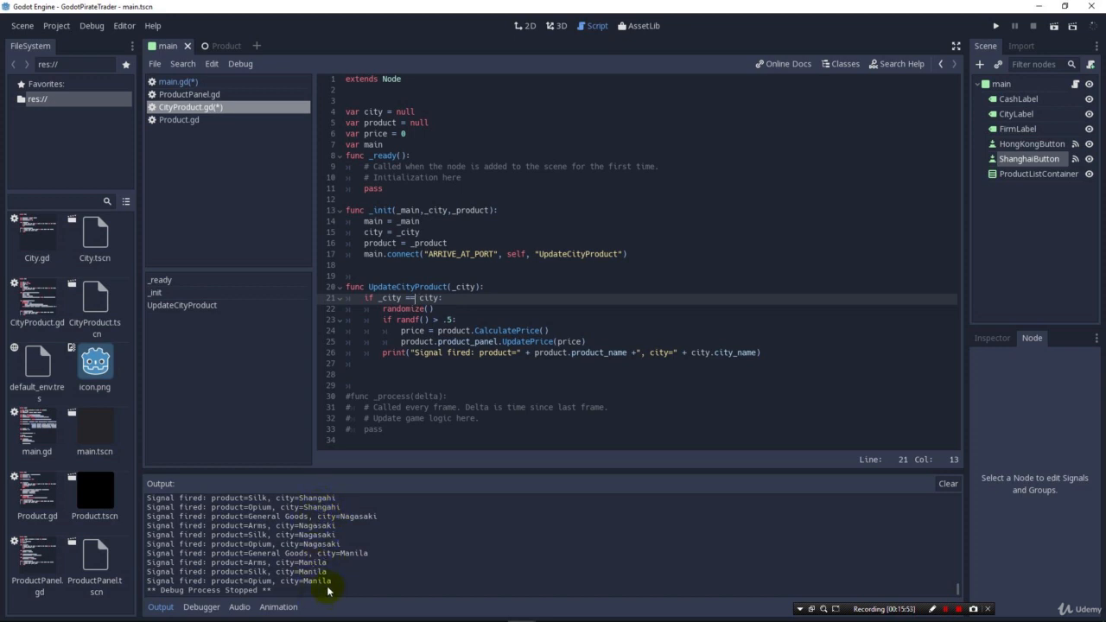
{"action": "mouse_move", "coordinate": [719, 252]}
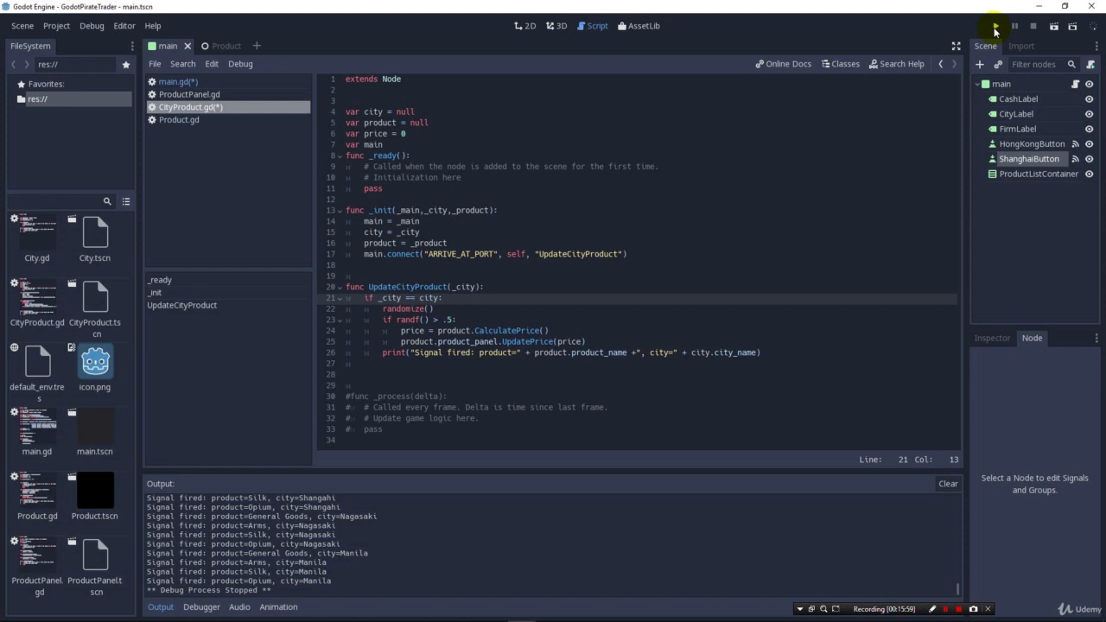
{"action": "left_click", "coordinate": [996, 26]}
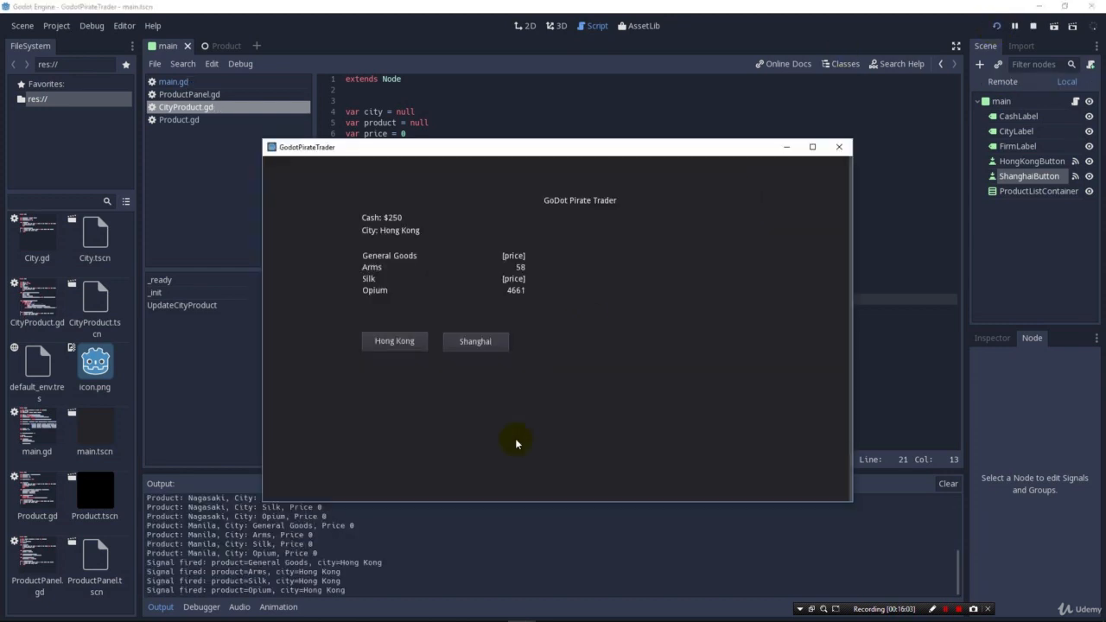
Stop the game, adjust UpdateCityProduct's print and panel price update, and rerun to see 'Signal Processed'
{"action": "left_click", "coordinate": [837, 146]}
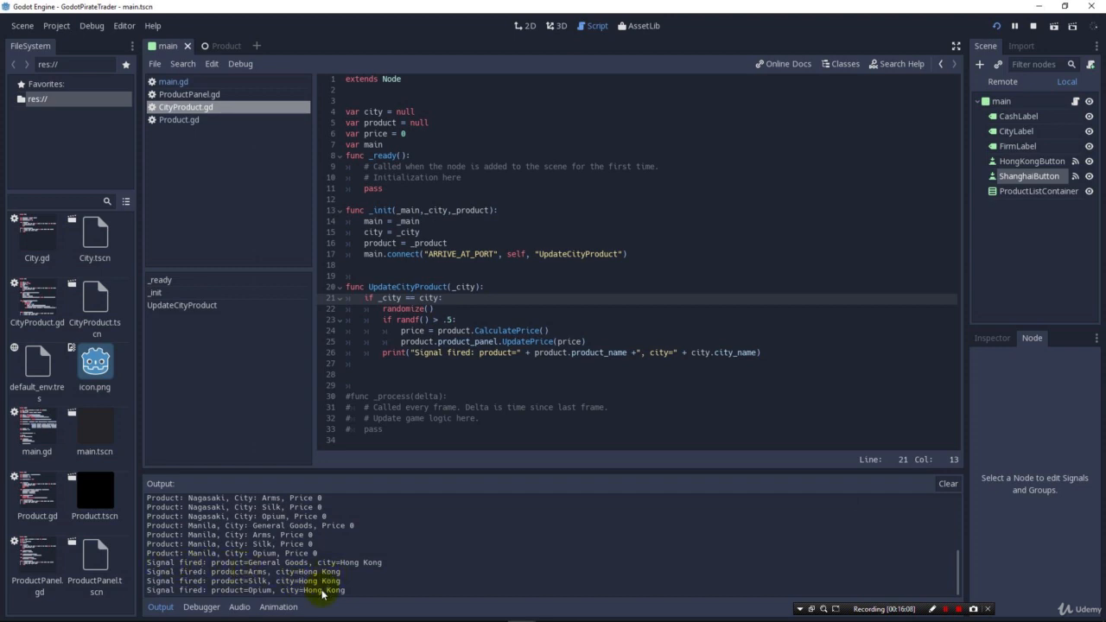
{"action": "left_click", "coordinate": [453, 353]}
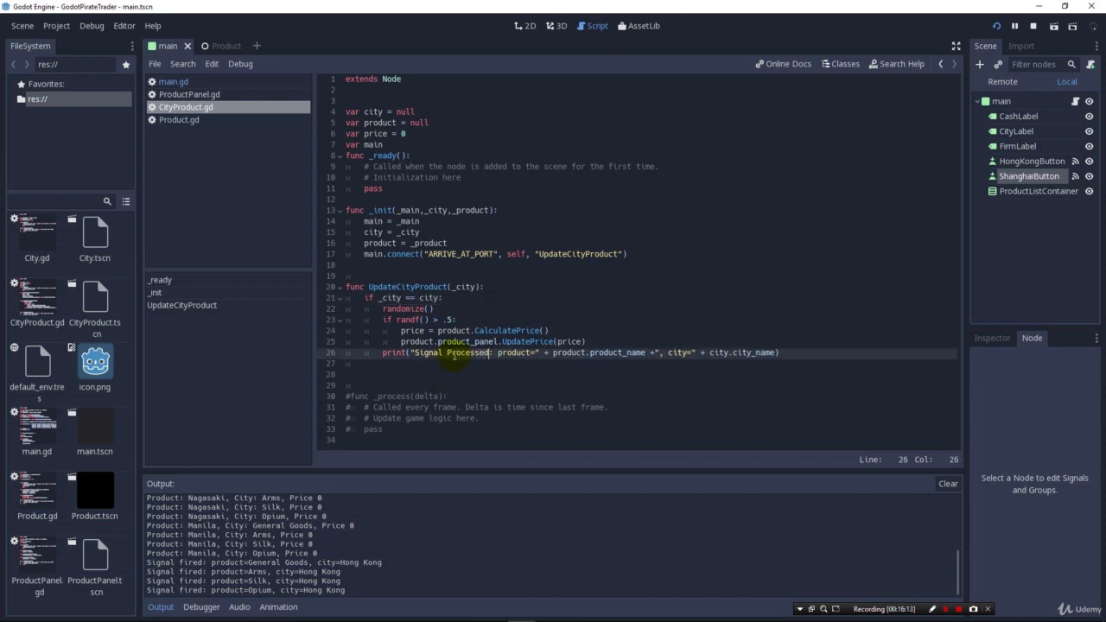
{"action": "left_click", "coordinate": [1000, 26]}
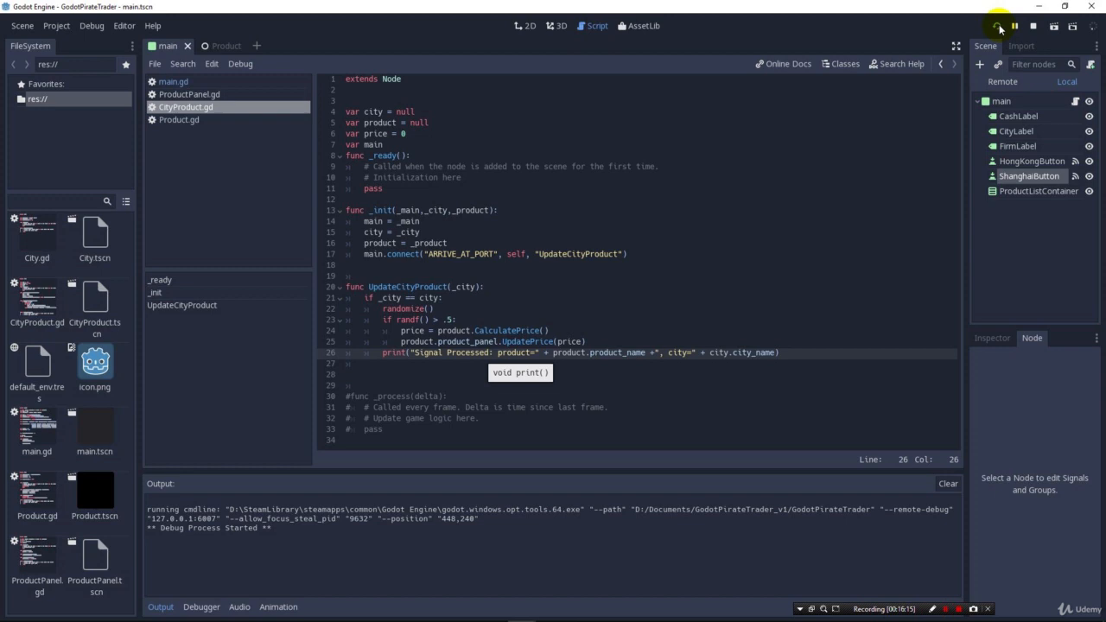
{"action": "left_click", "coordinate": [999, 26]}
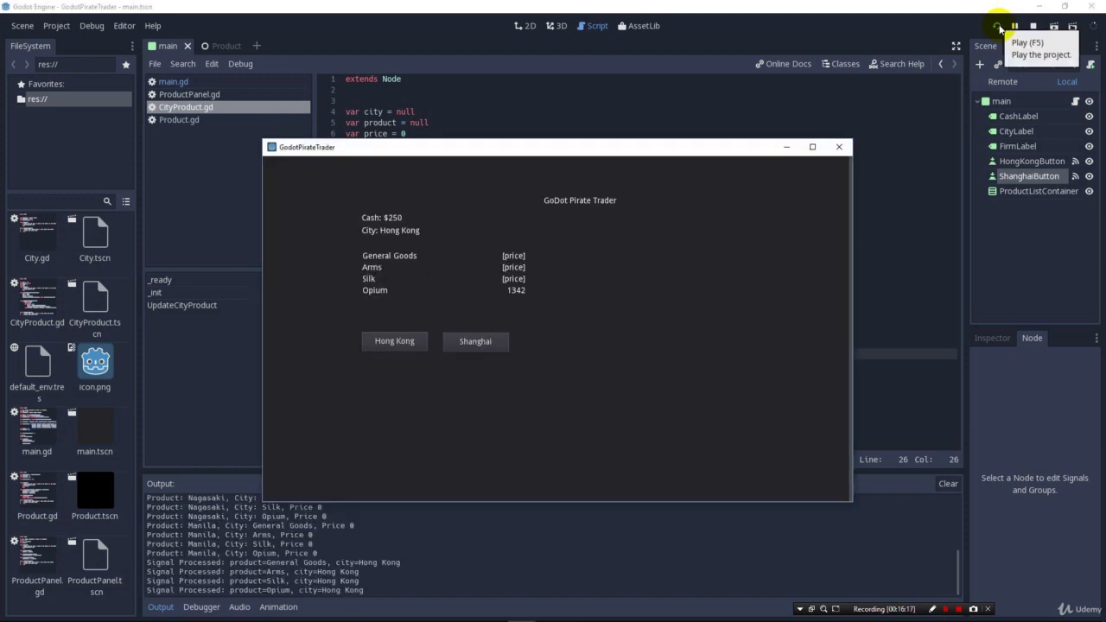
{"action": "mouse_move", "coordinate": [821, 172]}
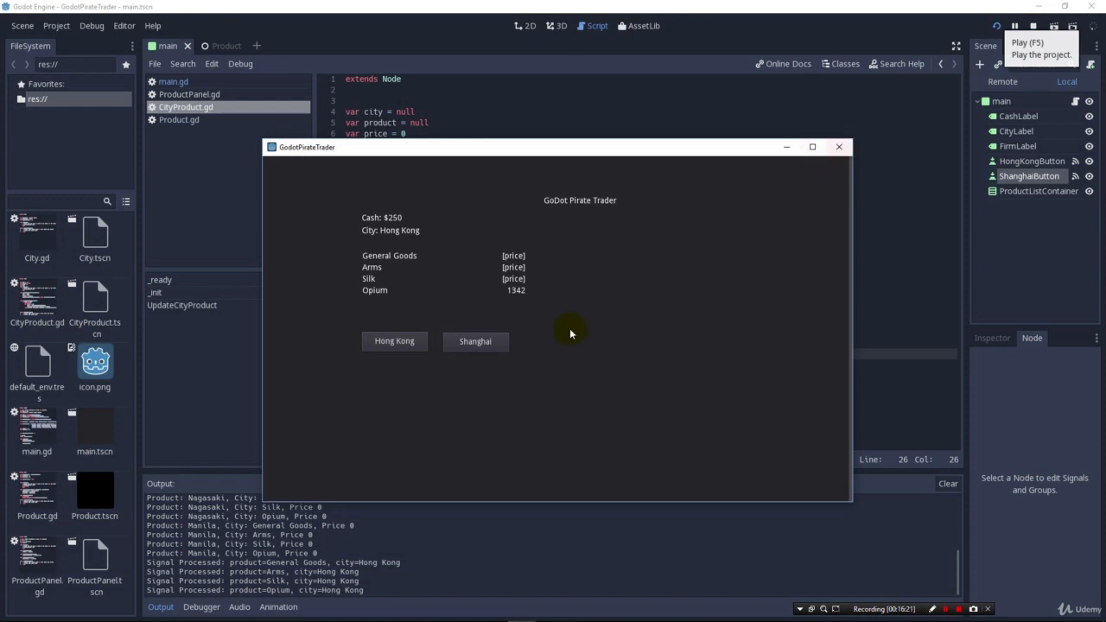
{"action": "left_click", "coordinate": [476, 341]}
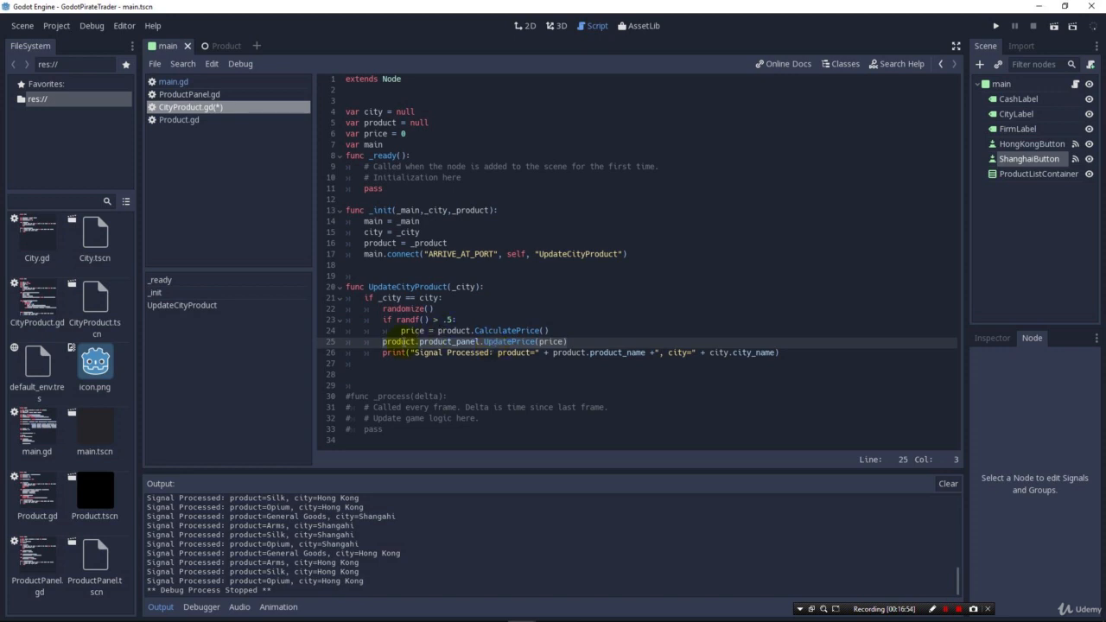
{"action": "left_click", "coordinate": [550, 330]}
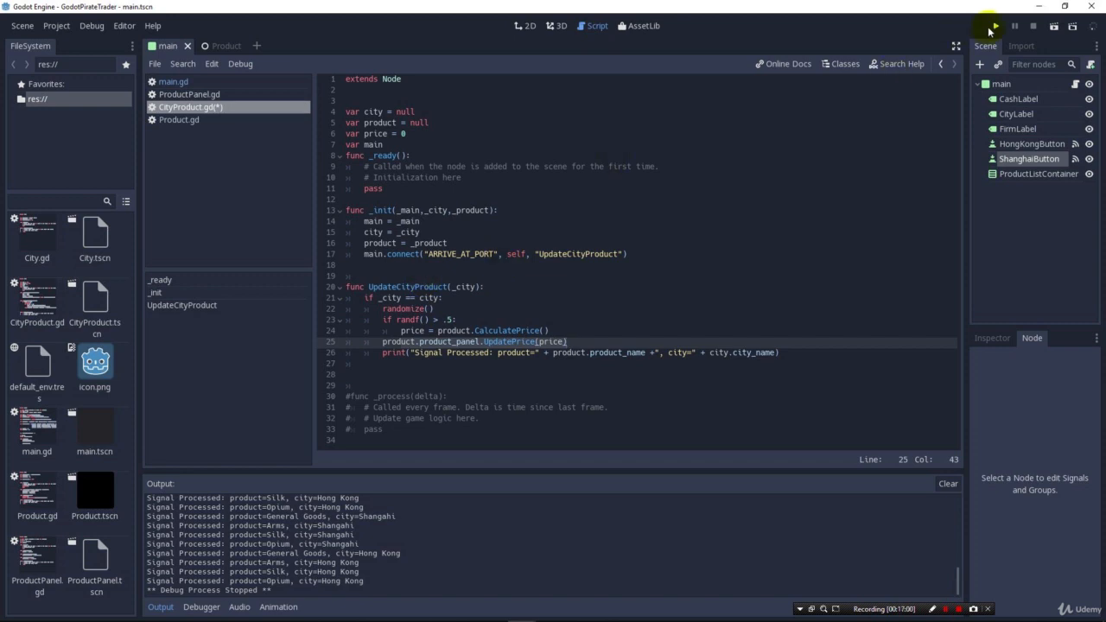
{"action": "left_click", "coordinate": [992, 25]}
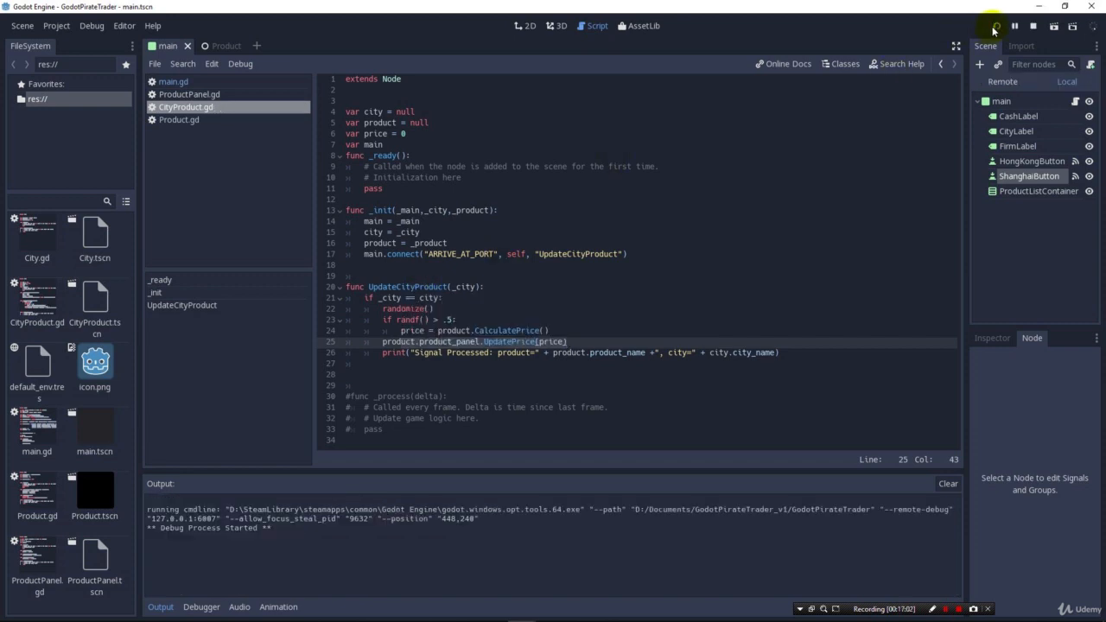
{"action": "left_click", "coordinate": [994, 26]}
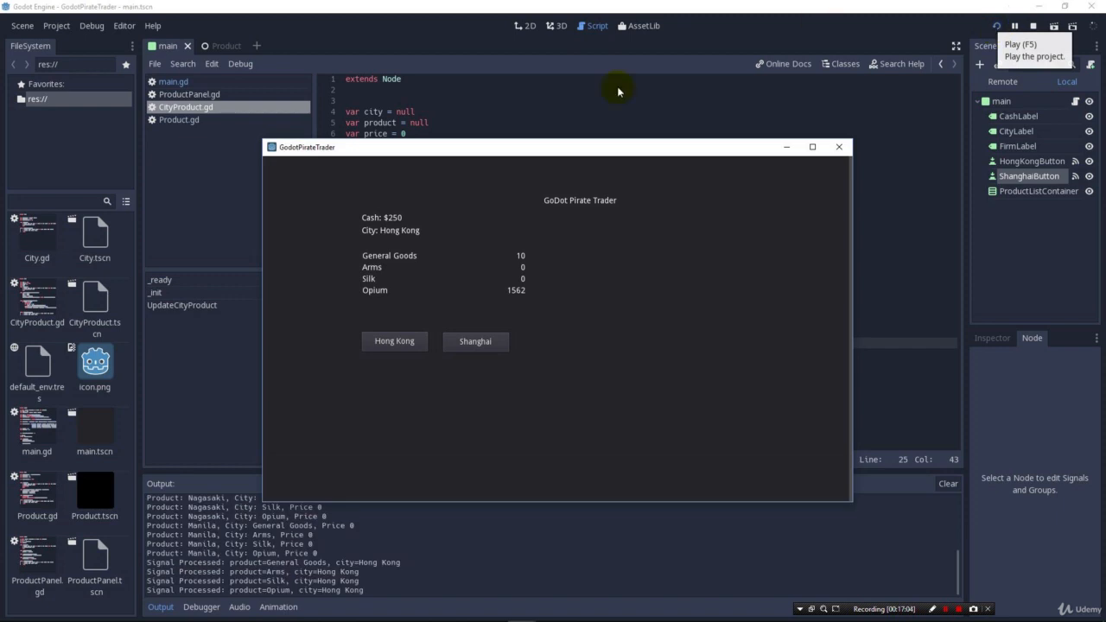
{"action": "left_click", "coordinate": [475, 341]}
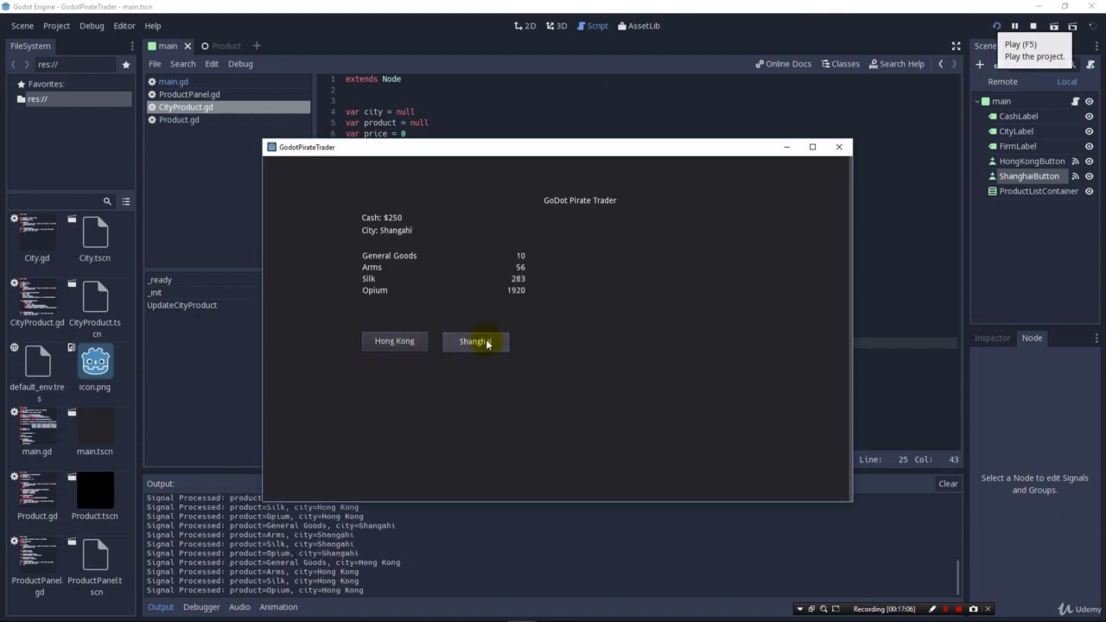
{"action": "left_click", "coordinate": [395, 341]}
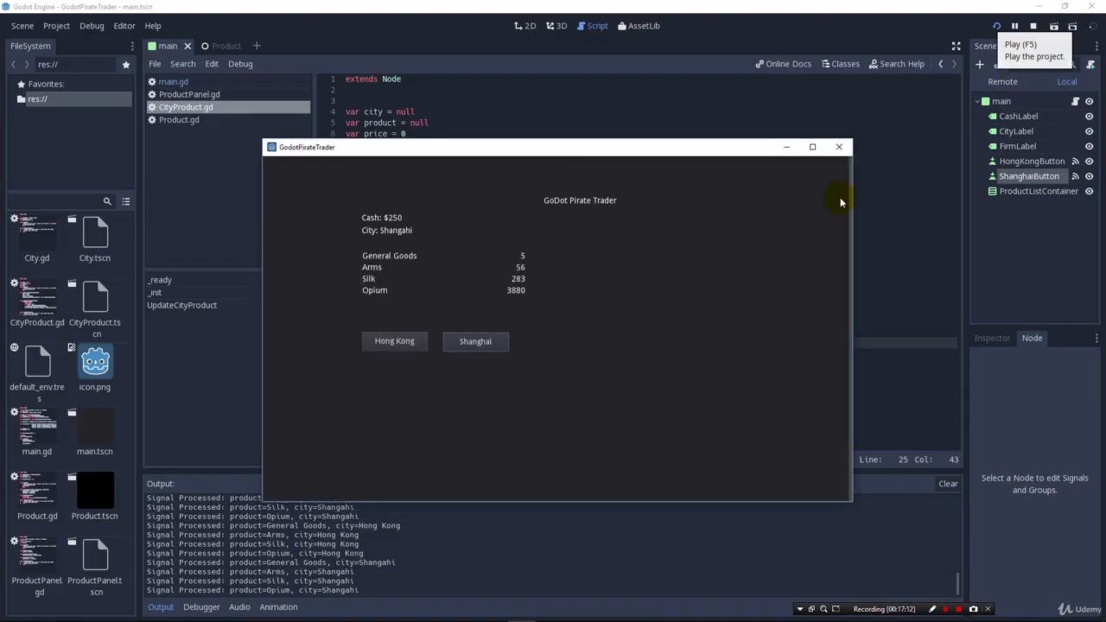
{"action": "left_click", "coordinate": [838, 145]}
{"action": "type", "text": "var main"}
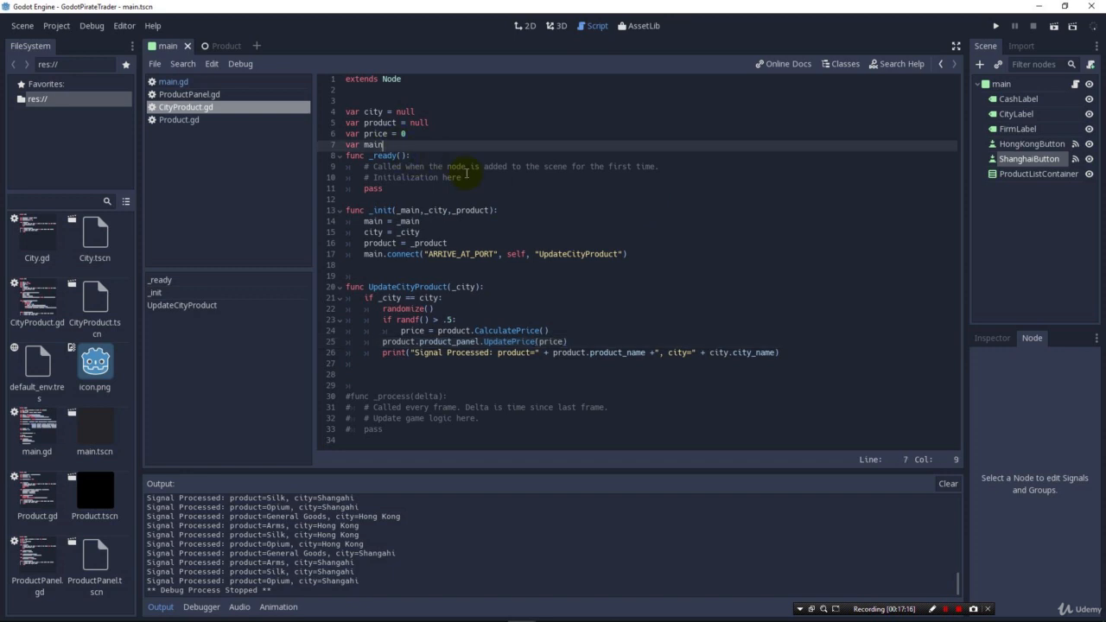
Declare var forced_price_change = true below the main variable
{"action": "key", "text": "Backspace"}
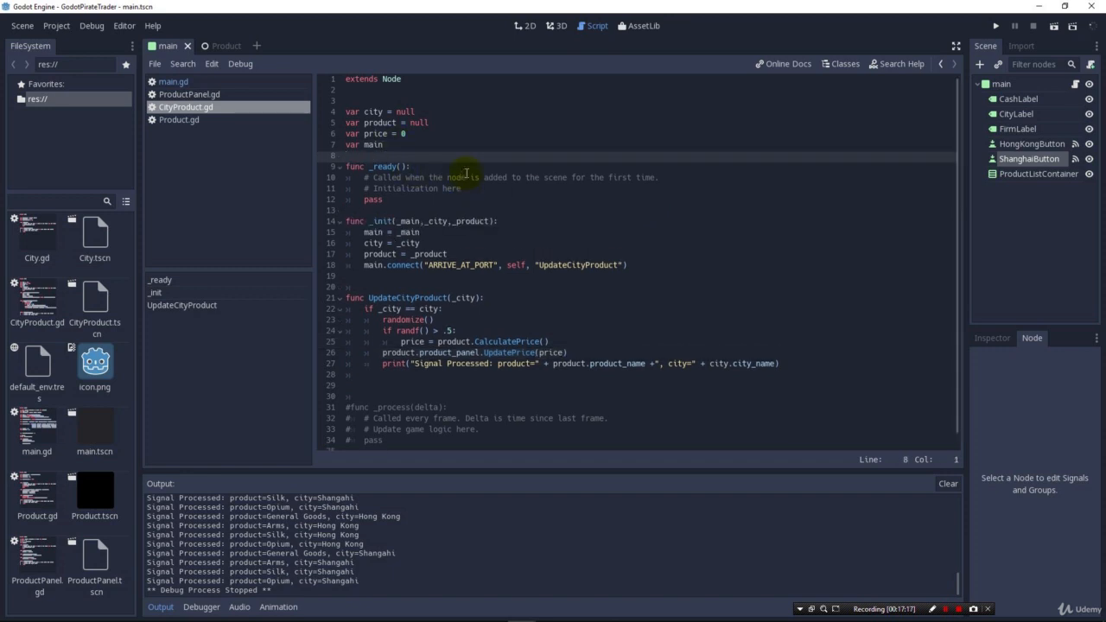
{"action": "type", "text": "vo"}
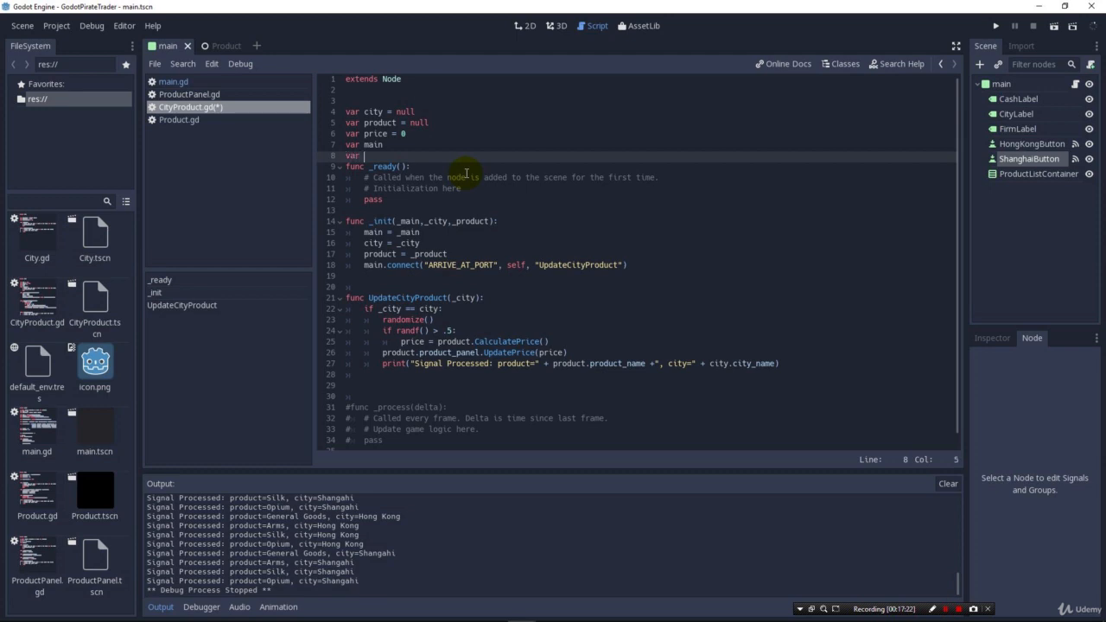
{"action": "type", "text": "forced_price"}
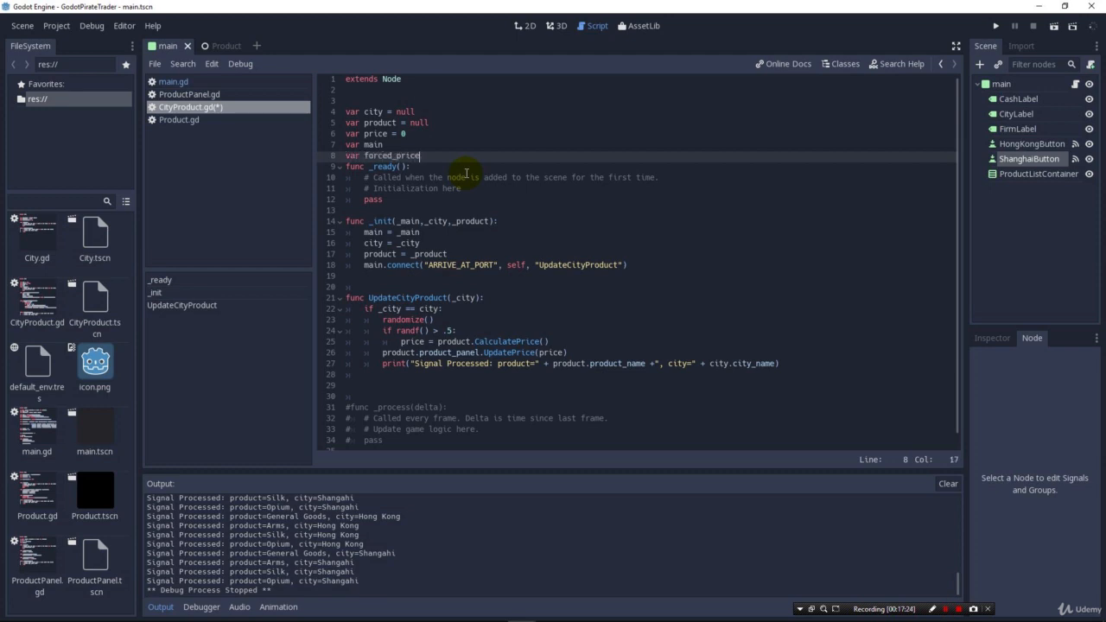
{"action": "type", "text": "_change = true"}
{"action": "left_click", "coordinate": [652, 330]}
{"action": "type", "text": " or "}
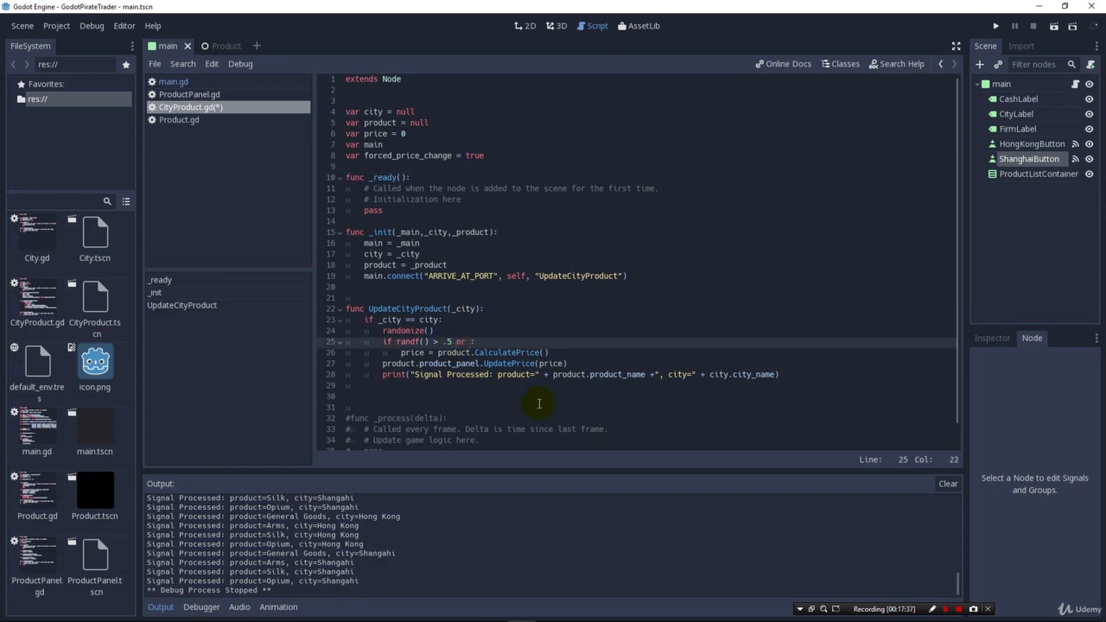
Use 'randf() > .5 or forced_price_change', reset the flag to false inside, and run the game
{"action": "type", "text": "forced_"}
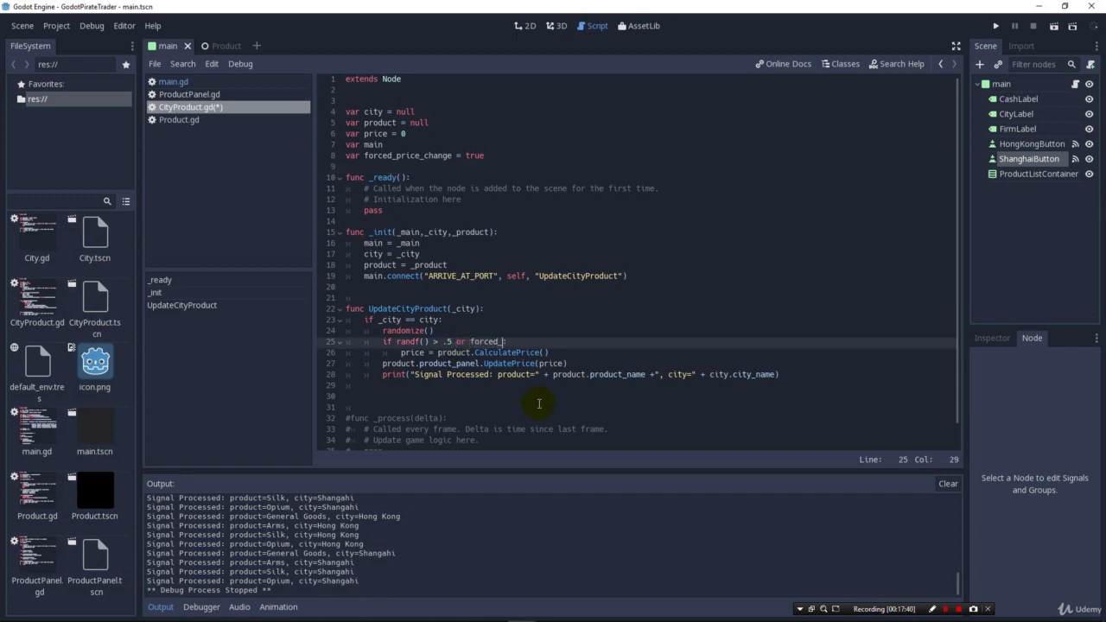
{"action": "type", "text": "price_change:"}
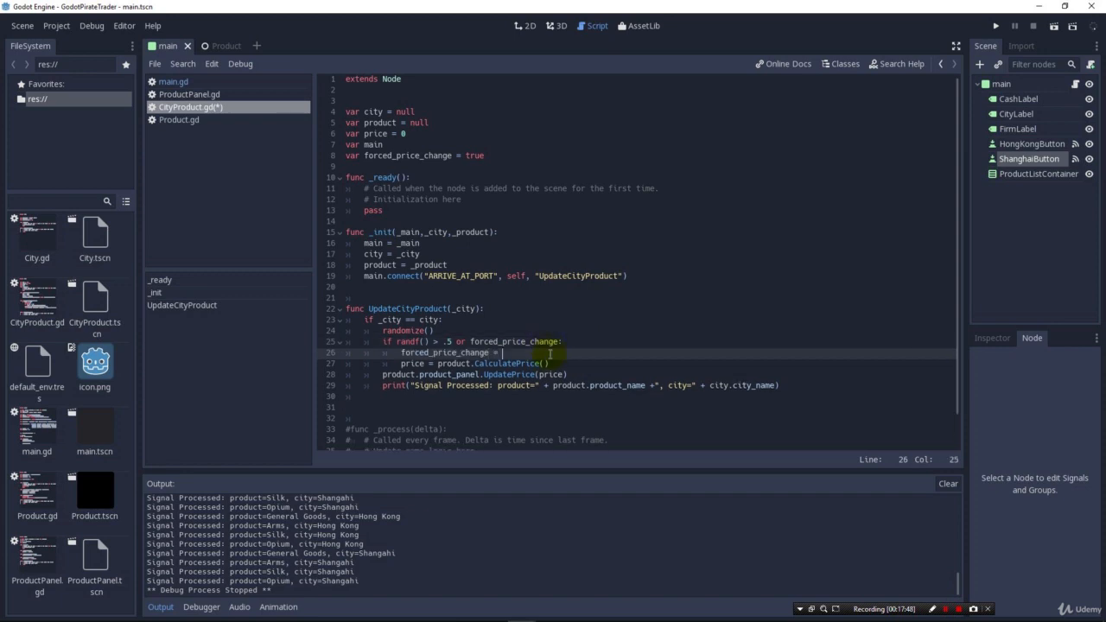
{"action": "type", "text": "false"}
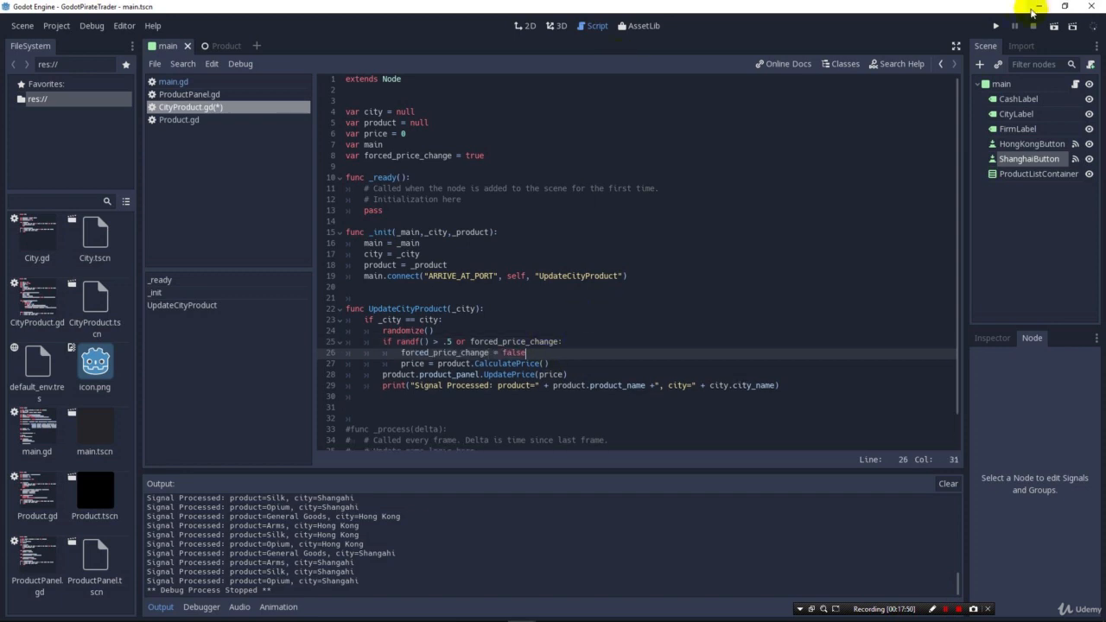
{"action": "left_click", "coordinate": [996, 25]}
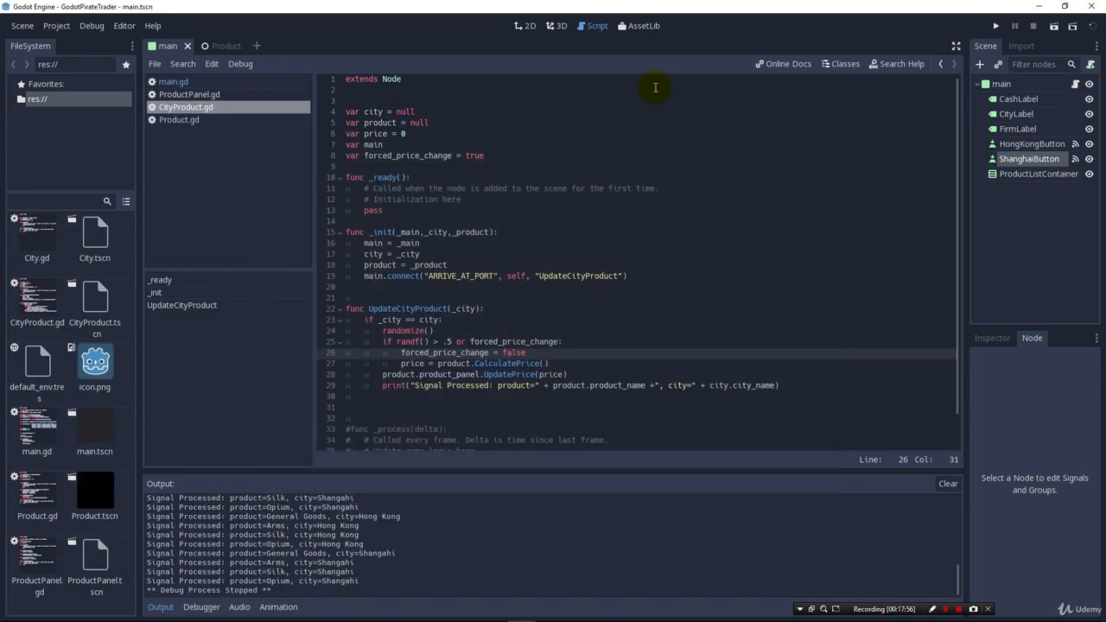
{"action": "left_click", "coordinate": [996, 26]}
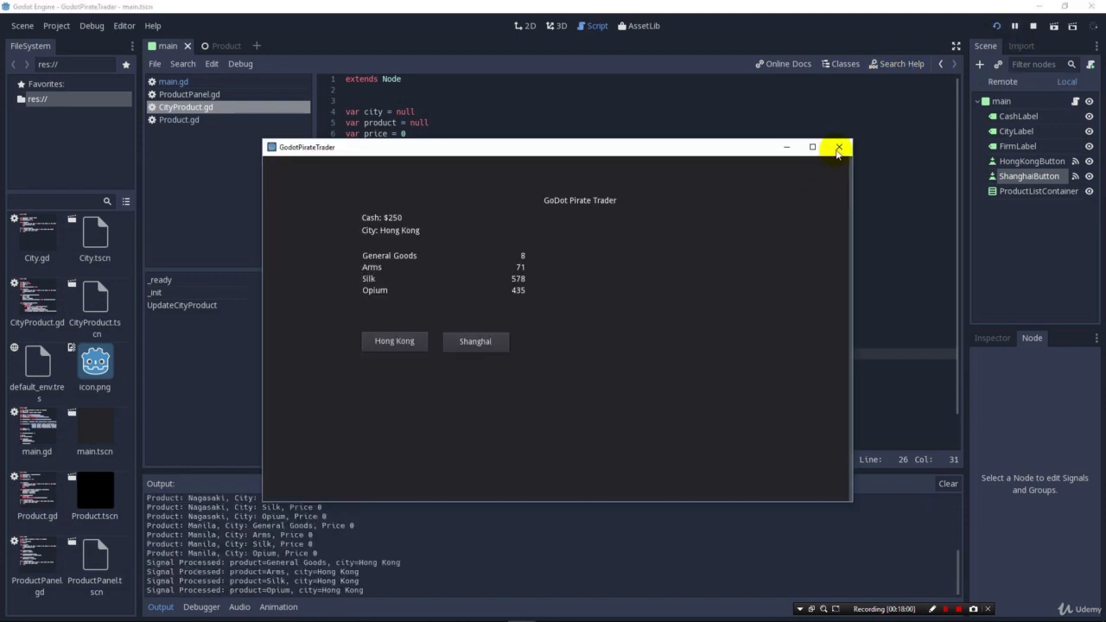
{"action": "left_click", "coordinate": [837, 147]}
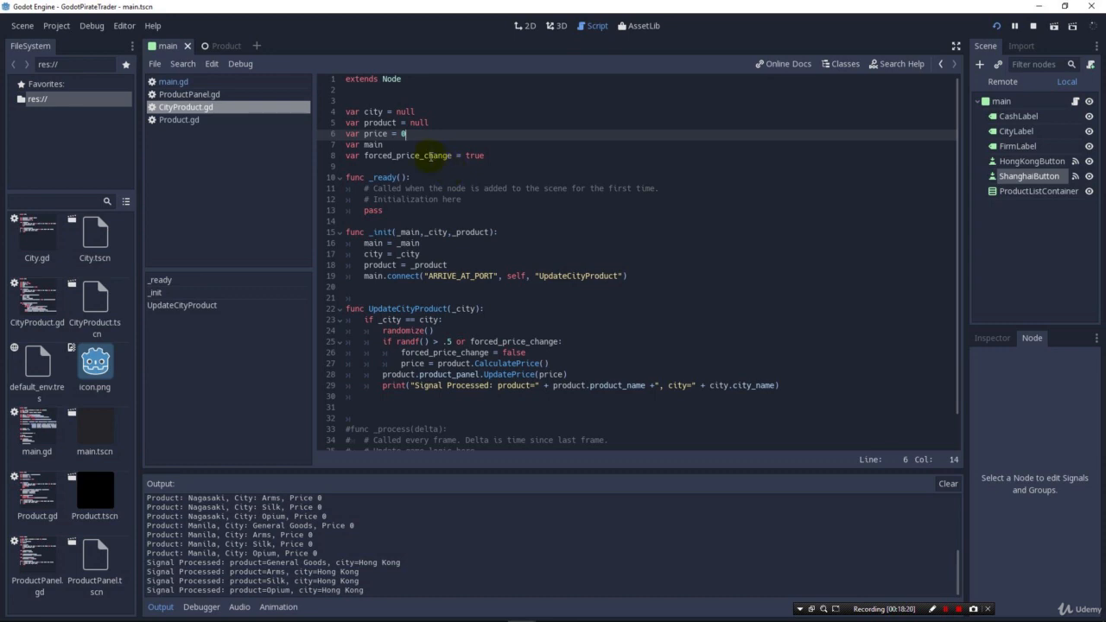
{"action": "left_click", "coordinate": [475, 155]}
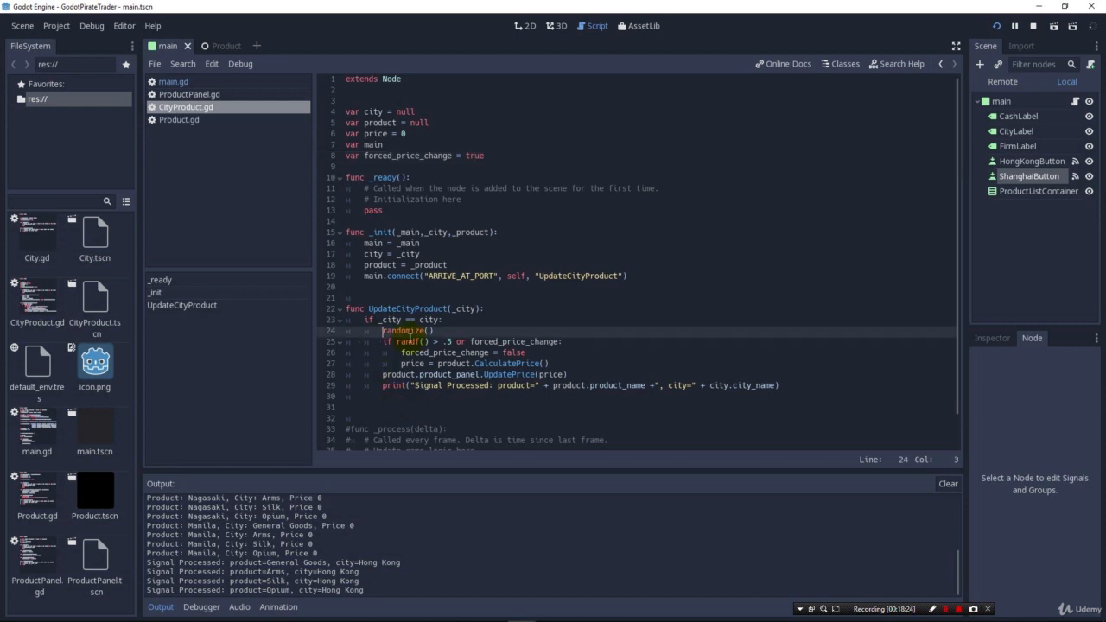
{"action": "left_click", "coordinate": [560, 343]}
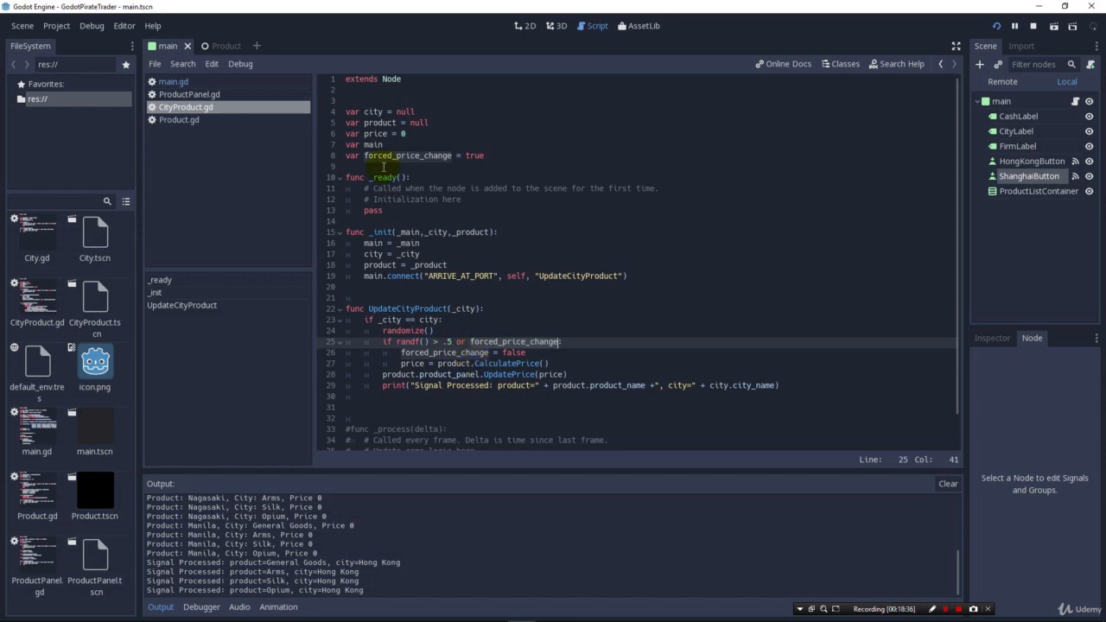
{"action": "mouse_move", "coordinate": [488, 325]}
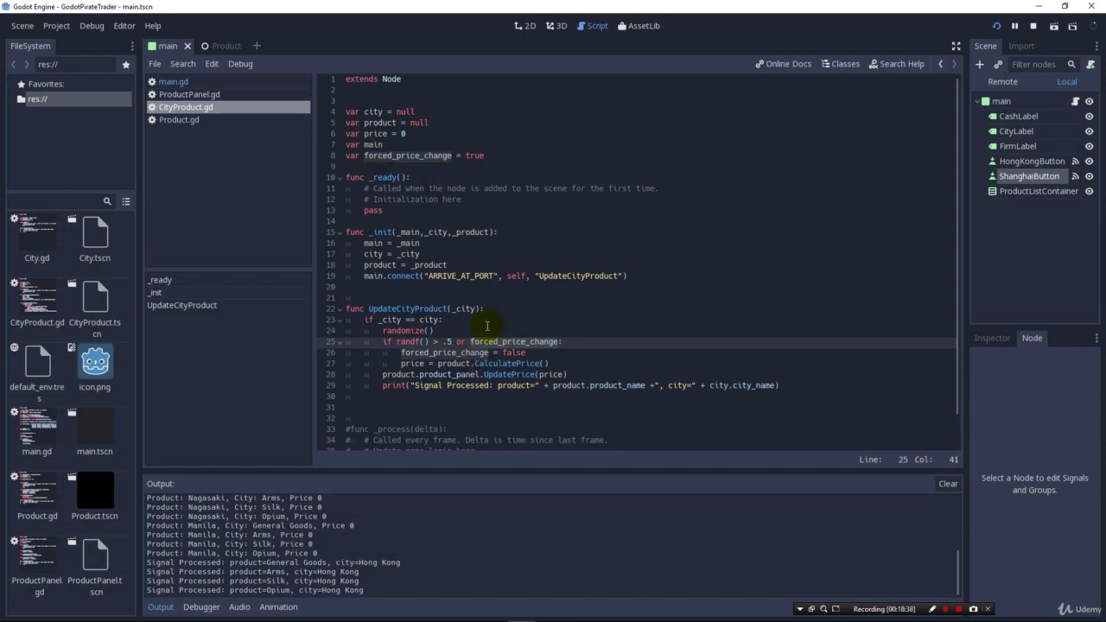